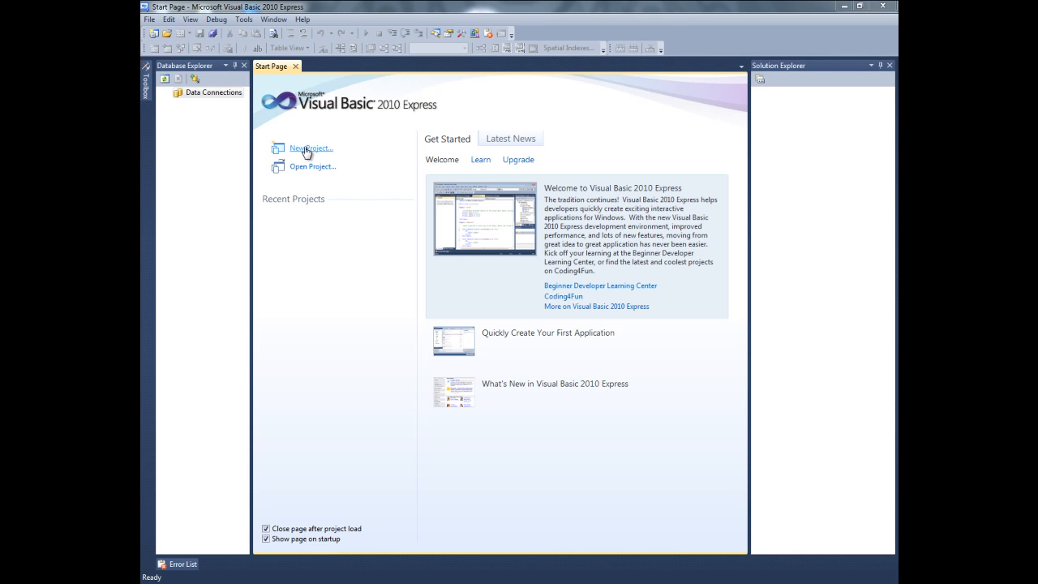
Create a new Windows Forms Application project called 'Lesson 3' from the Start Page.
{"action": "left_click", "coordinate": [310, 147]}
{"action": "type", "text": "Lesson 3"}
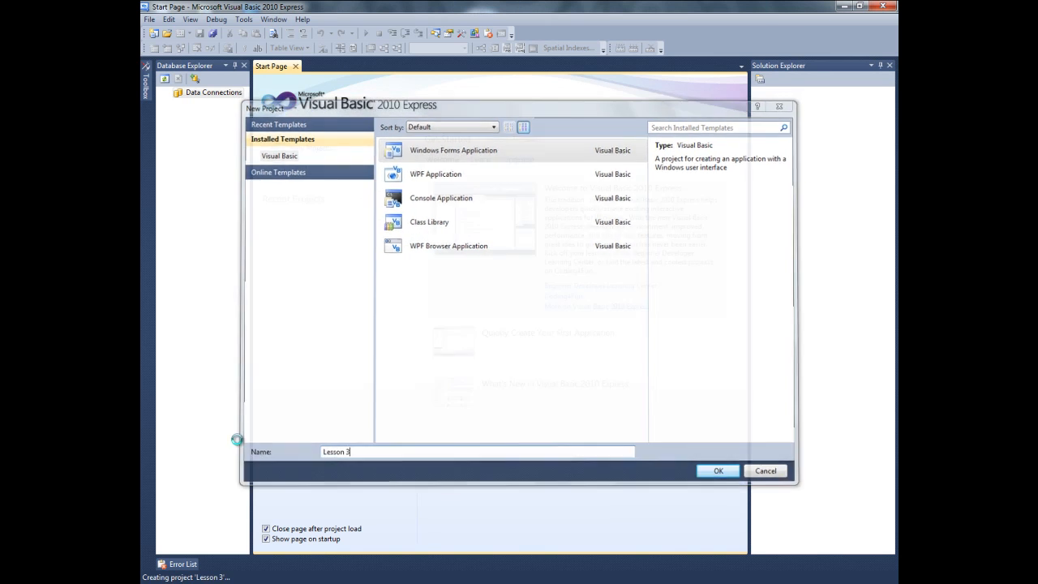
{"action": "left_click", "coordinate": [718, 471]}
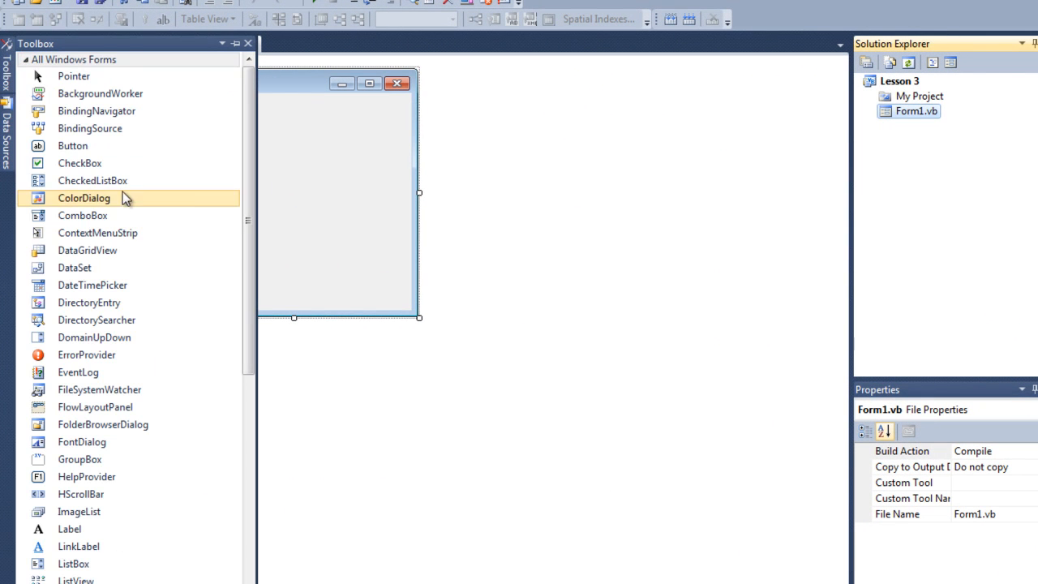
Place a ComboBox, ListBox, Label and Button on Form1 and narrow the form.
{"action": "left_click_drag", "start_coordinate": [82, 215], "coordinate": [300, 147]}
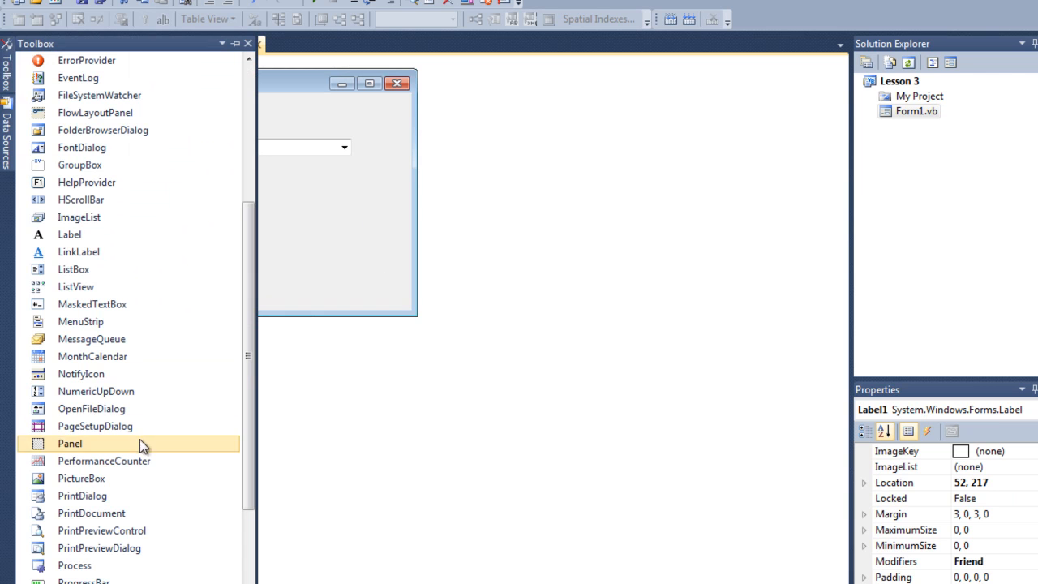
{"action": "scroll", "scroll_direction": "down", "scroll_amount": 3}
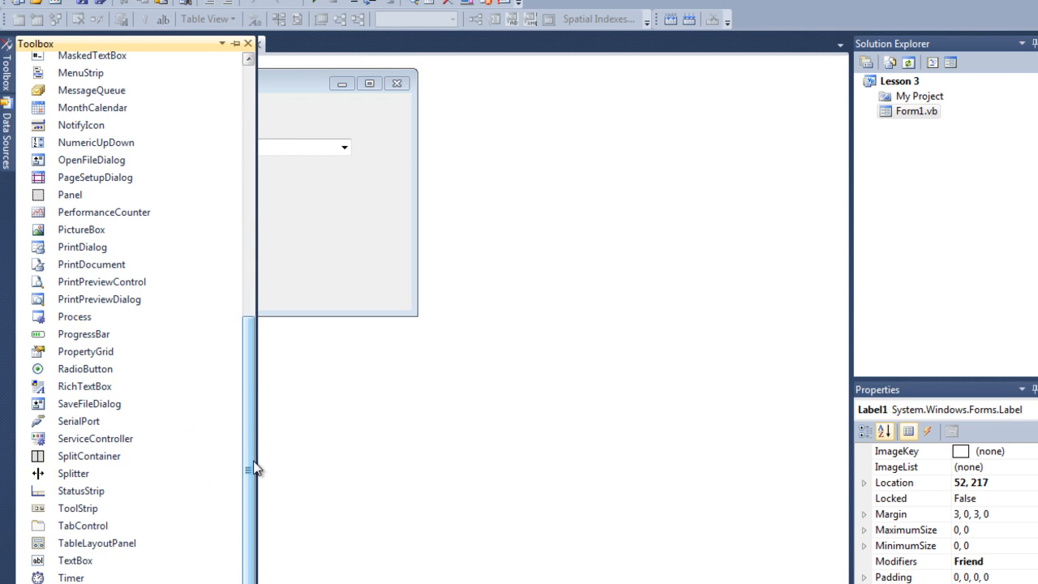
{"action": "scroll", "scroll_direction": "up", "scroll_amount": 3}
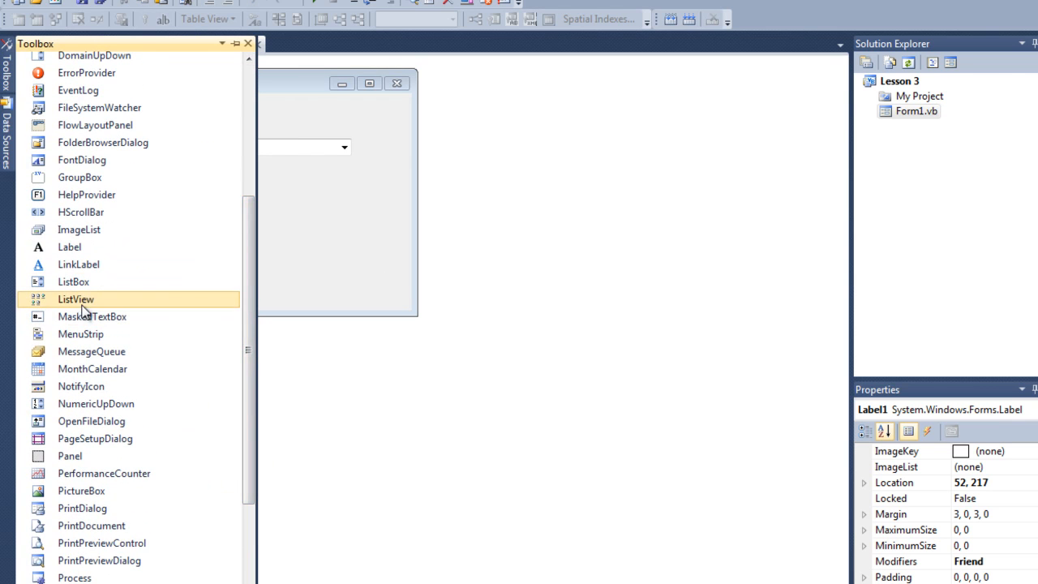
{"action": "left_click_drag", "start_coordinate": [75, 299], "coordinate": [365, 244]}
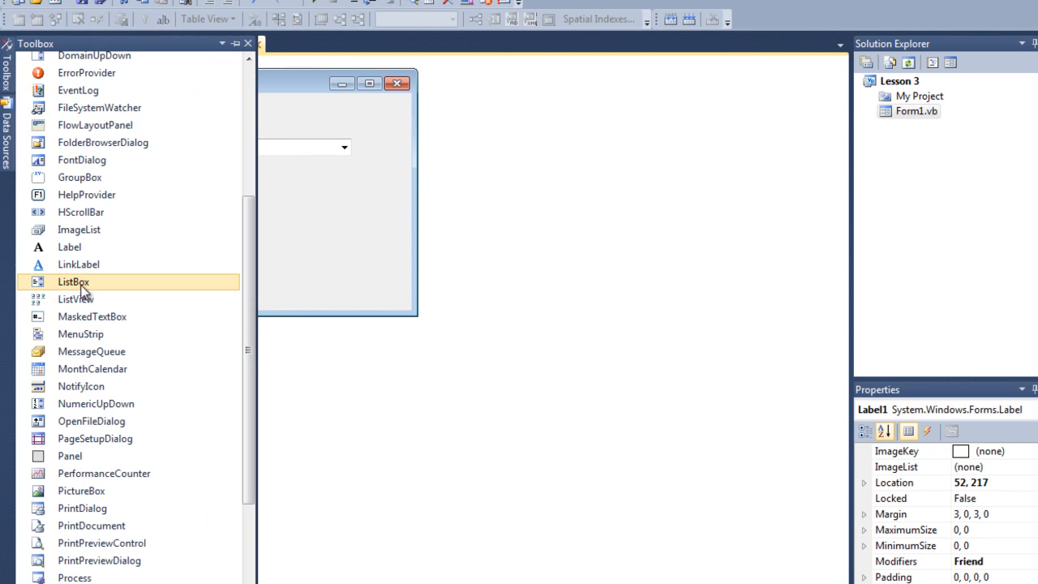
{"action": "left_click_drag", "start_coordinate": [73, 282], "coordinate": [314, 212]}
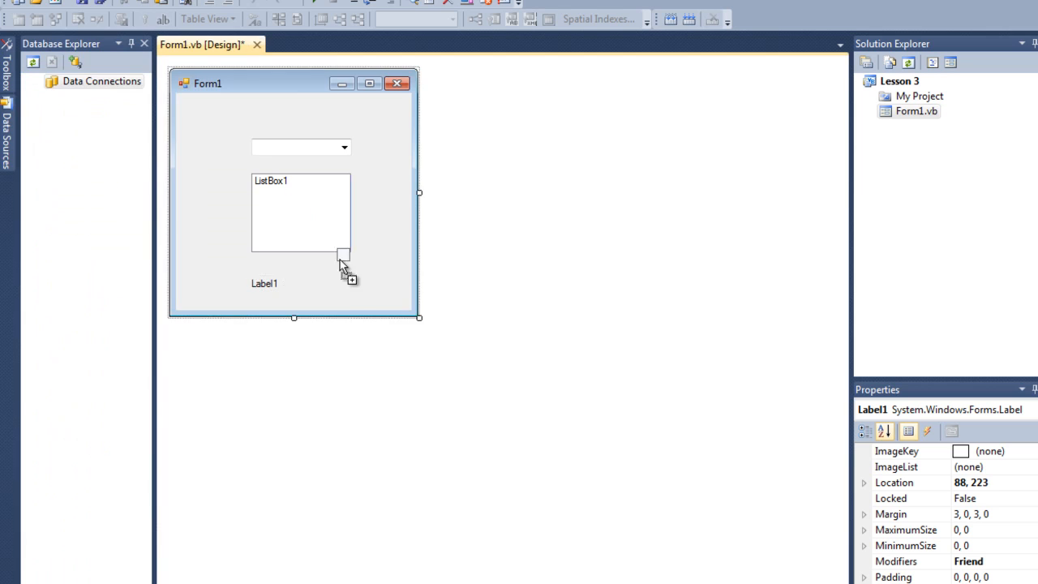
{"action": "left_click", "coordinate": [333, 290]}
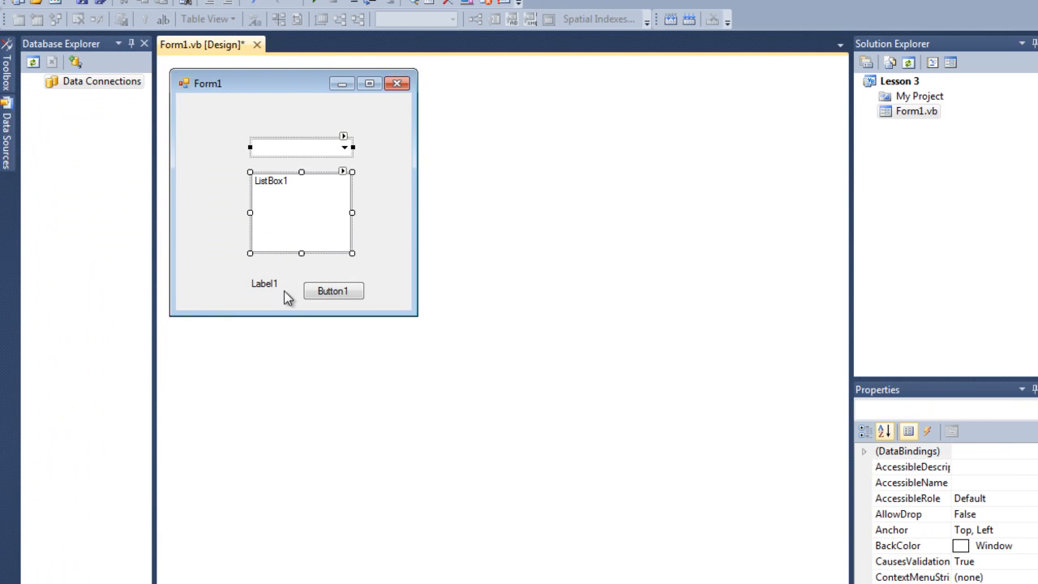
{"action": "mouse_move", "coordinate": [268, 272]}
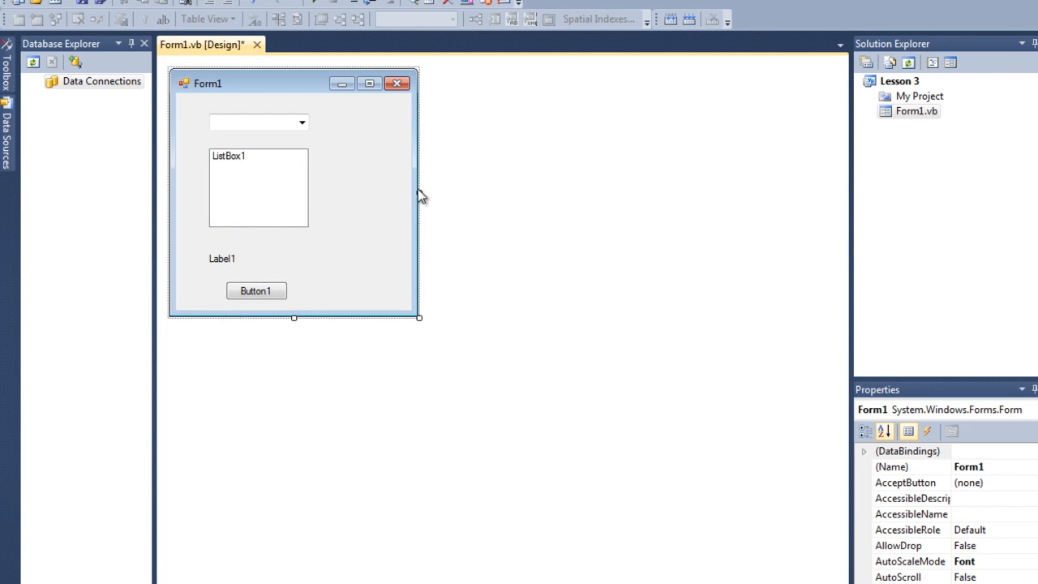
{"action": "left_click_drag", "start_coordinate": [418, 192], "coordinate": [338, 192]}
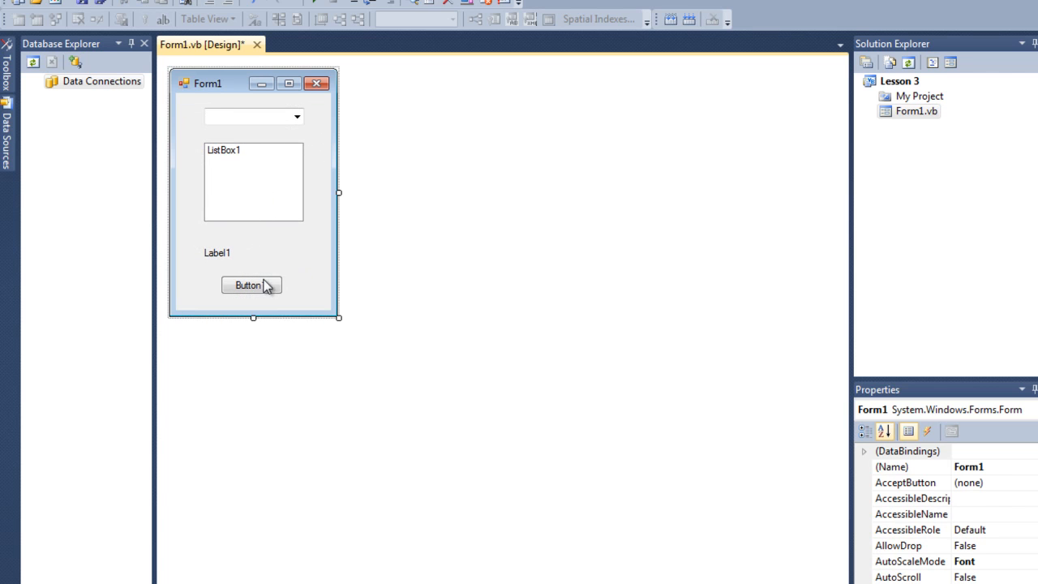
Set Button1's Text property to 'Submit'.
{"action": "left_click", "coordinate": [248, 285]}
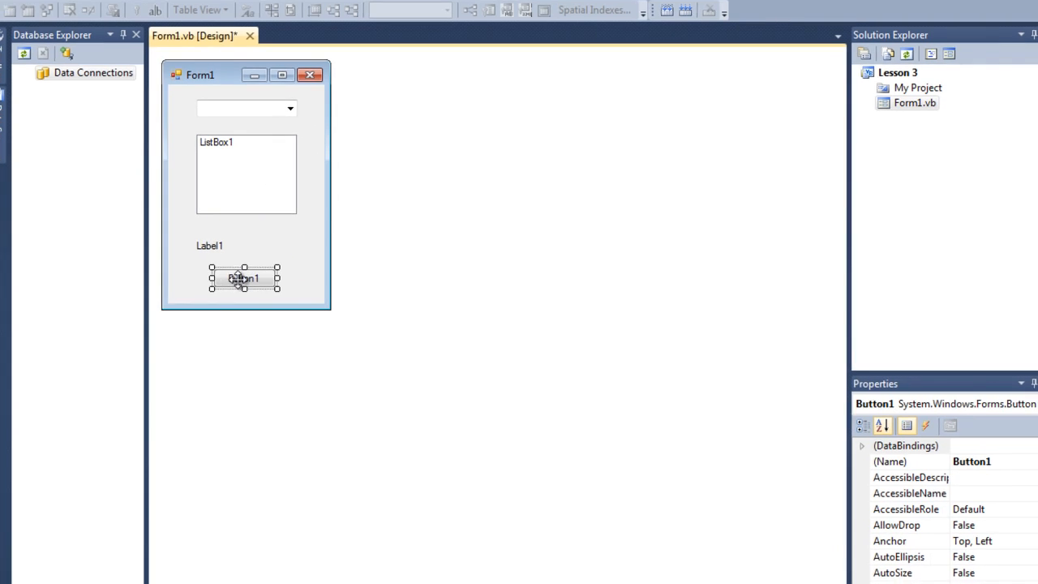
{"action": "scroll", "scroll_direction": "down", "scroll_amount": 3}
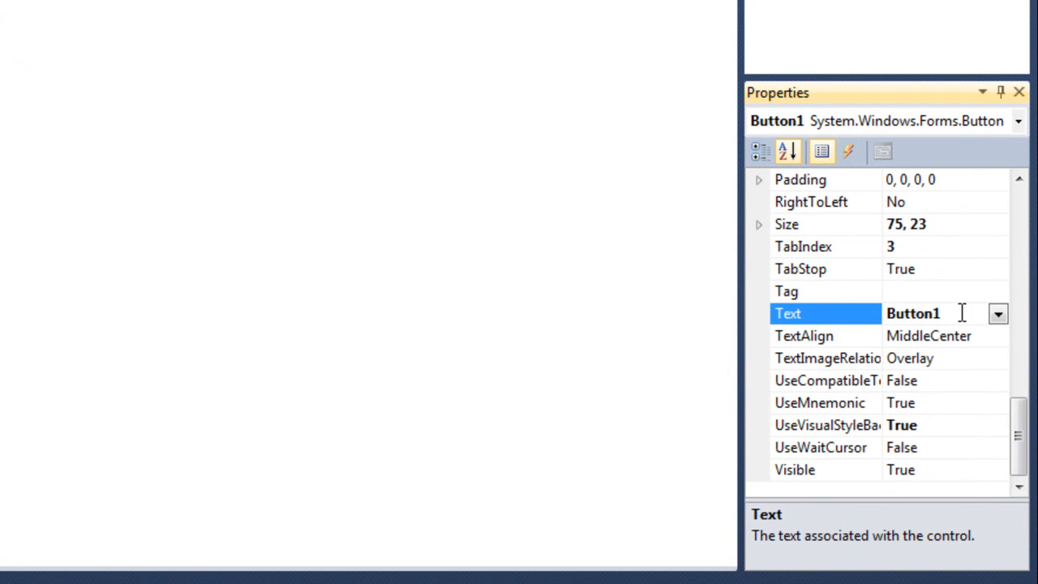
{"action": "mouse_move", "coordinate": [976, 302]}
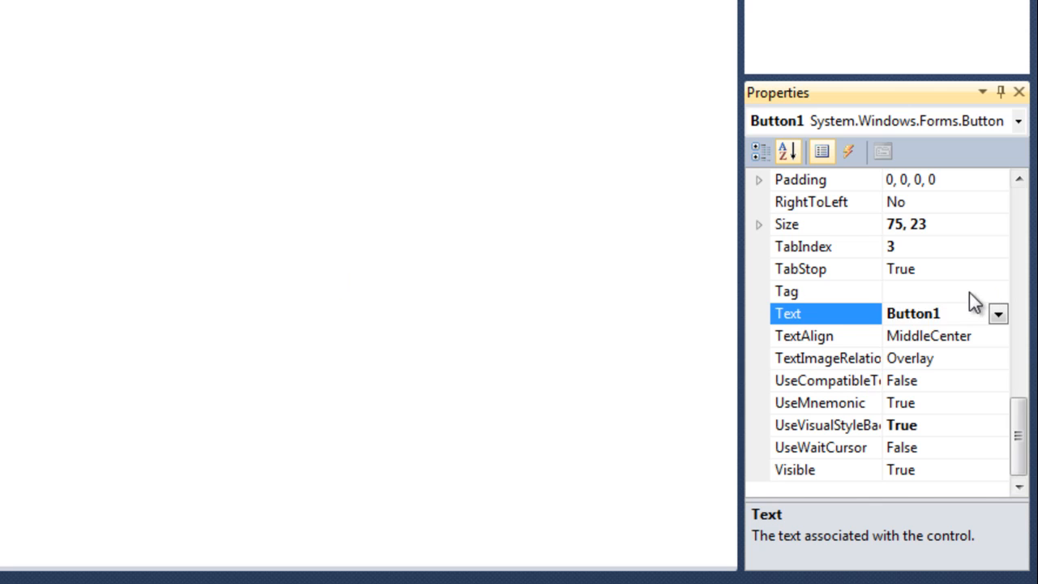
{"action": "type", "text": "Submit"}
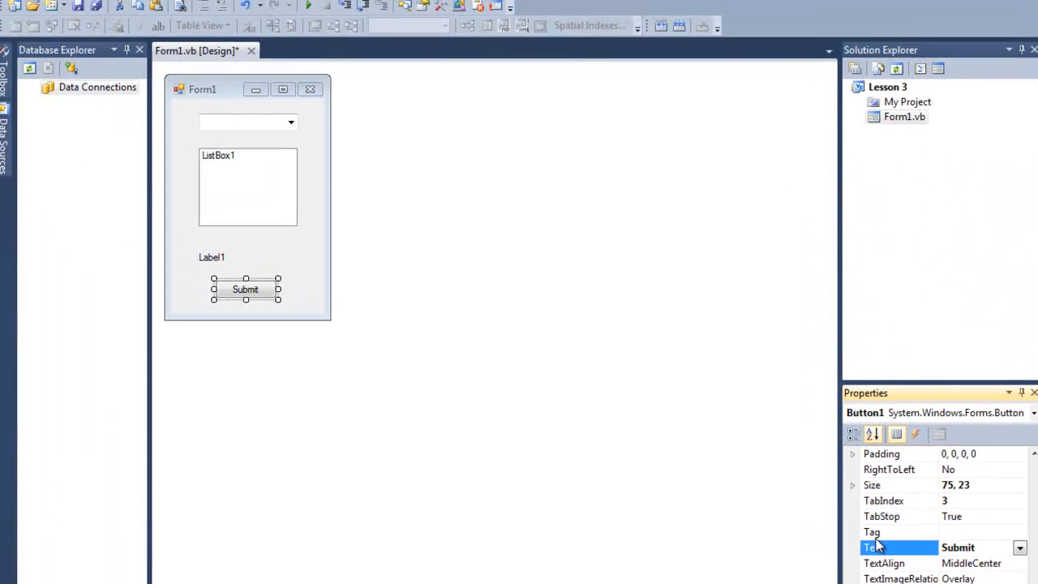
{"action": "mouse_move", "coordinate": [284, 268]}
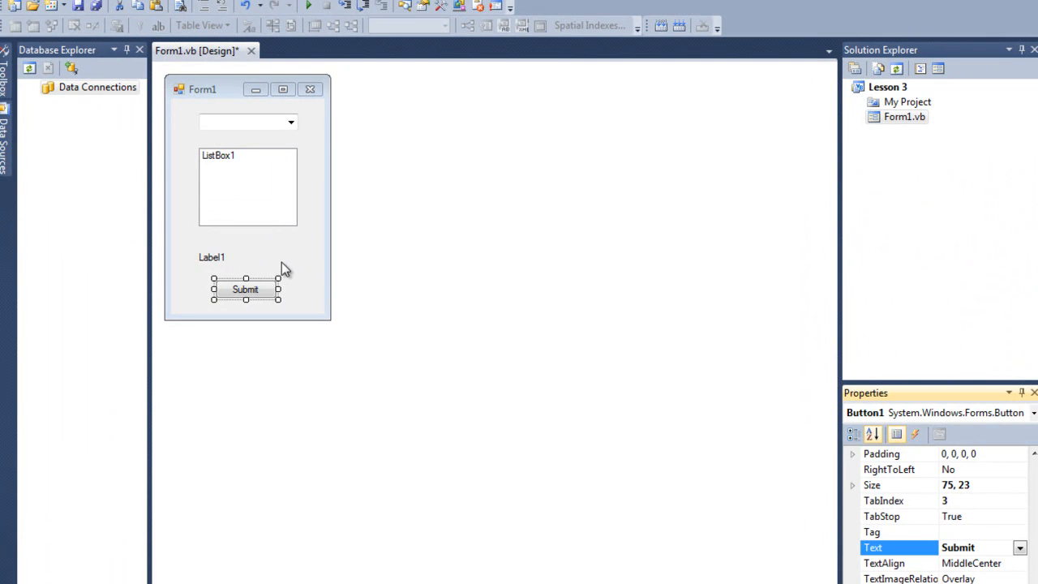
{"action": "left_click", "coordinate": [211, 257]}
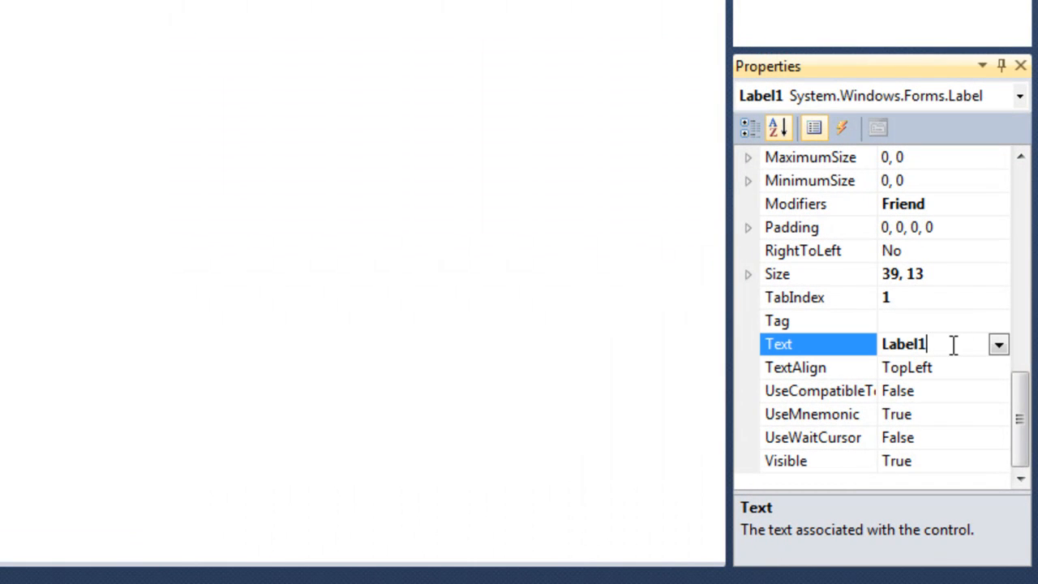
Caption Label1 "You've Selected :" and add Label2 beside it.
{"action": "type", "text": "You"}
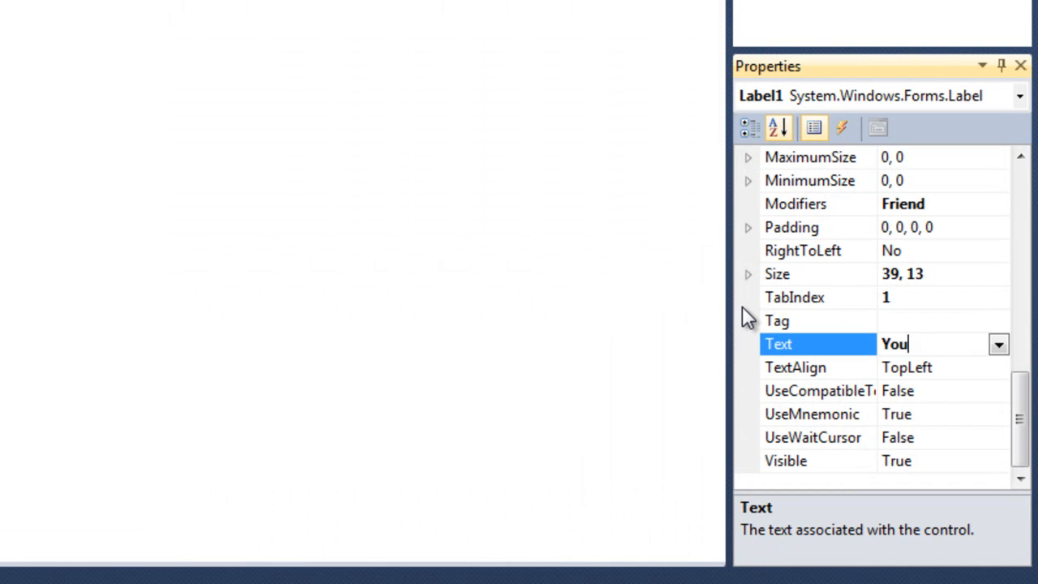
{"action": "type", "text": "'ve Se"}
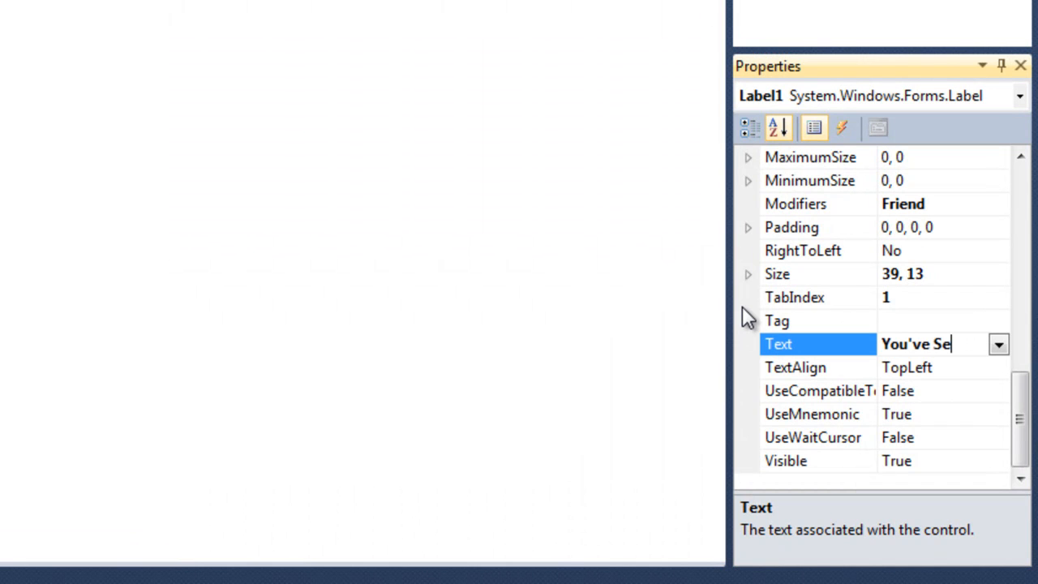
{"action": "type", "text": "lected :"}
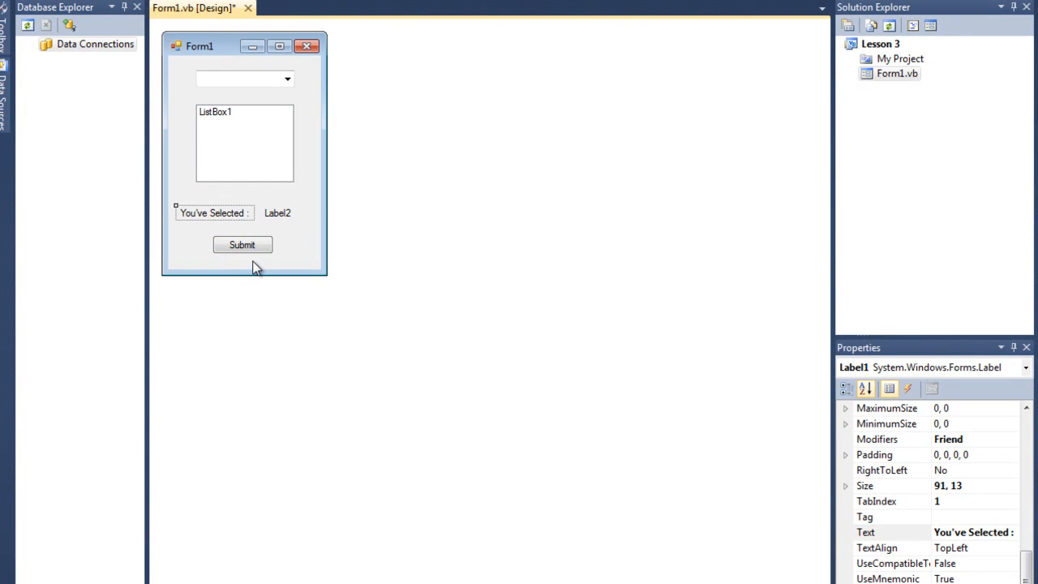
{"action": "left_click", "coordinate": [278, 213]}
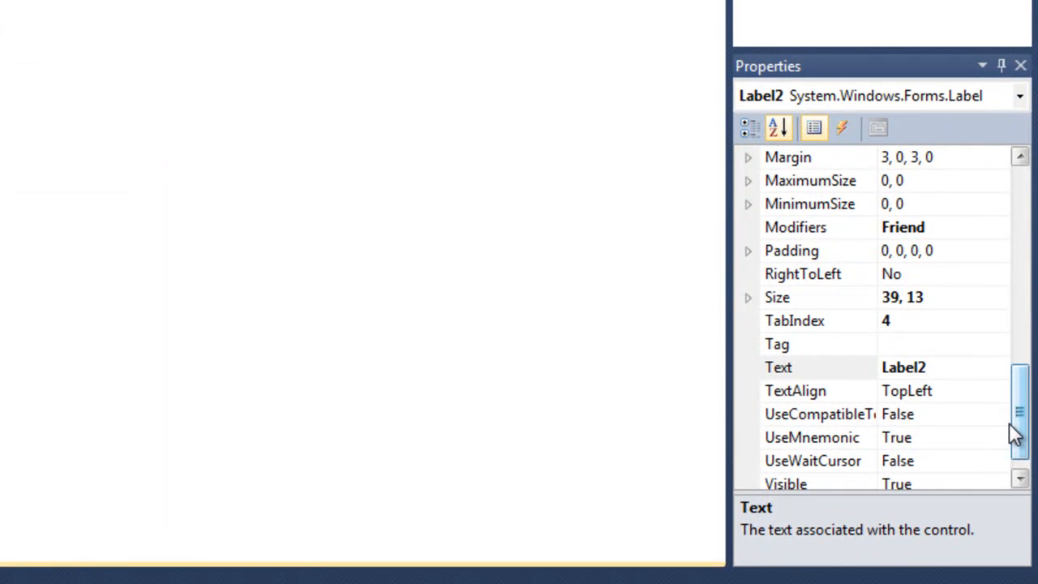
Turn off Label2's AutoSize, widen it and clear its text.
{"action": "scroll", "scroll_direction": "up", "scroll_amount": 3}
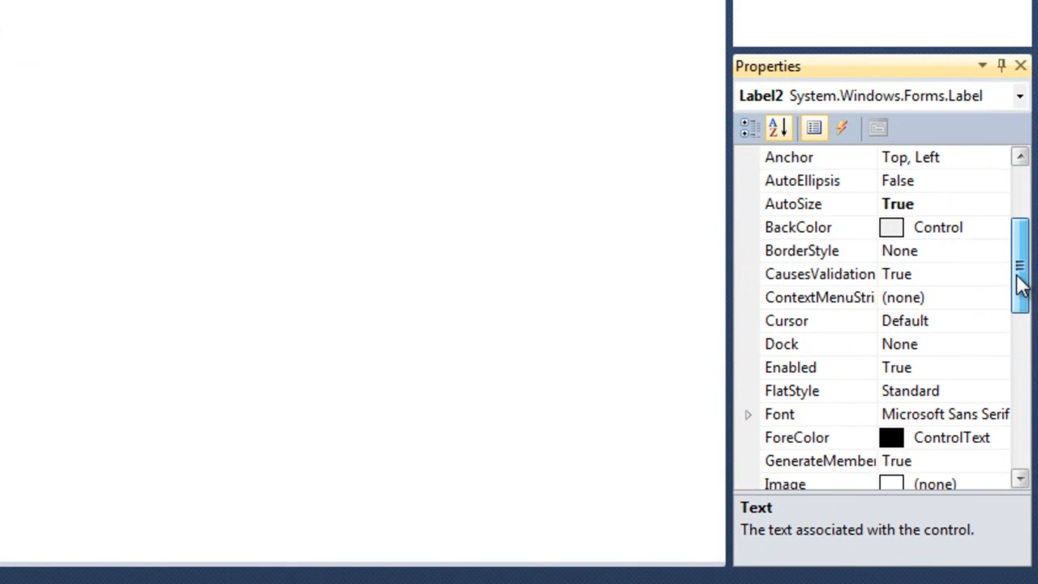
{"action": "scroll", "scroll_direction": "up", "scroll_amount": 3}
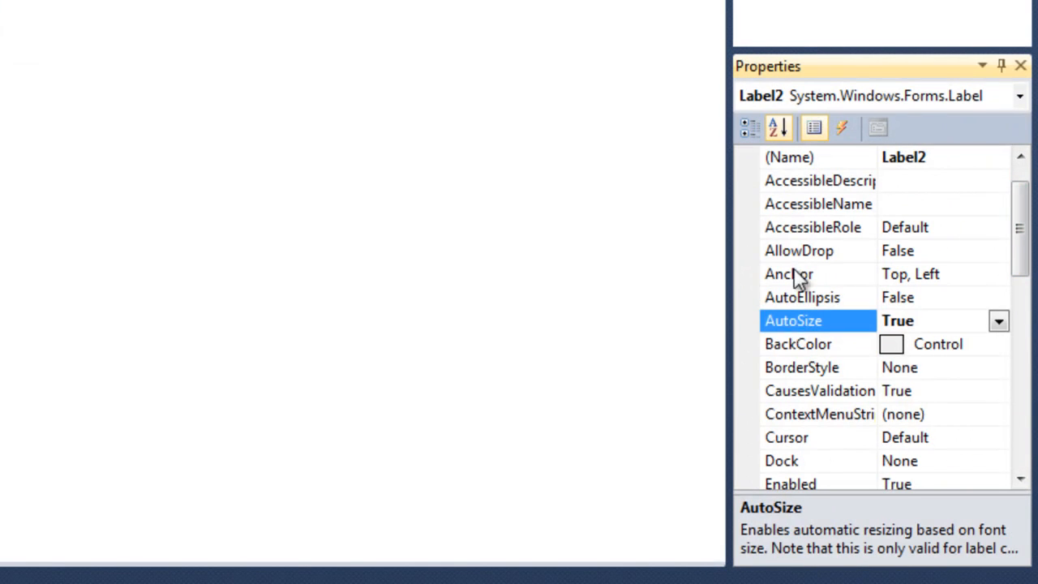
{"action": "mouse_move", "coordinate": [834, 328]}
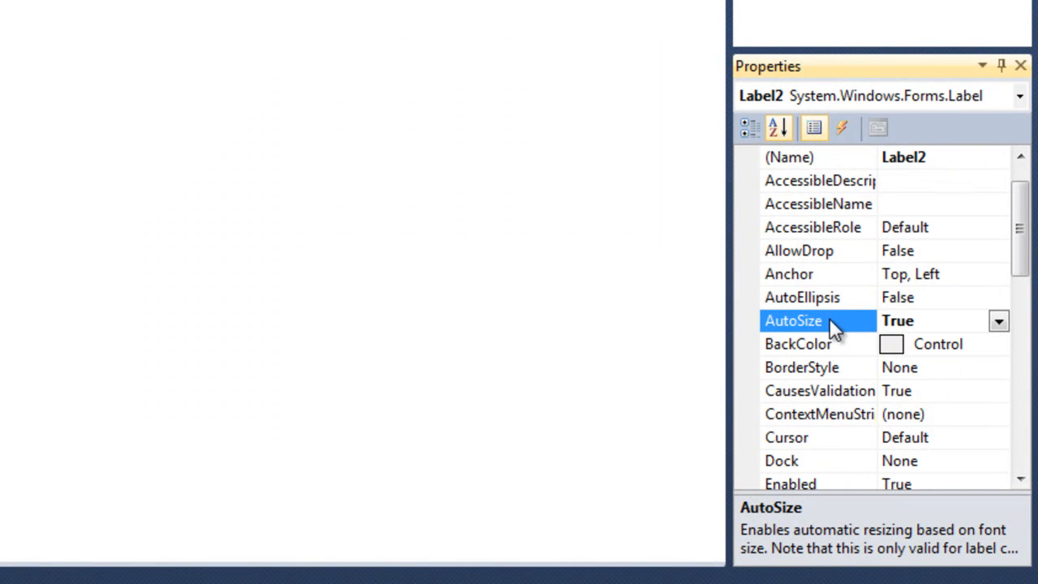
{"action": "mouse_move", "coordinate": [816, 325]}
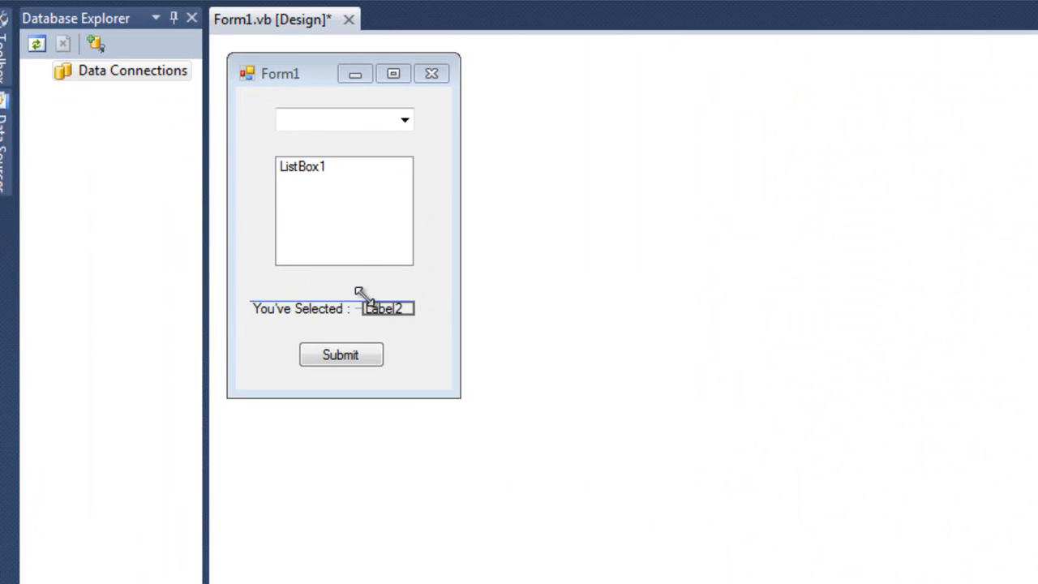
{"action": "left_click", "coordinate": [388, 308]}
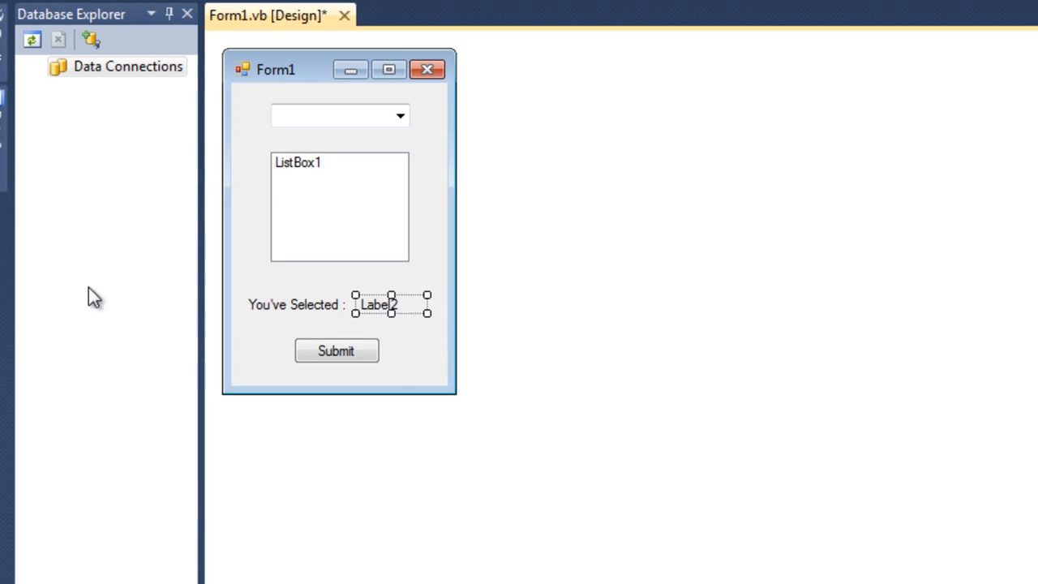
{"action": "left_click", "coordinate": [375, 304]}
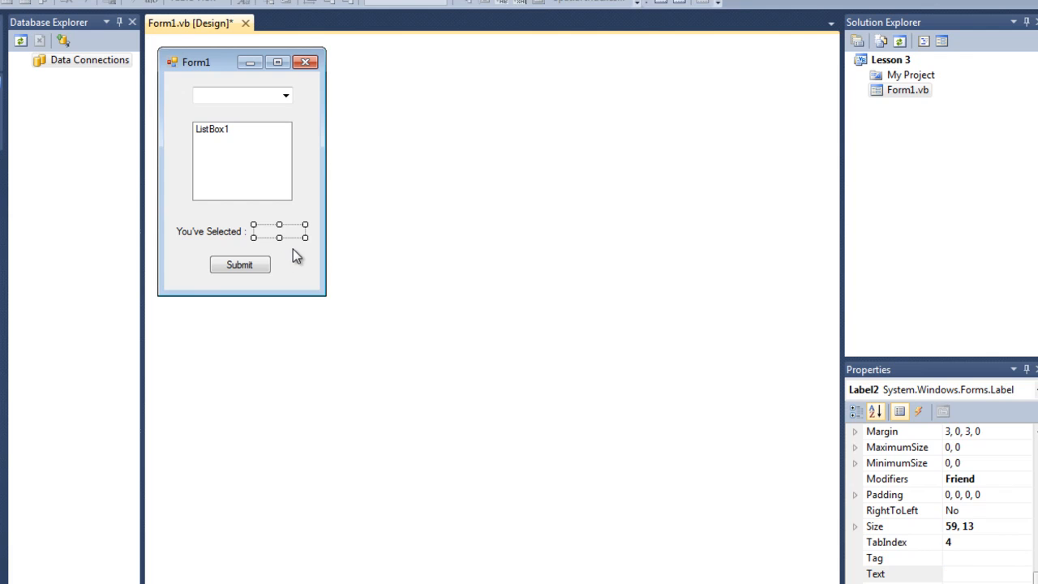
{"action": "mouse_move", "coordinate": [219, 69]}
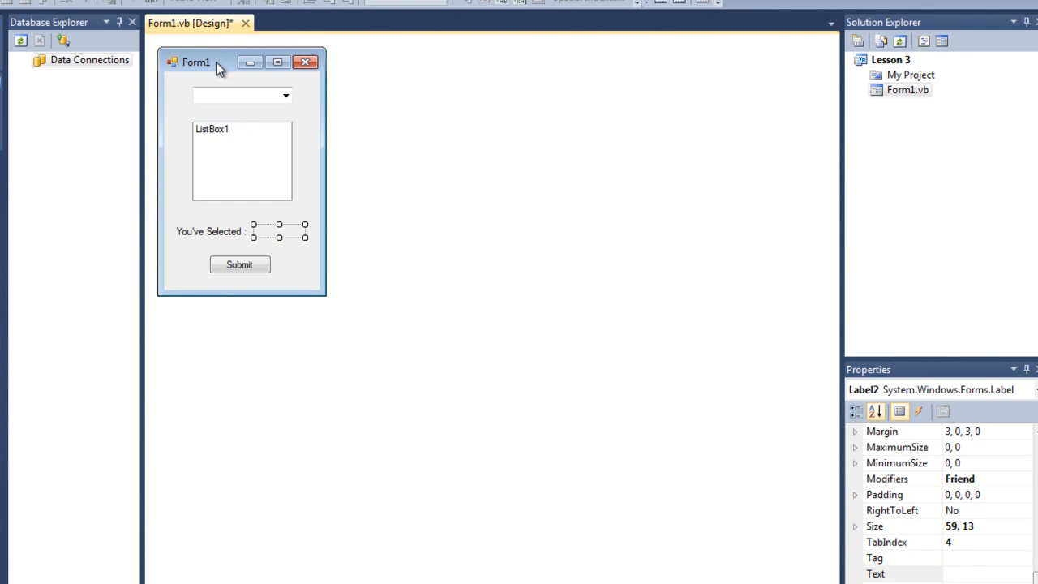
{"action": "mouse_move", "coordinate": [294, 253]}
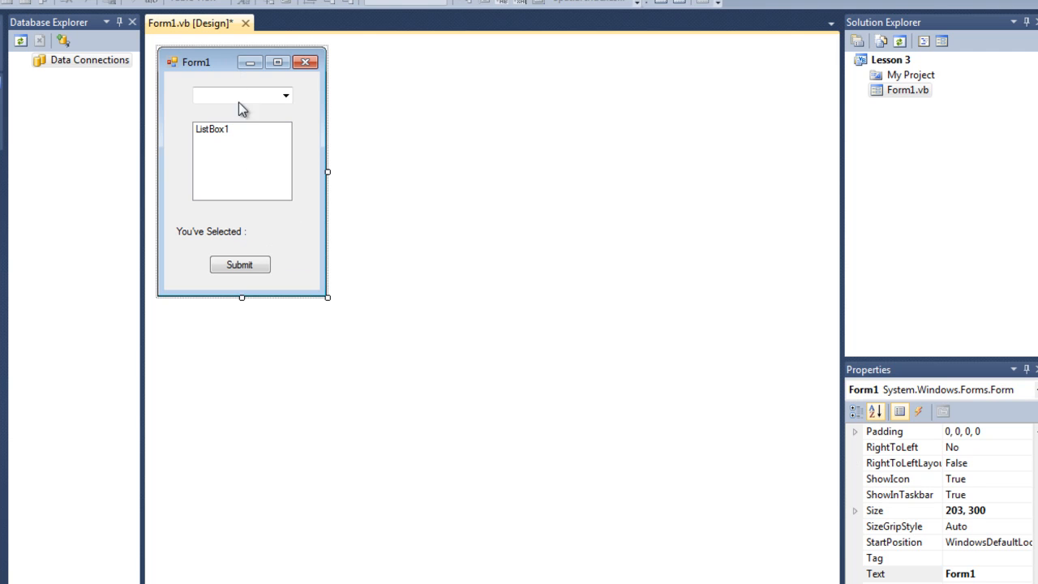
Rename the Submit button to a 'Submit_b…' name and Label2 to 'Result'.
{"action": "left_click", "coordinate": [239, 264]}
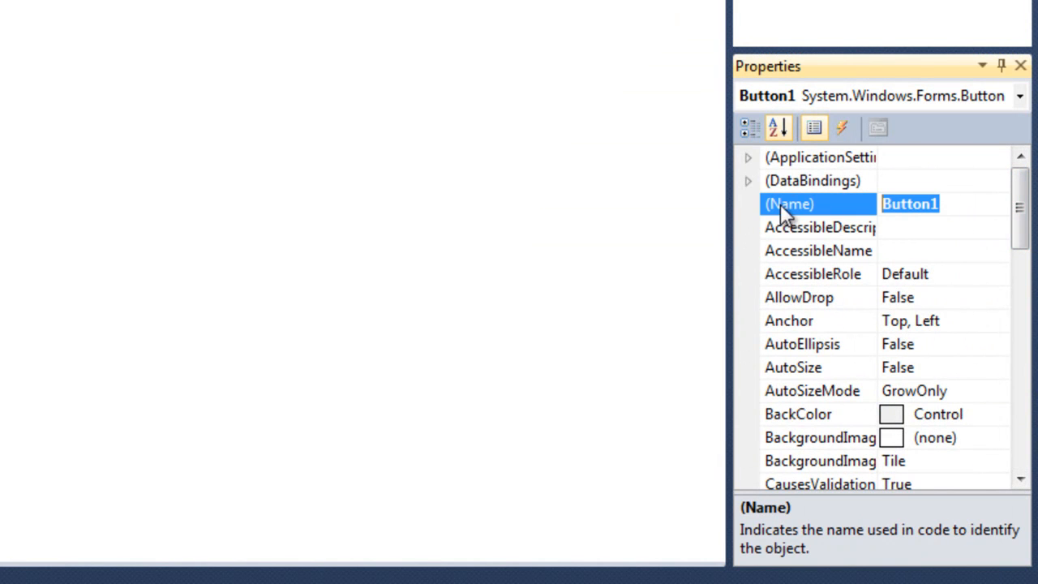
{"action": "mouse_move", "coordinate": [788, 223]}
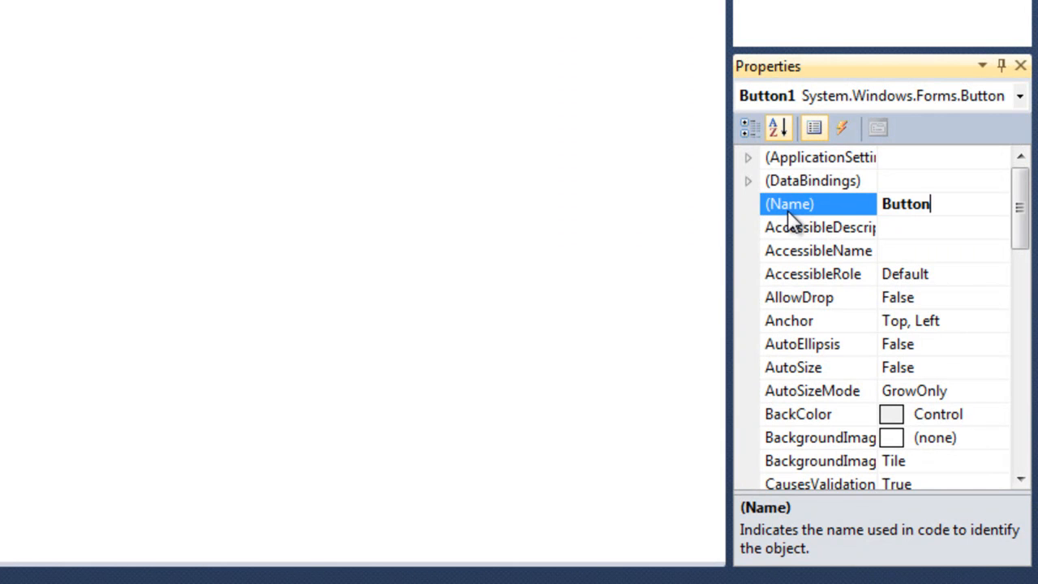
{"action": "key", "text": "ctrl+a"}
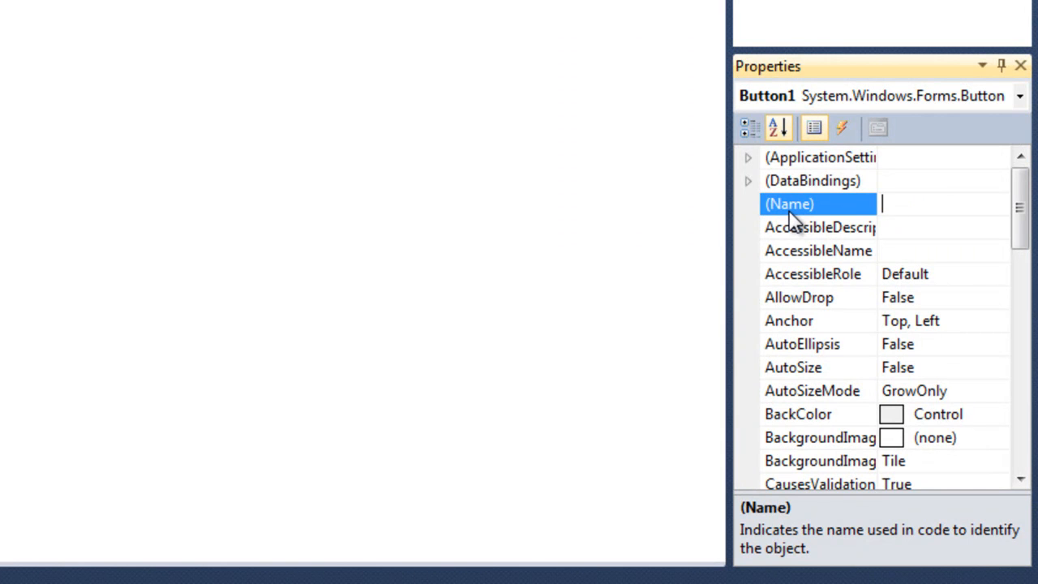
{"action": "type", "text": "Submit_b"}
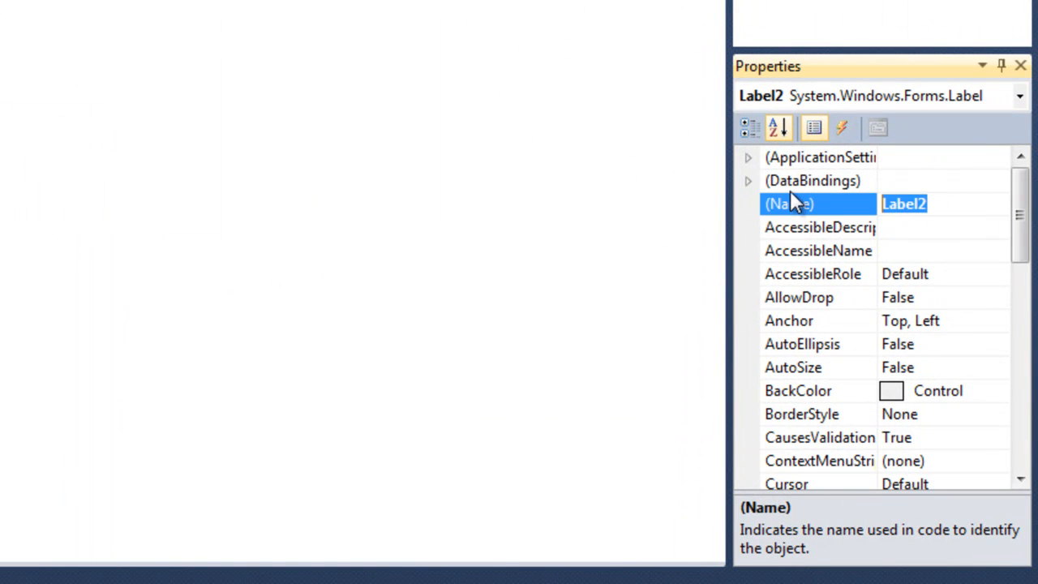
{"action": "type", "text": "Resul"}
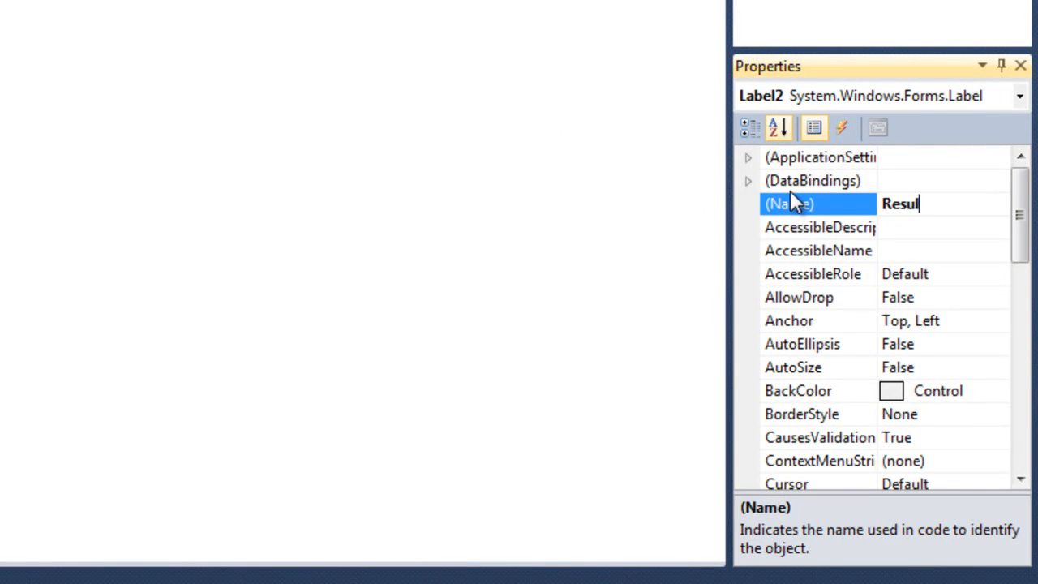
{"action": "type", "text": "t)"}
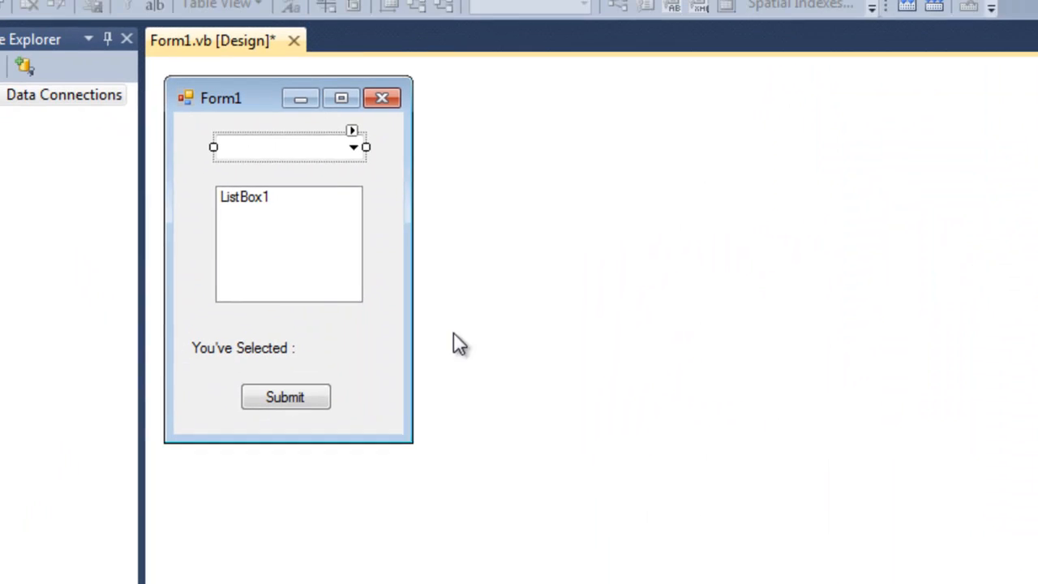
Generate ListBox1's SelectedIndexChanged handler, then reselect ComboBox1 in the designer.
{"action": "left_click", "coordinate": [289, 243]}
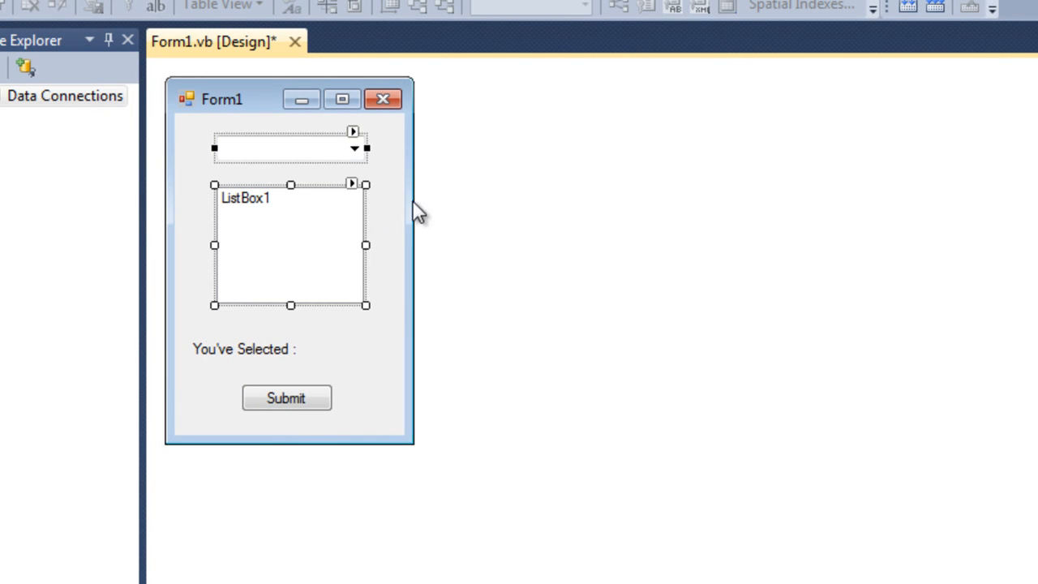
{"action": "left_click", "coordinate": [289, 259]}
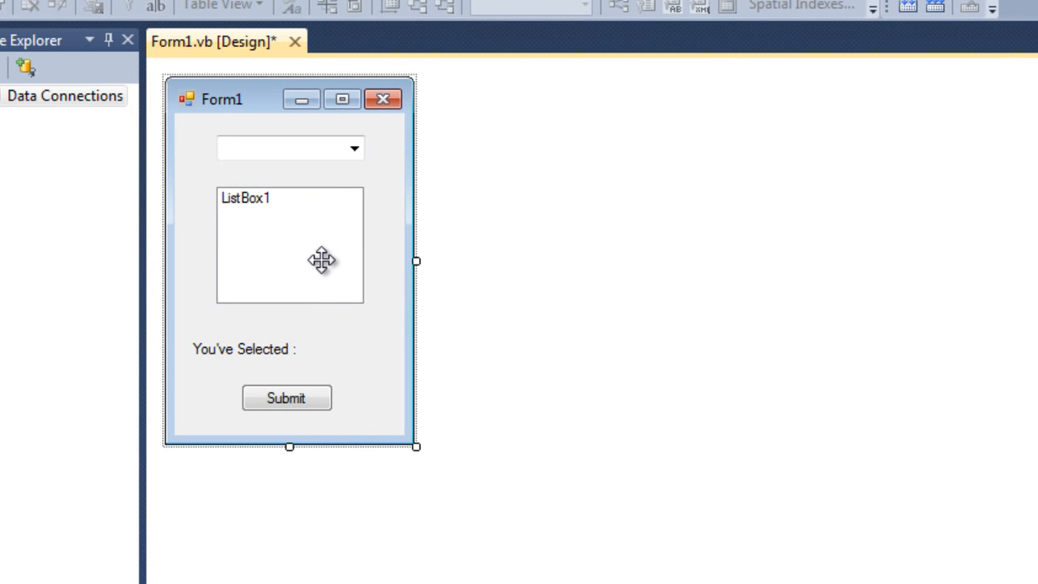
{"action": "mouse_move", "coordinate": [413, 154]}
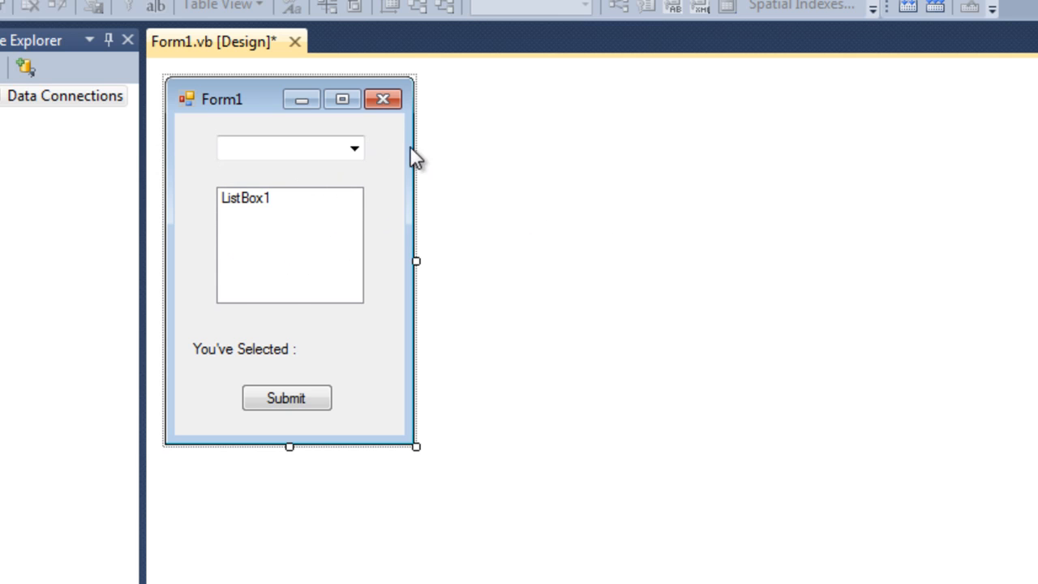
{"action": "mouse_move", "coordinate": [307, 152]}
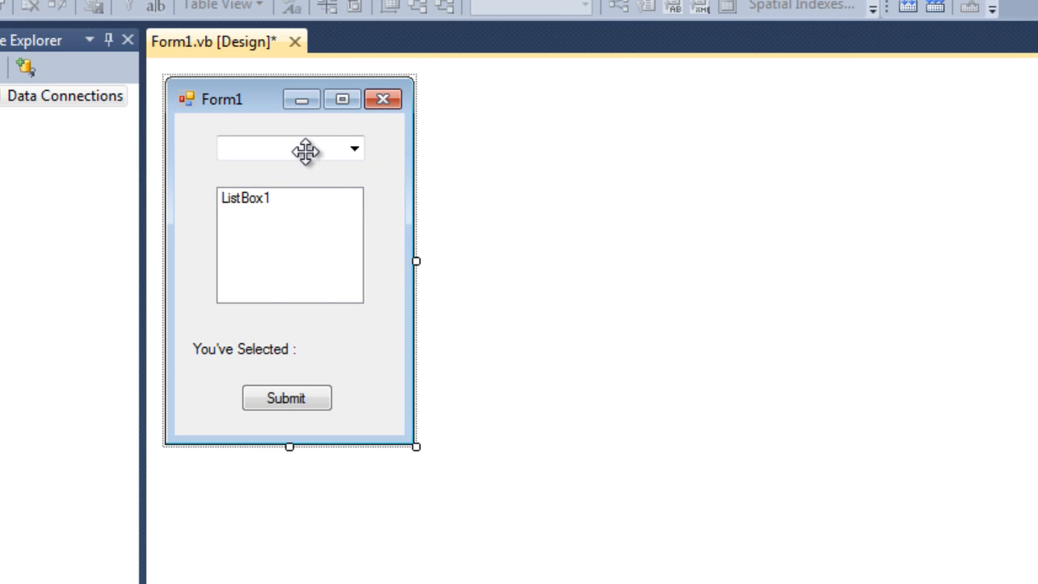
{"action": "mouse_move", "coordinate": [316, 171]}
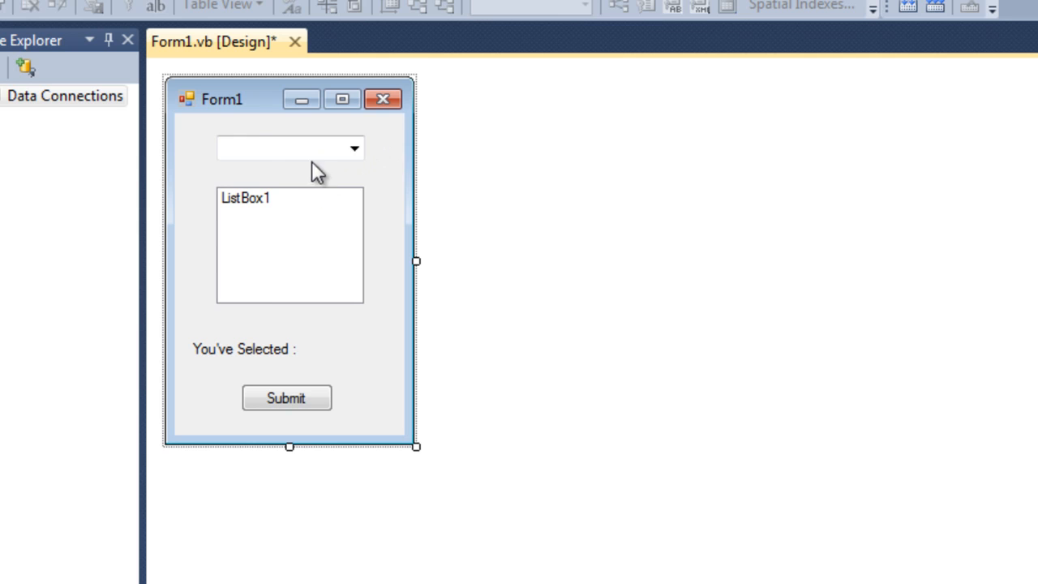
{"action": "mouse_move", "coordinate": [278, 149]}
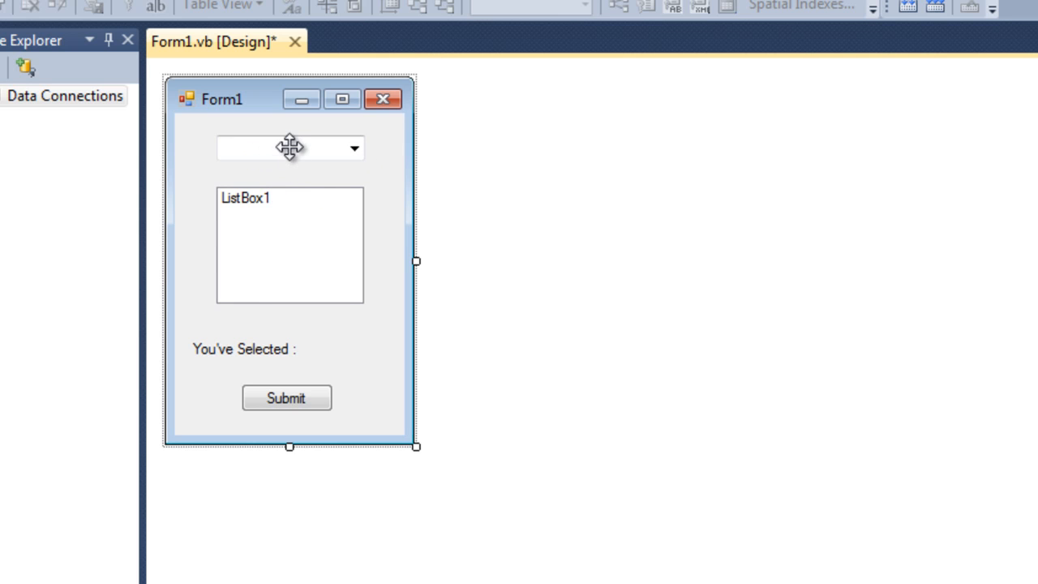
{"action": "mouse_move", "coordinate": [363, 177]}
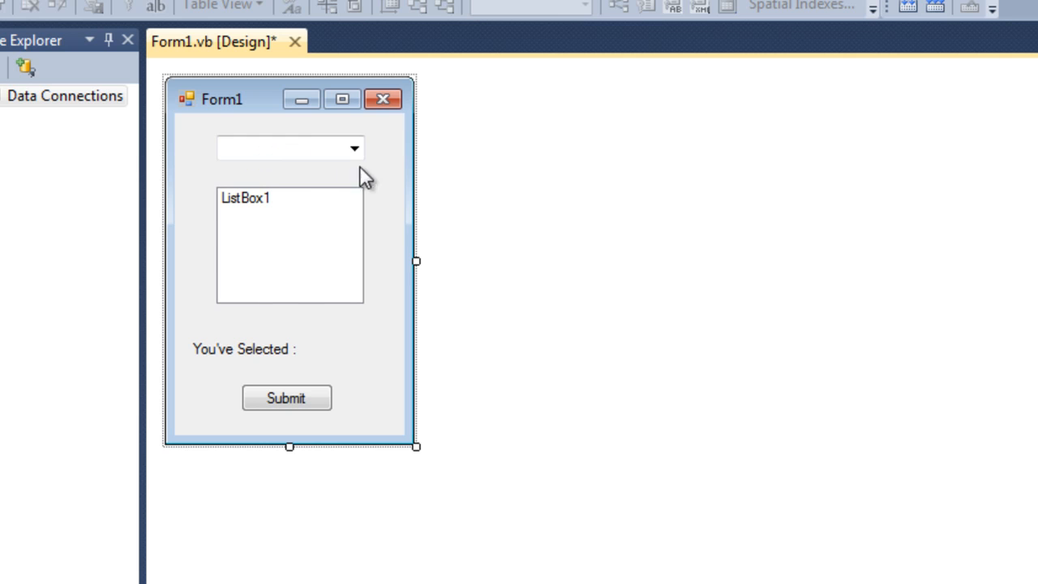
{"action": "mouse_move", "coordinate": [294, 206]}
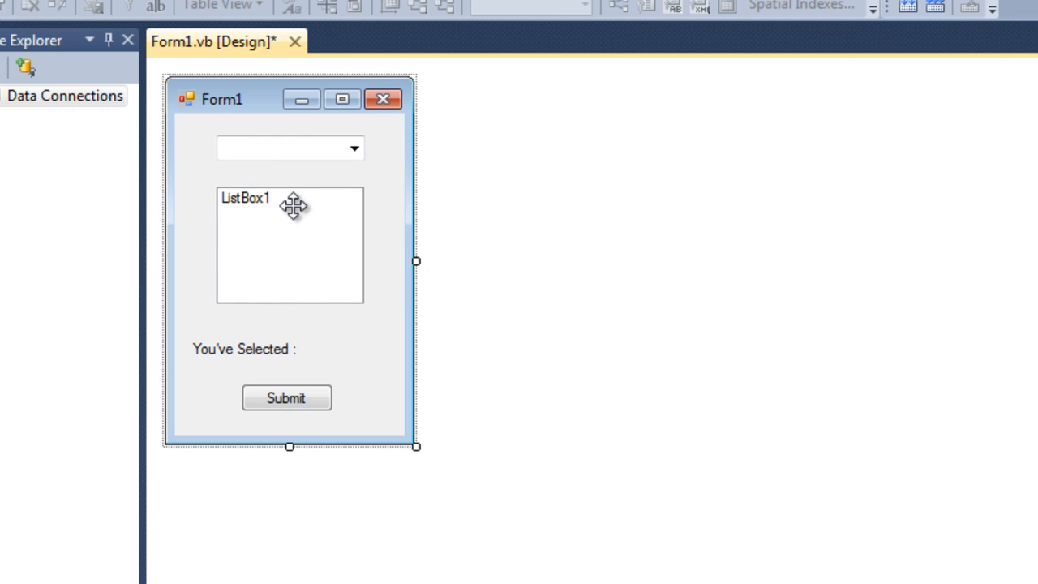
{"action": "mouse_move", "coordinate": [296, 149]}
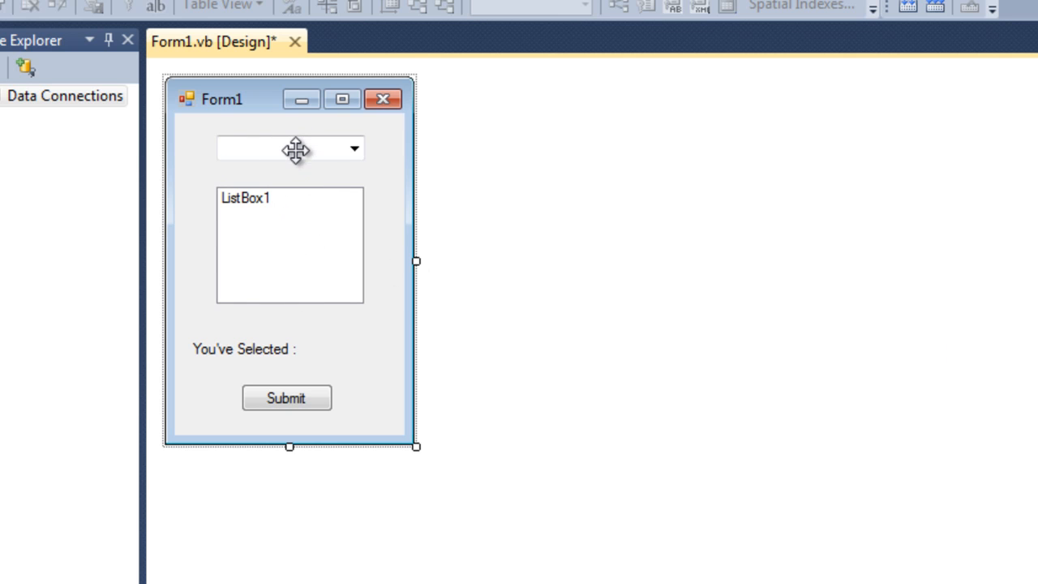
{"action": "left_click", "coordinate": [290, 148]}
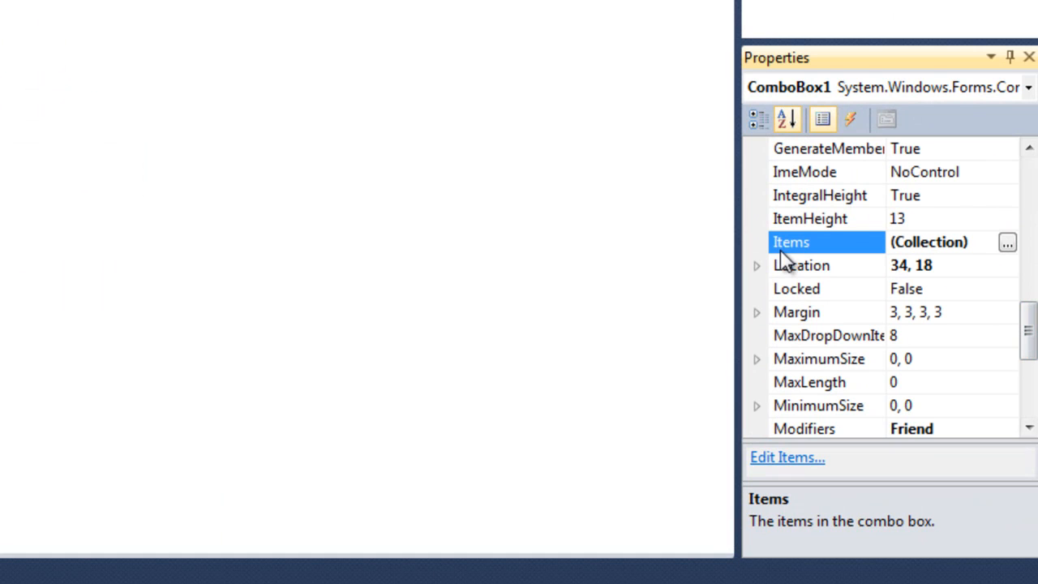
{"action": "mouse_move", "coordinate": [815, 254]}
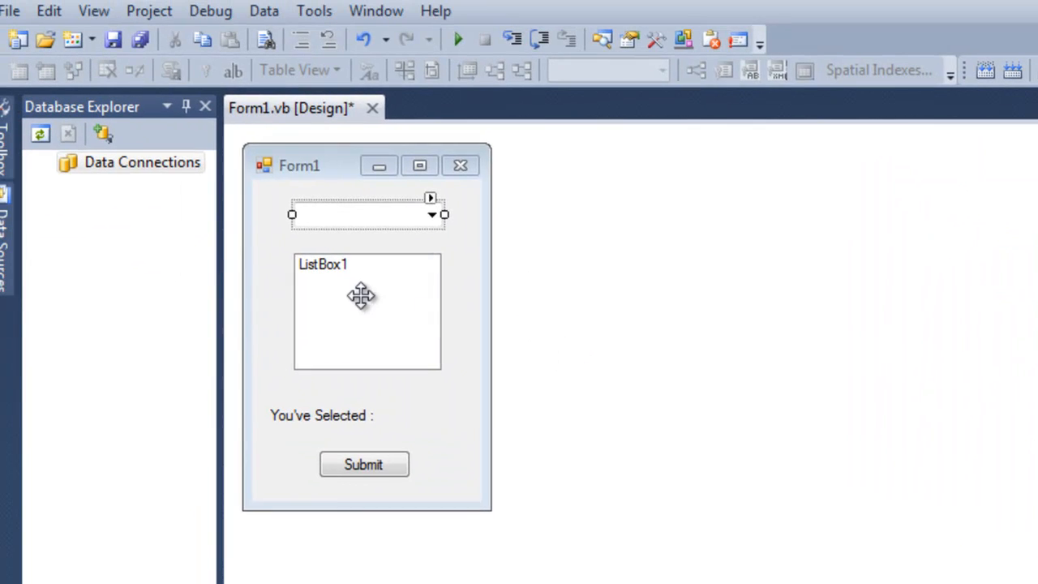
{"action": "double_click", "coordinate": [367, 313]}
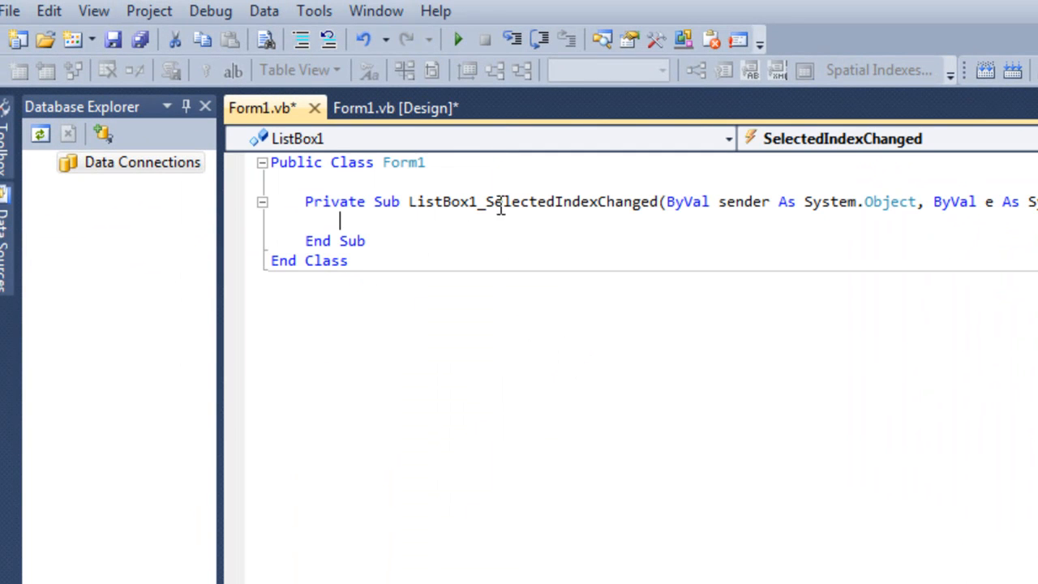
{"action": "left_click", "coordinate": [394, 108]}
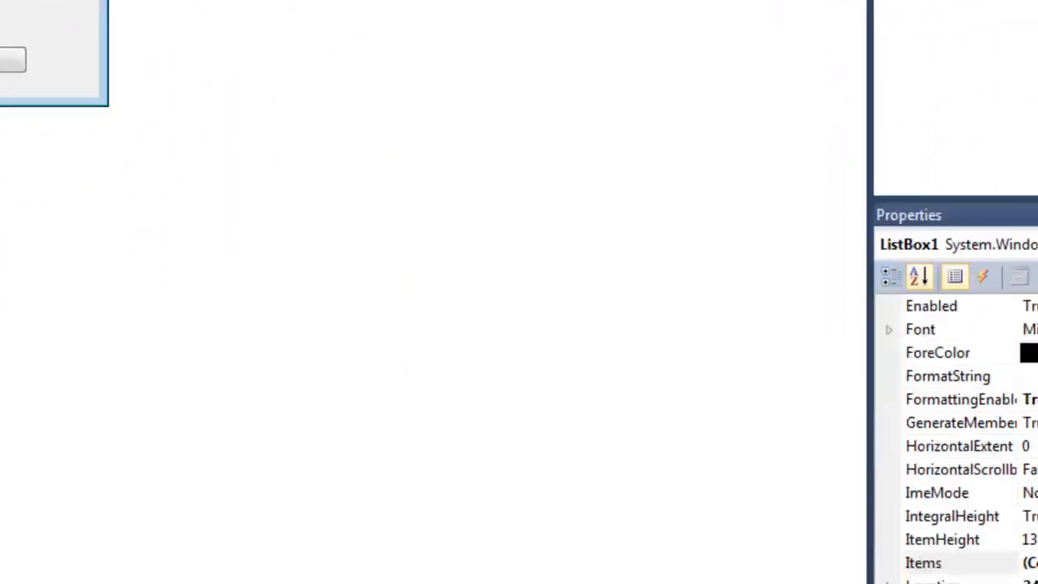
{"action": "left_click", "coordinate": [923, 562]}
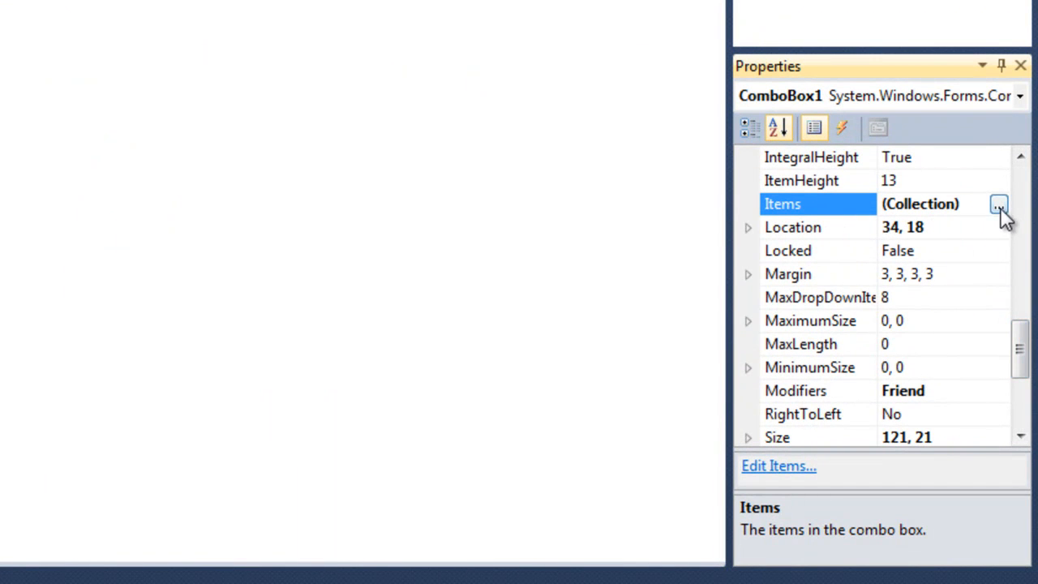
Enter Floor1 and Floor2 as ComboBox1's items in the String Collection Editor.
{"action": "left_click", "coordinate": [998, 204]}
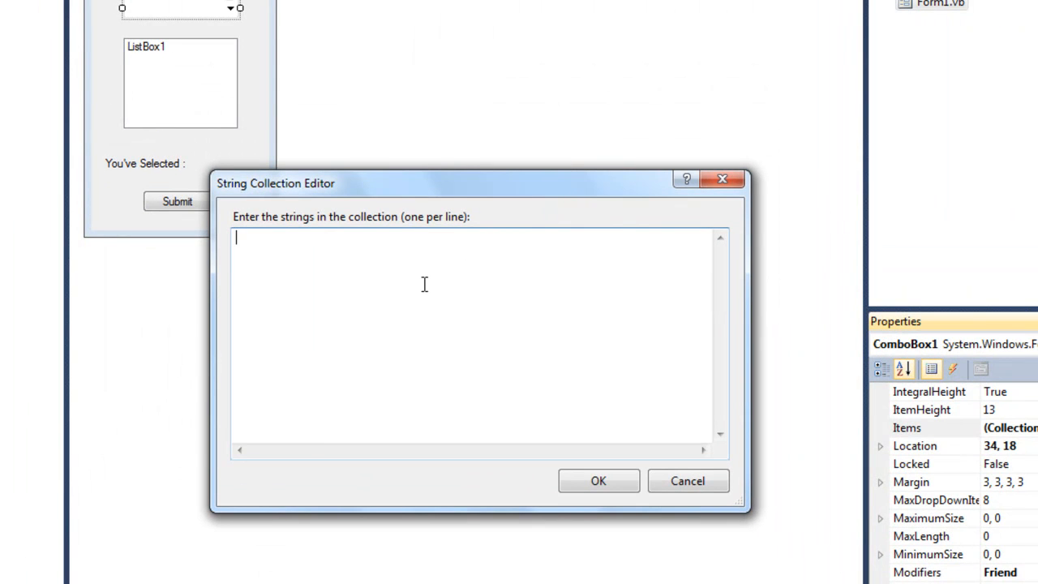
{"action": "mouse_move", "coordinate": [430, 287]}
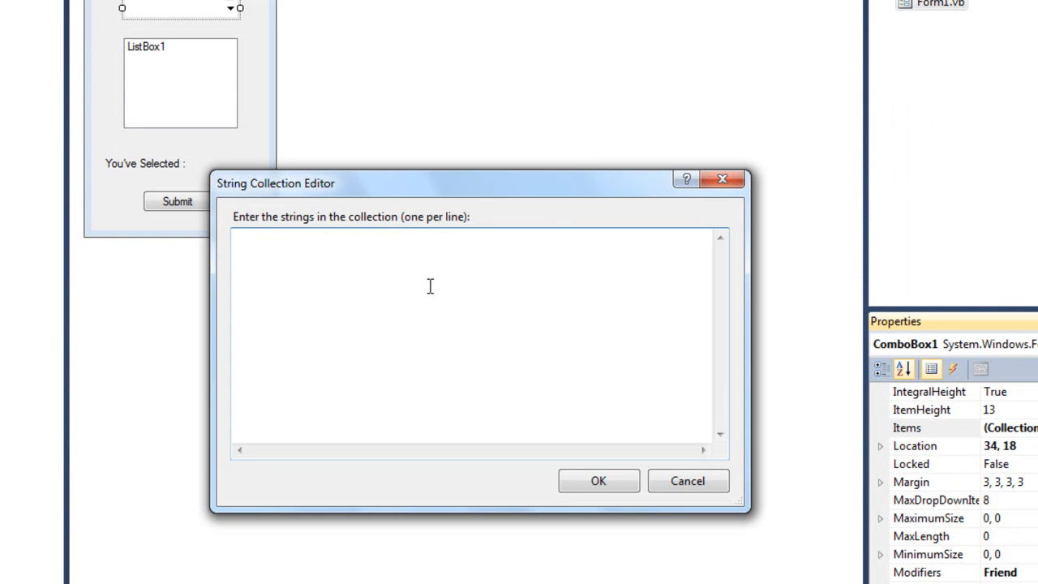
{"action": "type", "text": "F"}
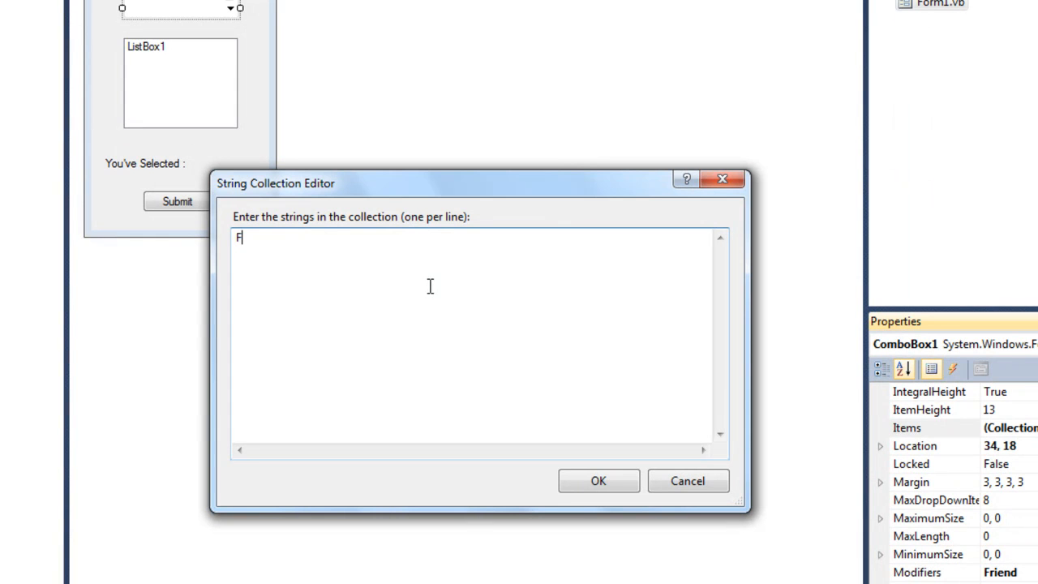
{"action": "type", "text": "loor1"}
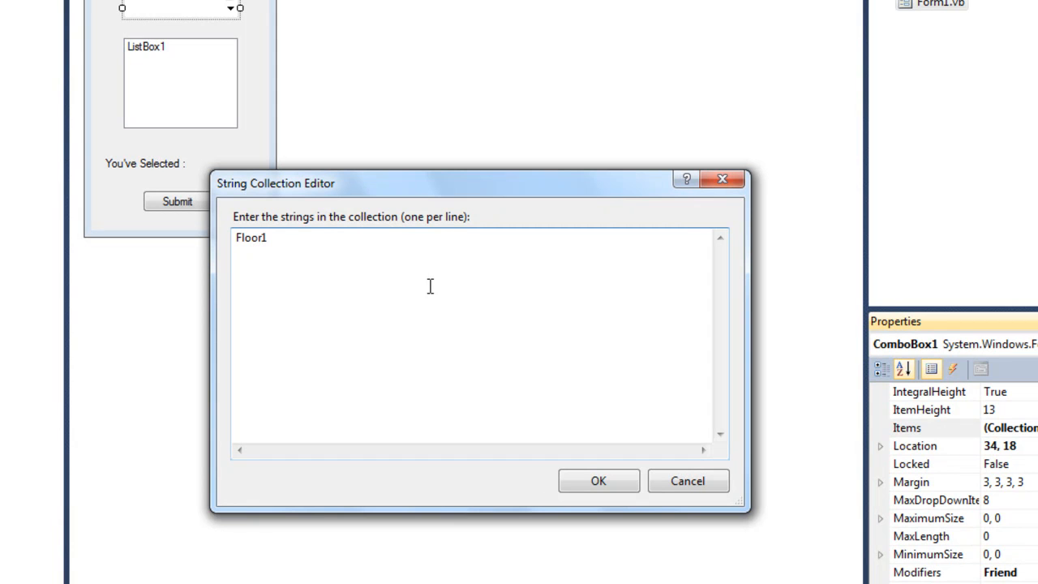
{"action": "type", "text": "Floor2"}
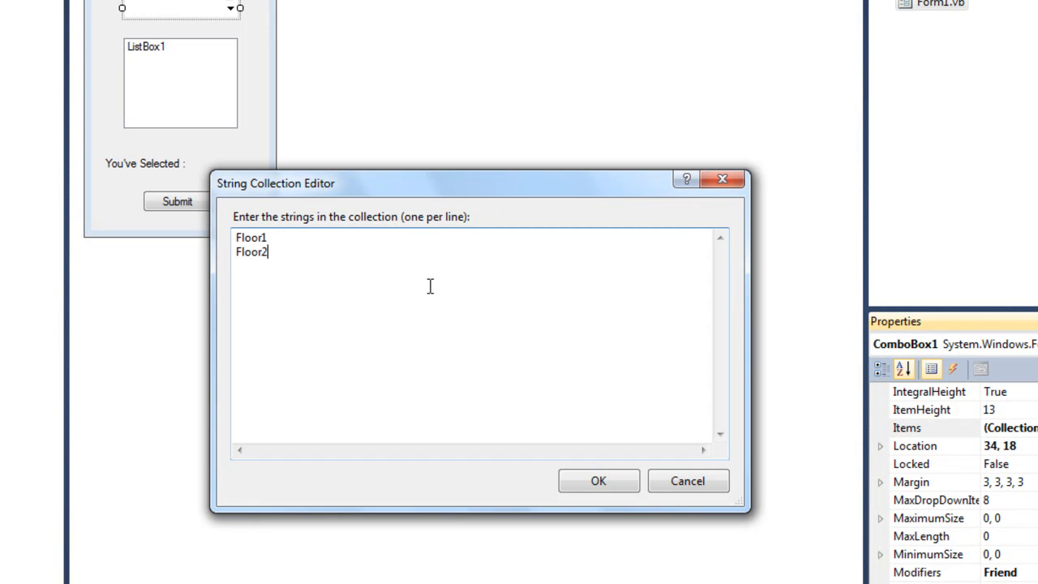
{"action": "mouse_move", "coordinate": [315, 250]}
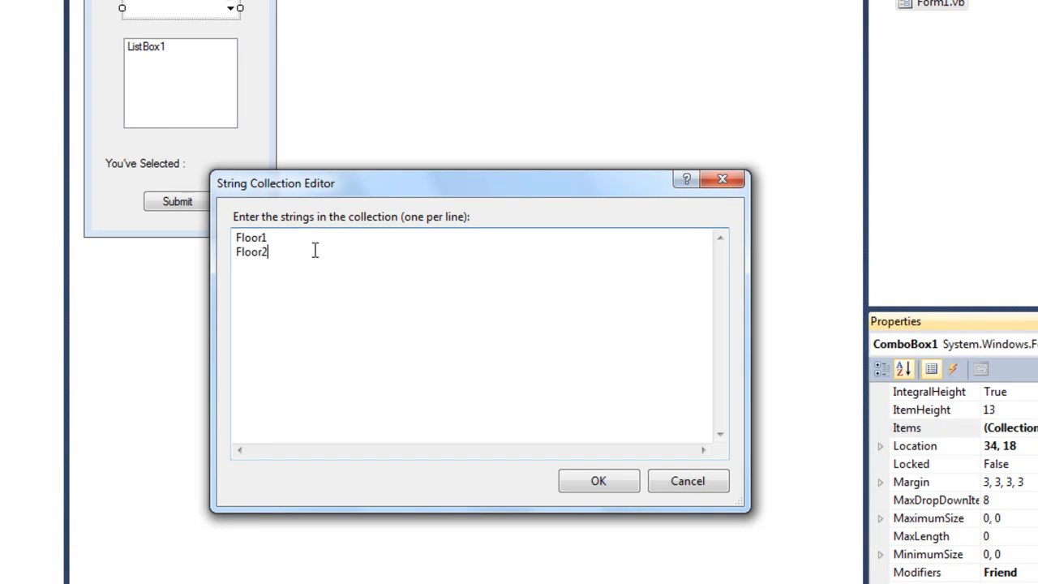
{"action": "double_click", "coordinate": [250, 251]}
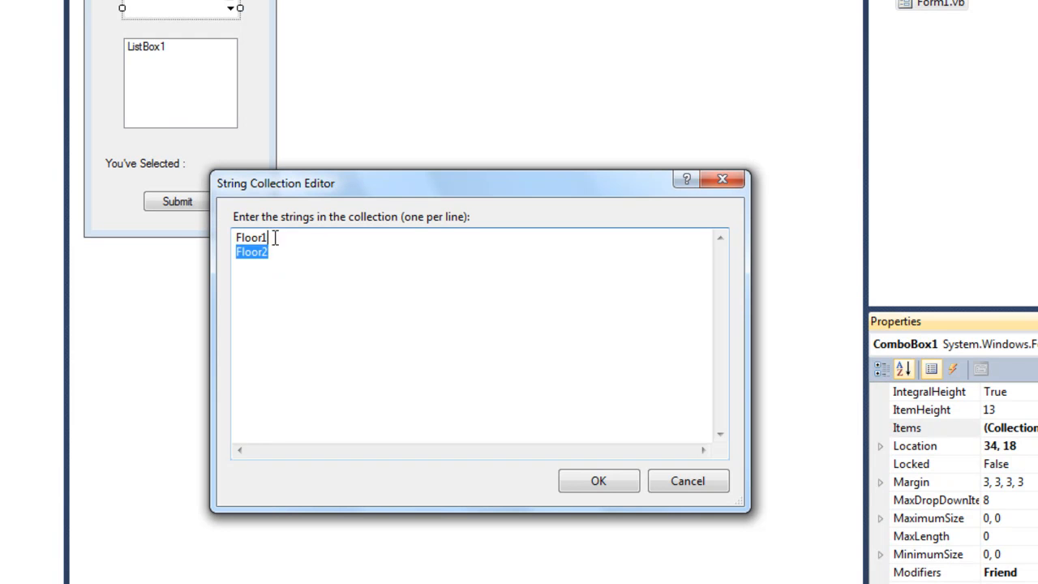
{"action": "left_click", "coordinate": [599, 480]}
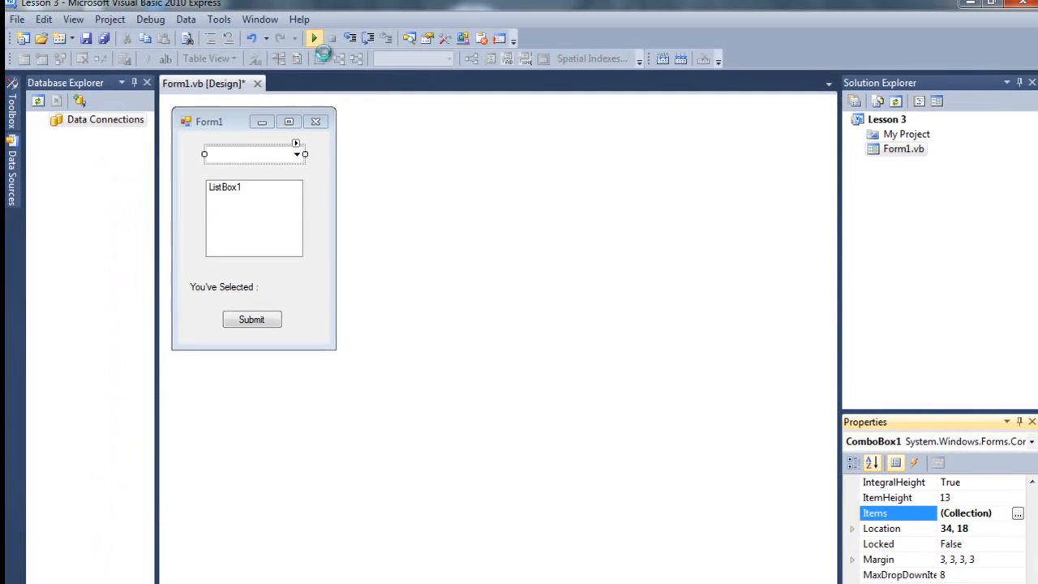
Set ComboBox1's Text property to 'Select a Floor'.
{"action": "left_click", "coordinate": [314, 38]}
{"action": "type", "text": "F"}
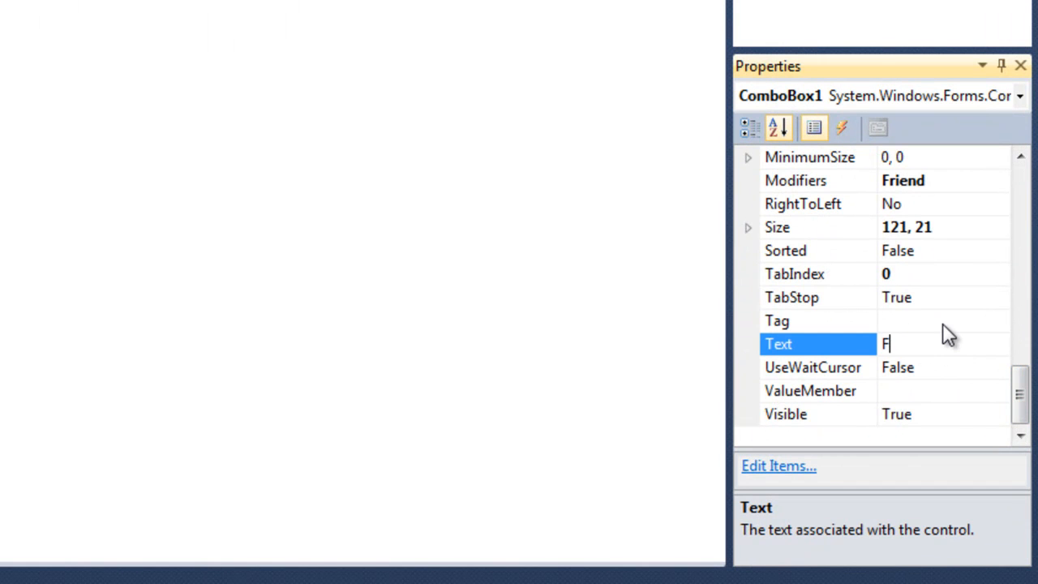
{"action": "type", "text": "loor"}
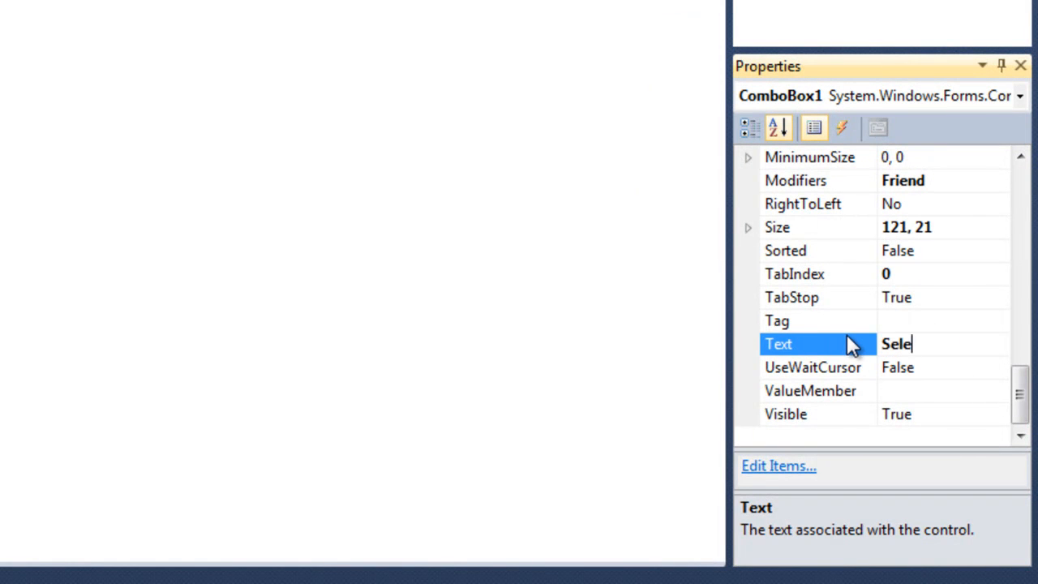
{"action": "type", "text": "ct a Floor"}
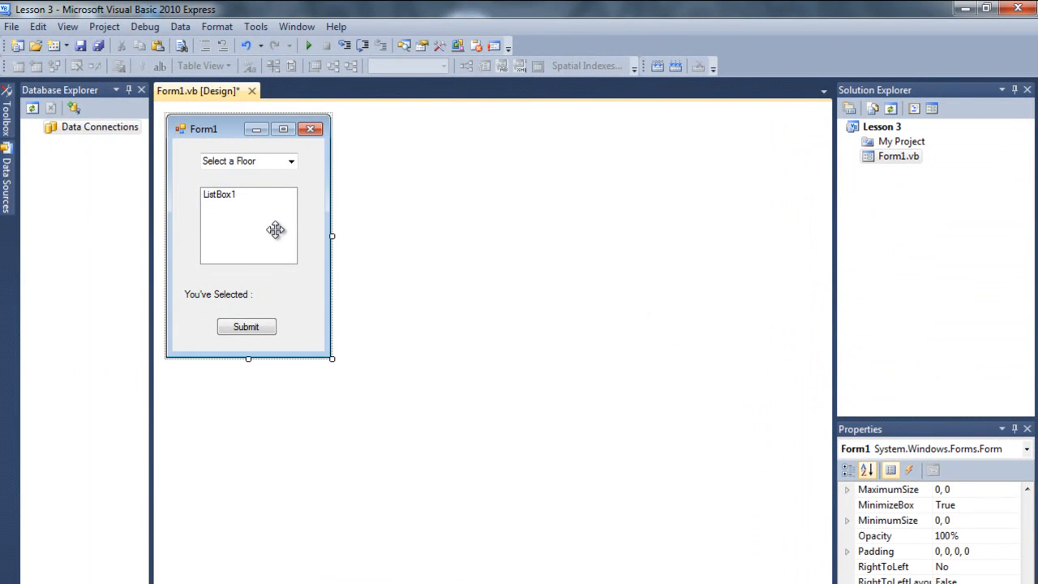
{"action": "left_click", "coordinate": [249, 226]}
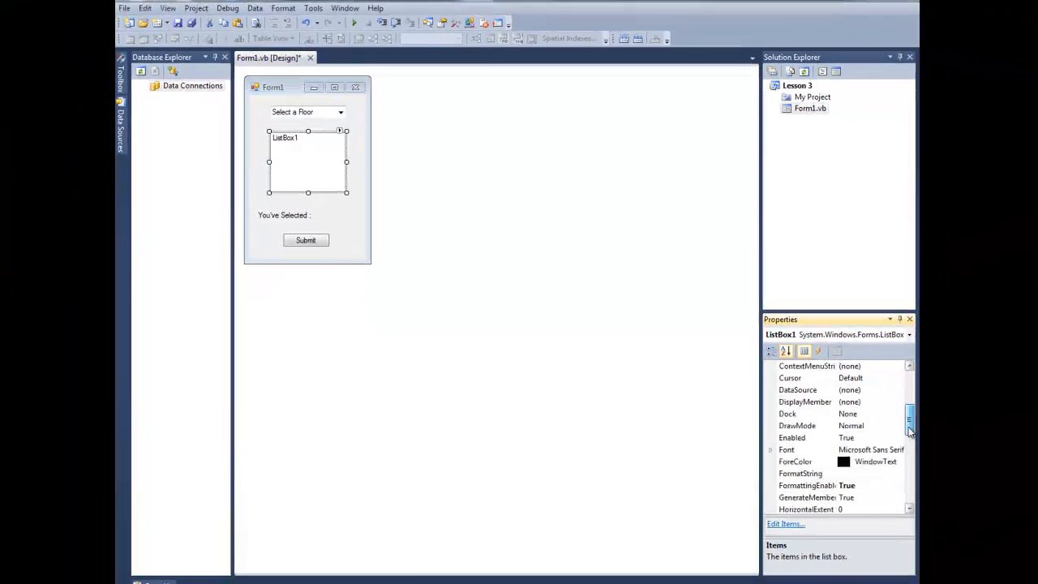
{"action": "scroll", "scroll_direction": "down", "scroll_amount": 3}
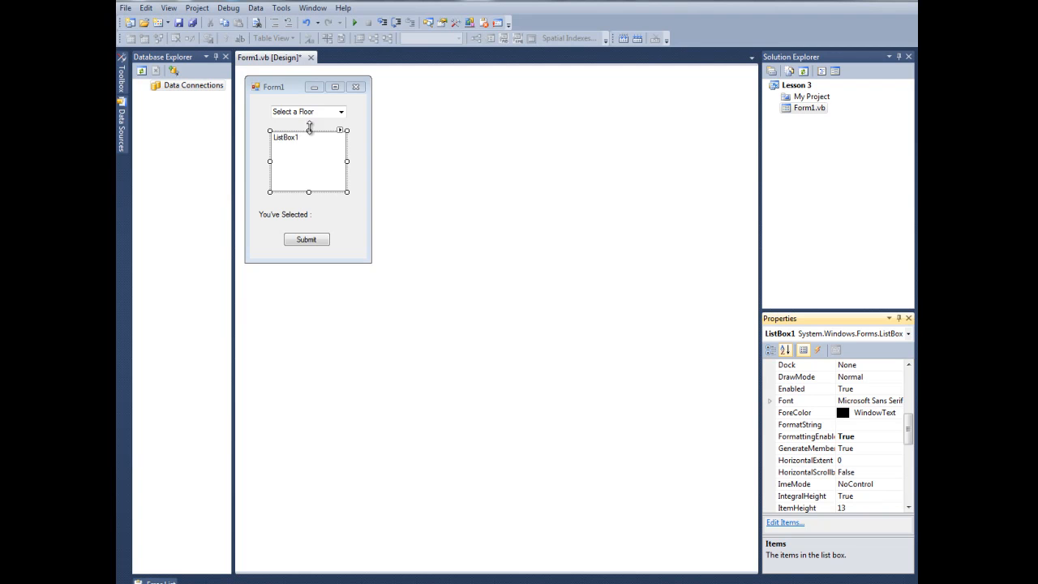
{"action": "left_click", "coordinate": [273, 87]}
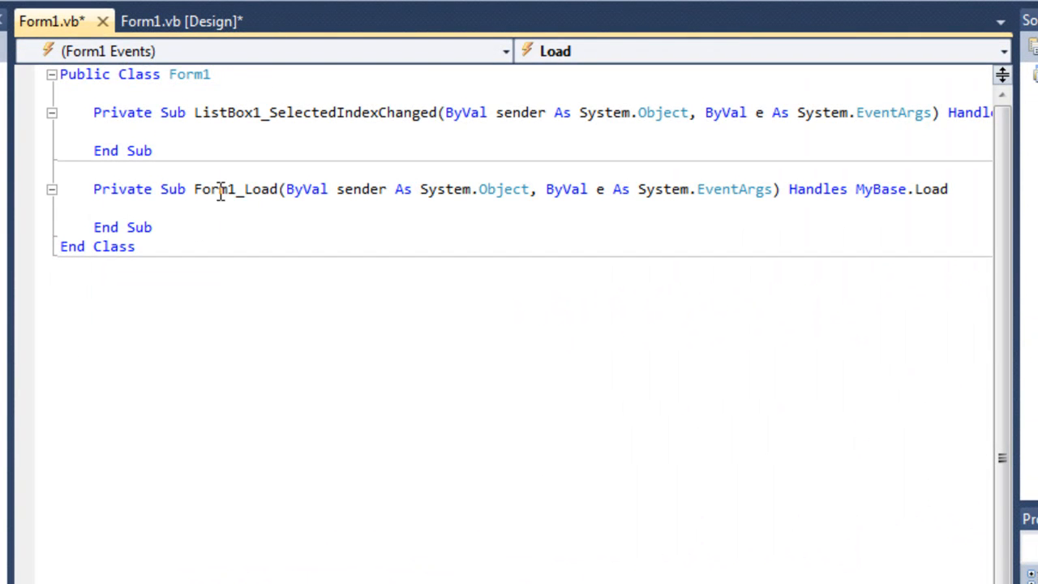
{"action": "mouse_move", "coordinate": [227, 227]}
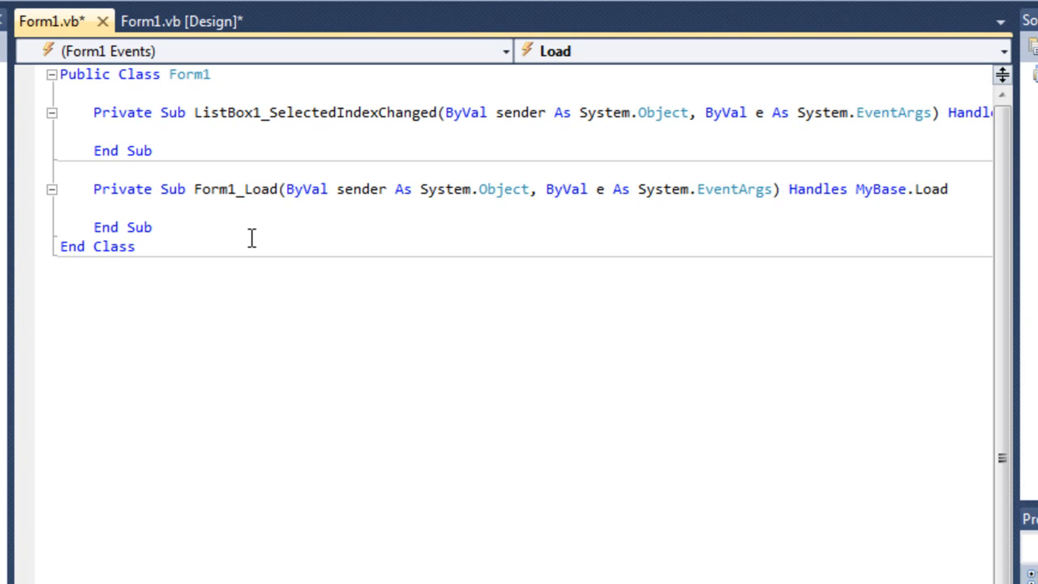
In Form1_Load, add ListBox1.Items.Add lines for Room1 through Room4.
{"action": "type", "text": "list"}
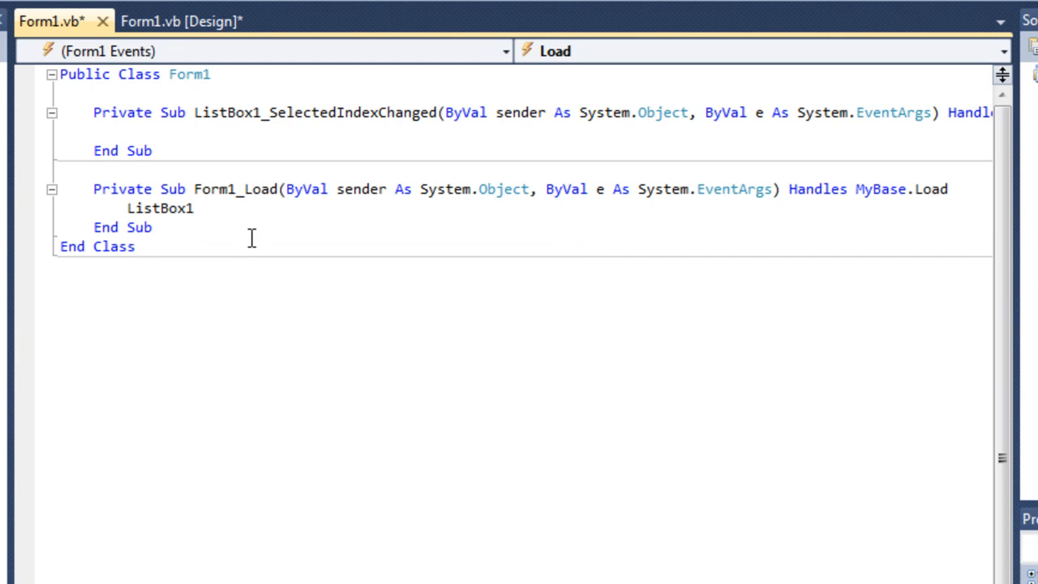
{"action": "type", "text": "."}
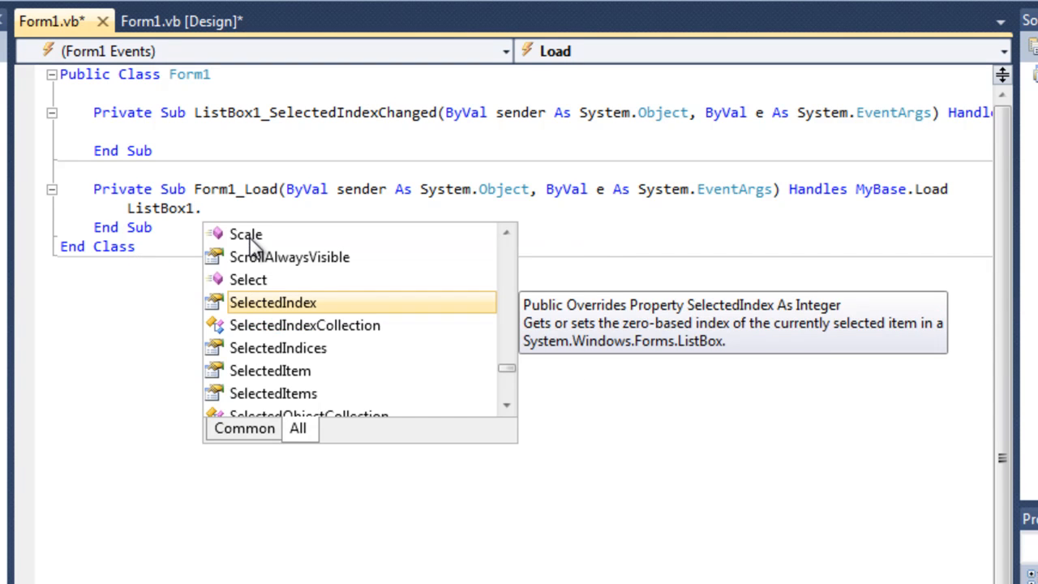
{"action": "type", "text": "Items"}
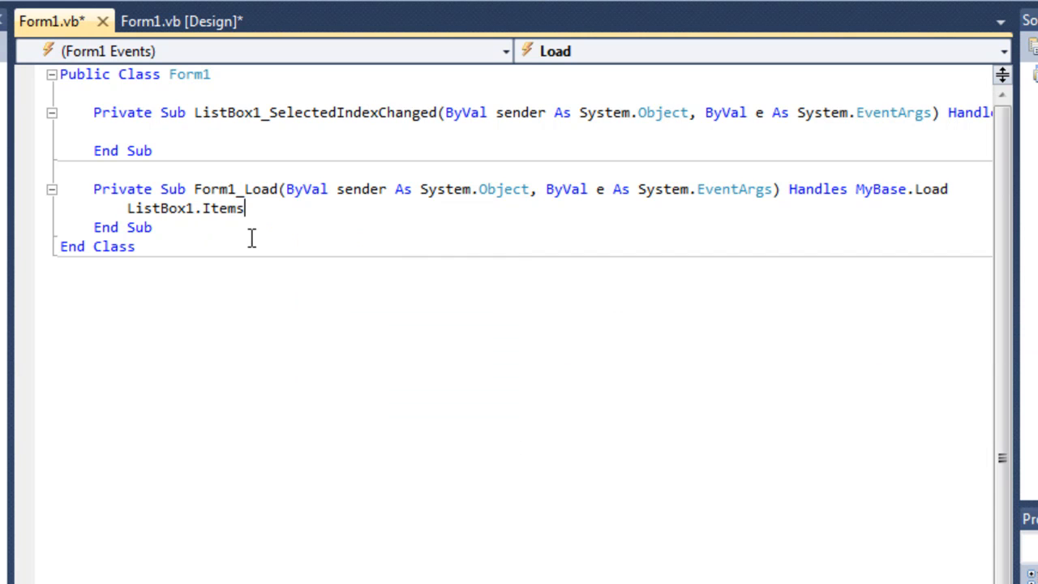
{"action": "type", "text": ".Add"}
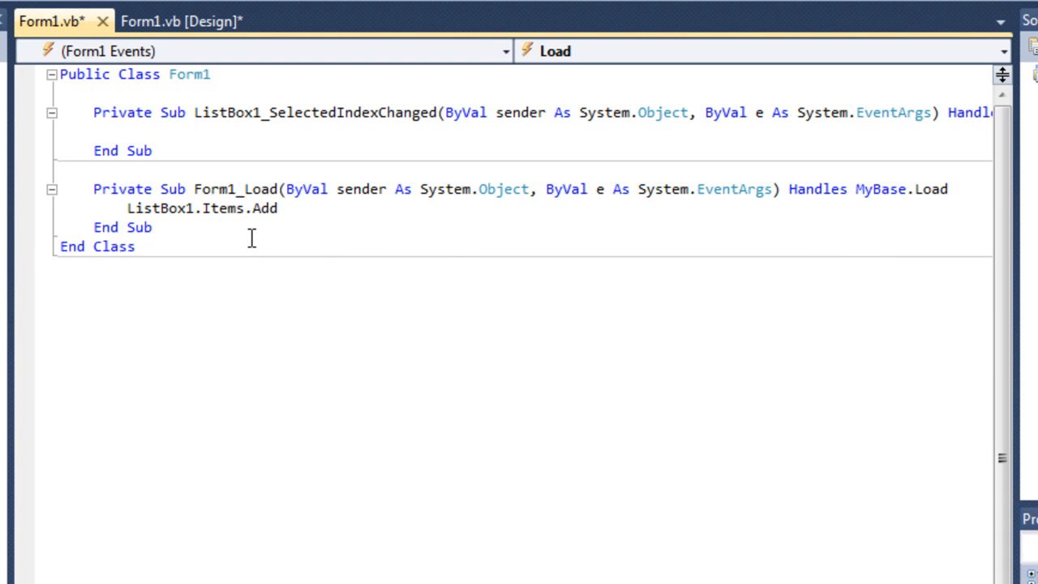
{"action": "type", "text": "(\"\")"}
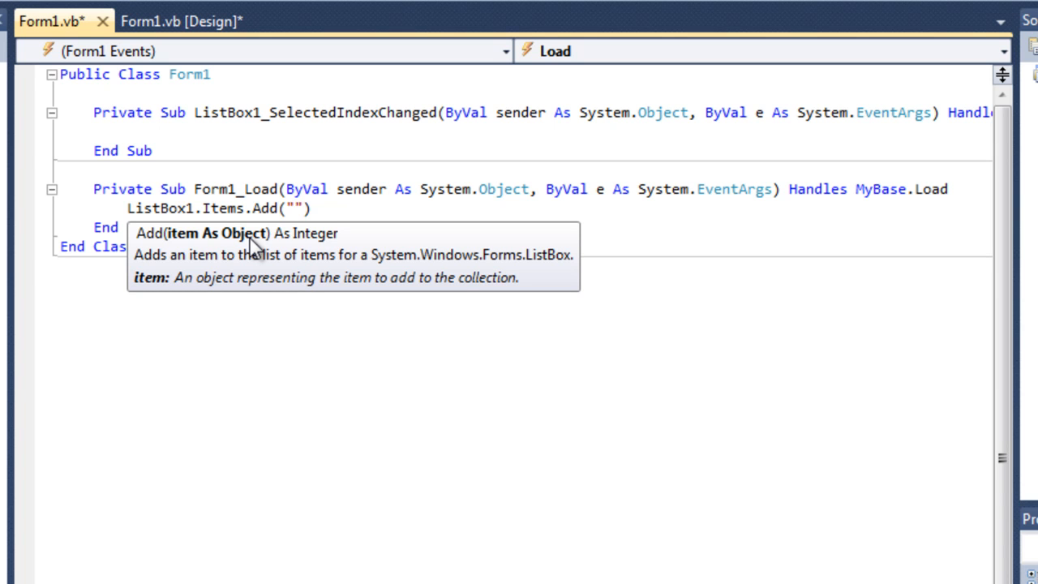
{"action": "type", "text": "R"}
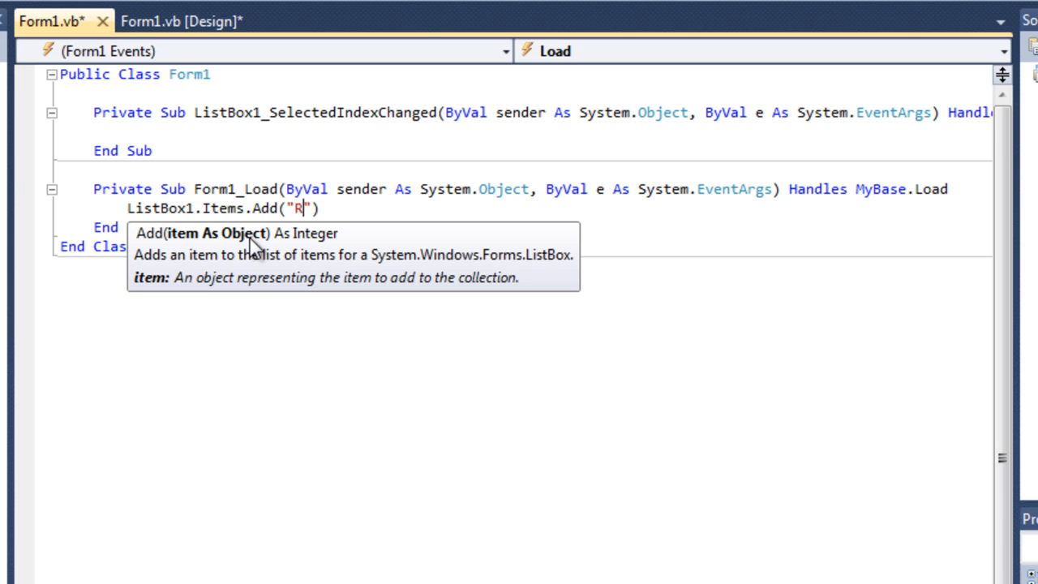
{"action": "type", "text": "oom1"}
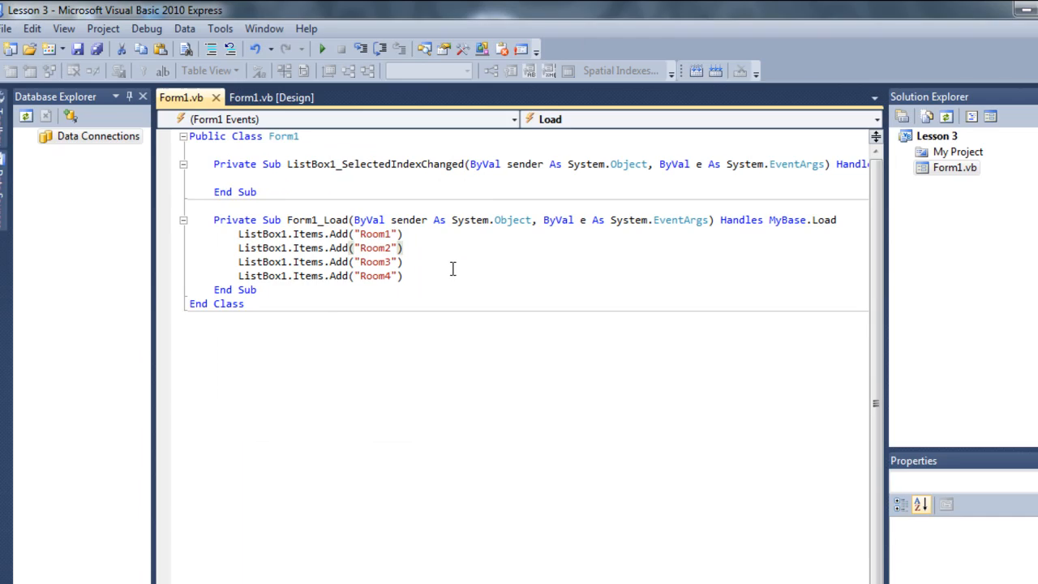
Create the Submit_btn click handler by double-clicking the button in the designer.
{"action": "left_click", "coordinate": [271, 97]}
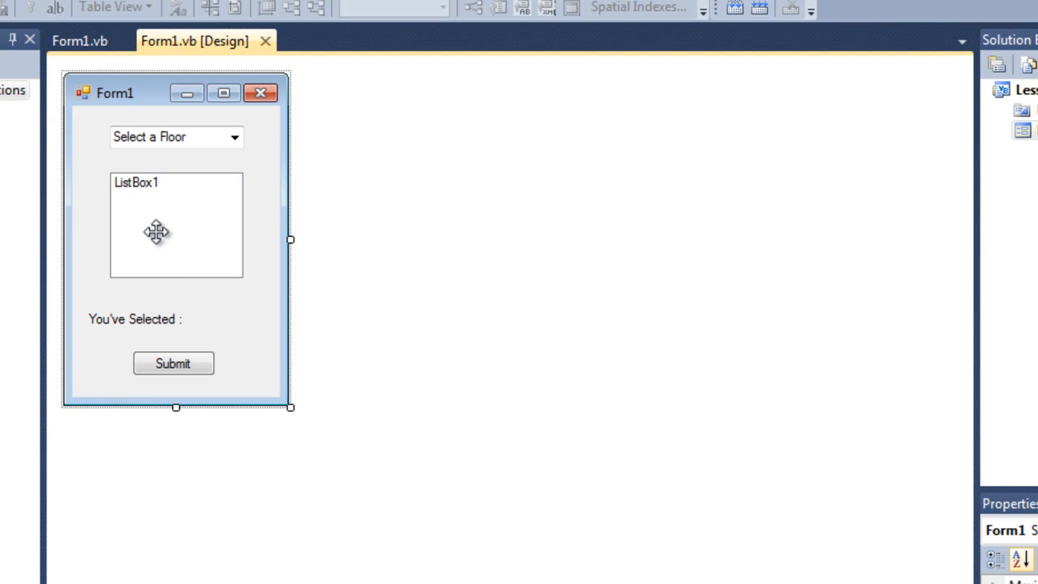
{"action": "left_click", "coordinate": [78, 40]}
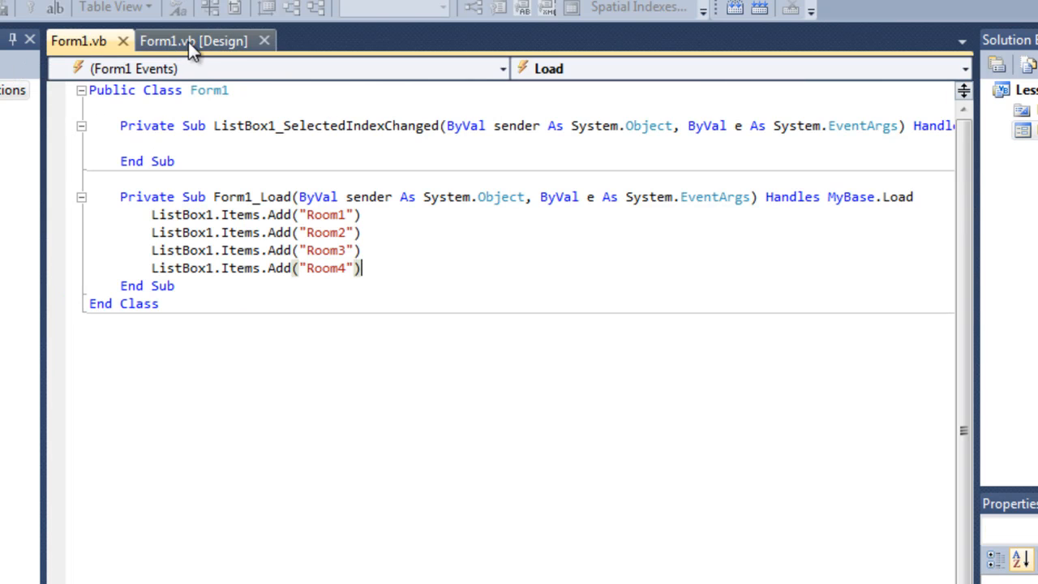
{"action": "left_click", "coordinate": [194, 40]}
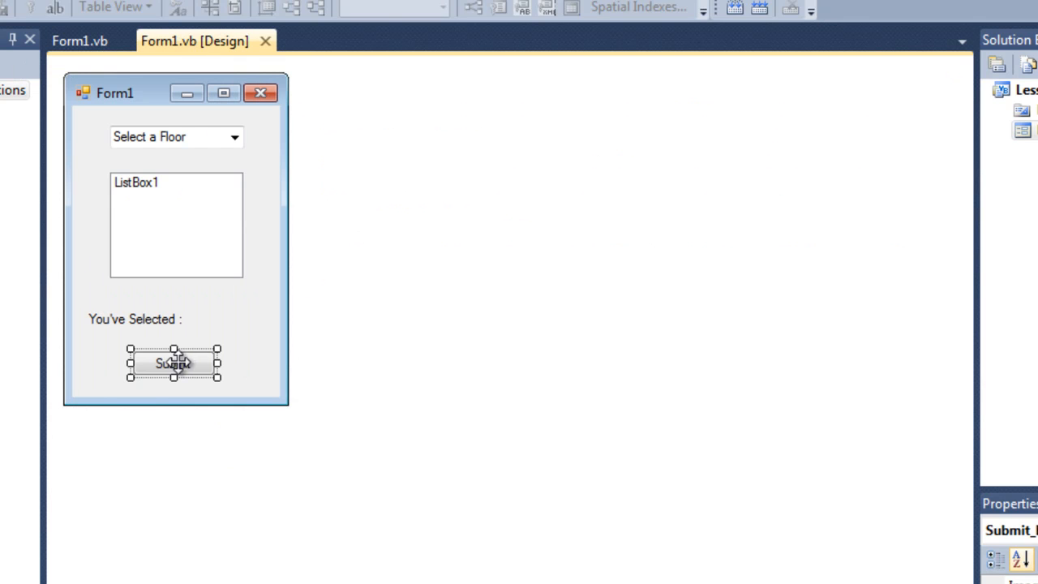
{"action": "double_click", "coordinate": [172, 364]}
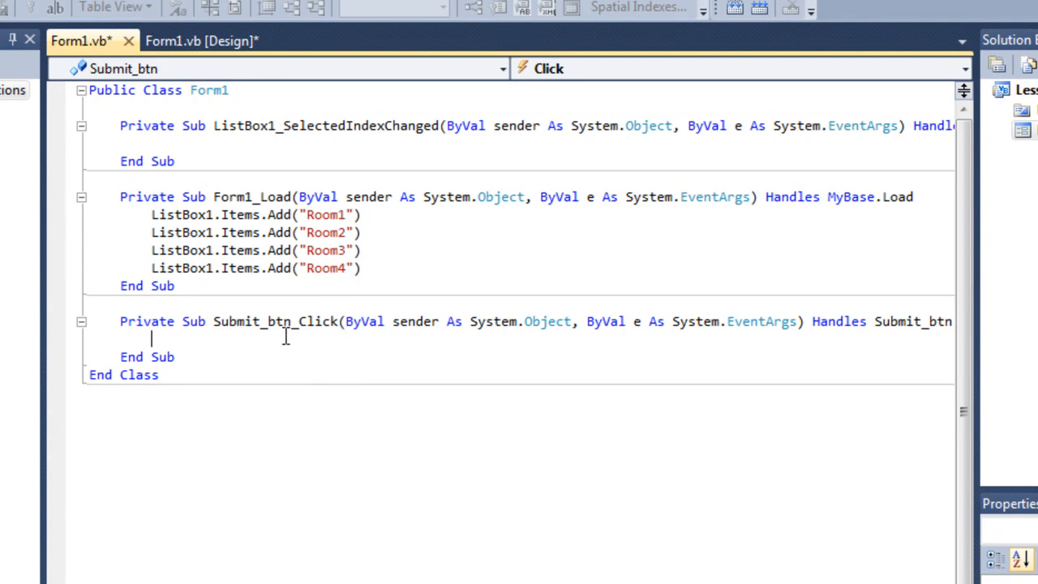
{"action": "mouse_move", "coordinate": [350, 398]}
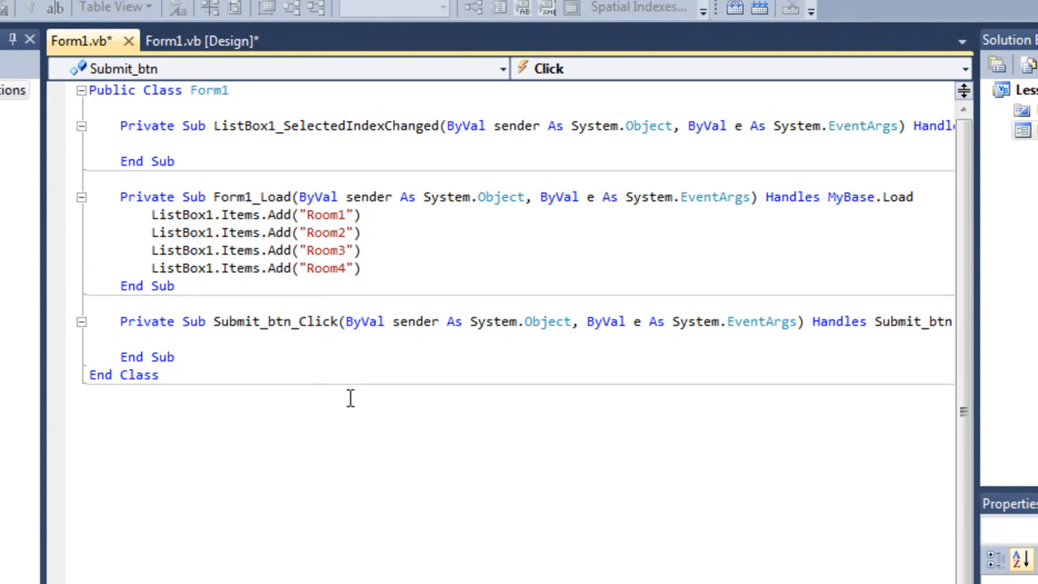
Write If ComboBox1.Text = "Floor1" Then and close the block with End If.
{"action": "type", "text": "If"}
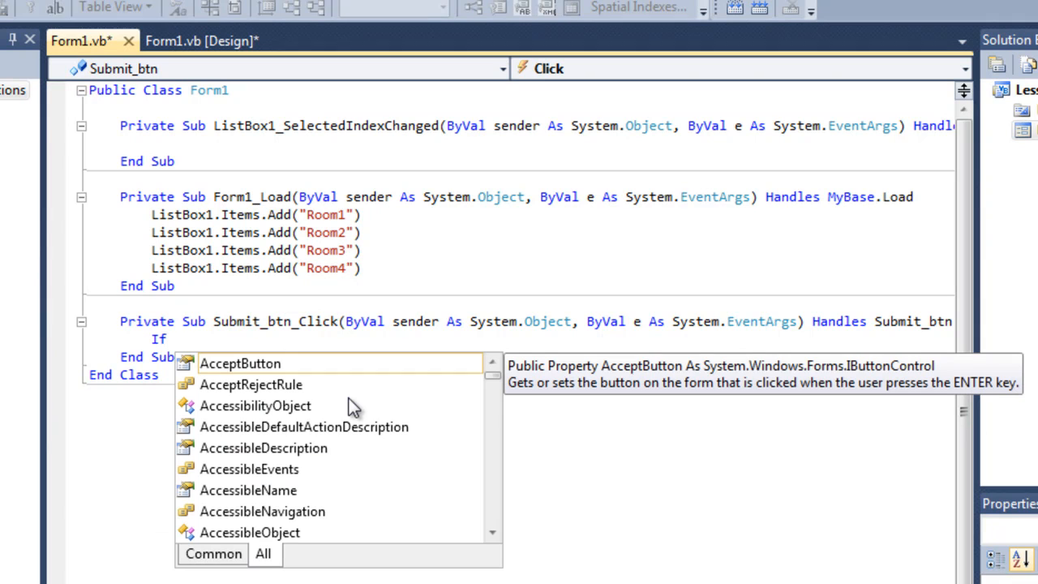
{"action": "type", "text": "com"}
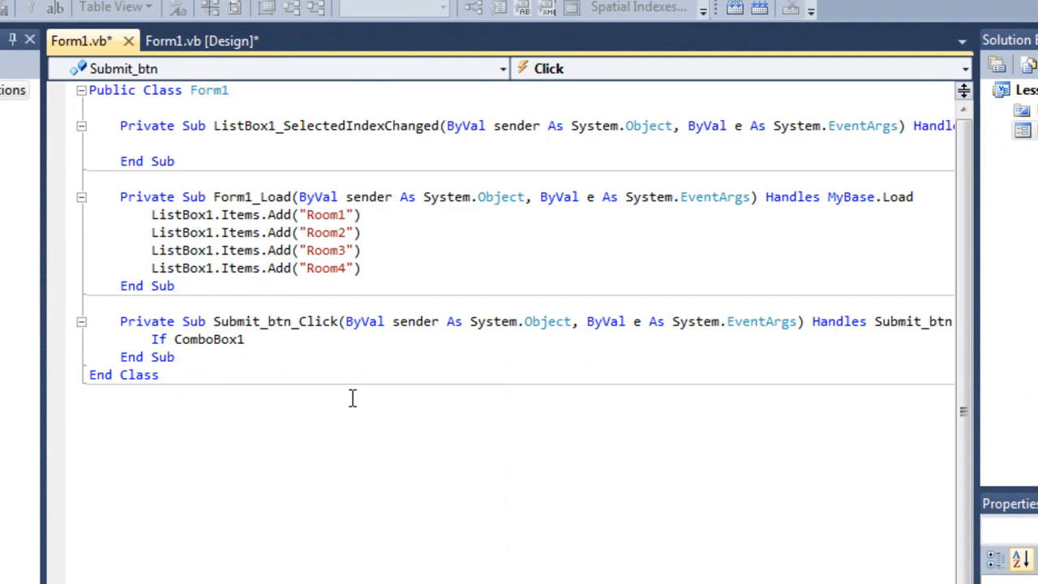
{"action": "type", "text": ".te"}
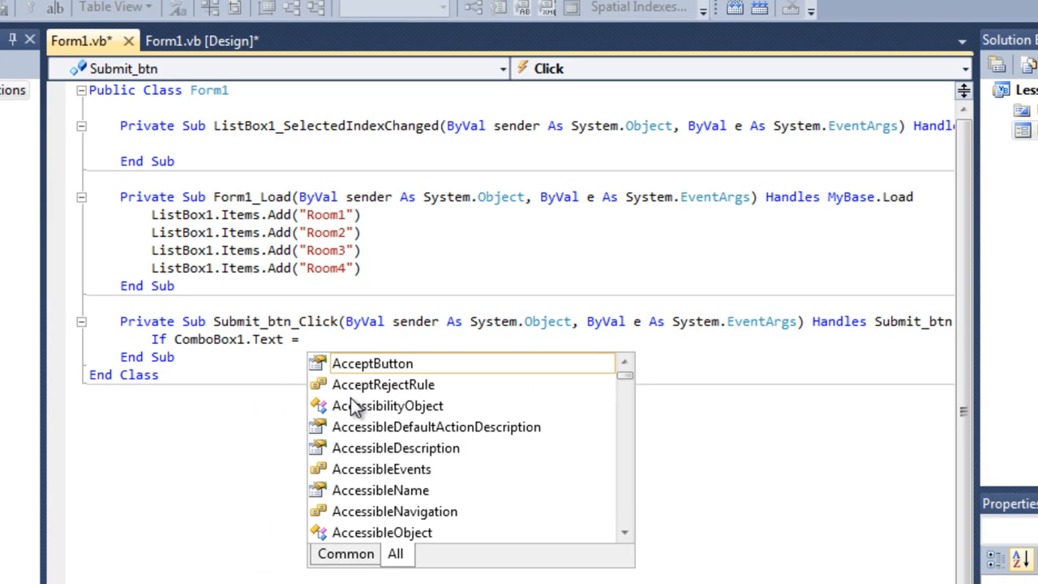
{"action": "type", "text": "Flo"}
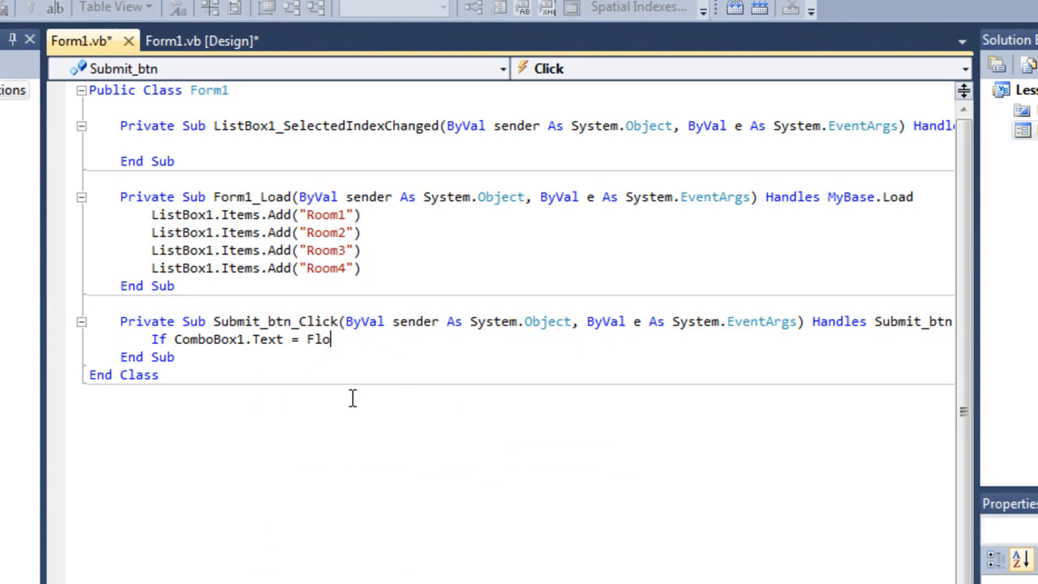
{"action": "type", "text": "or1\""}
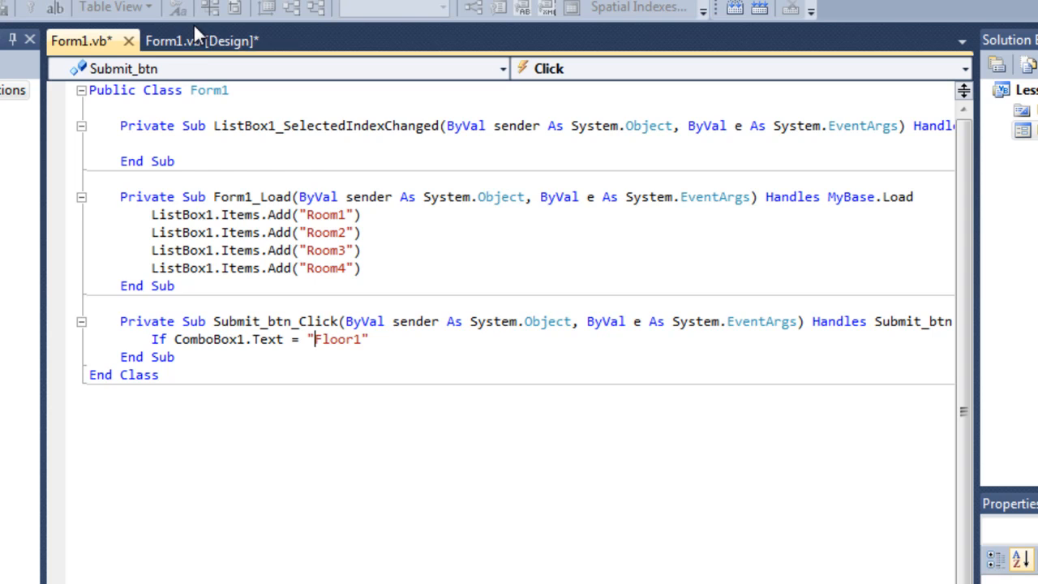
{"action": "left_click", "coordinate": [200, 40]}
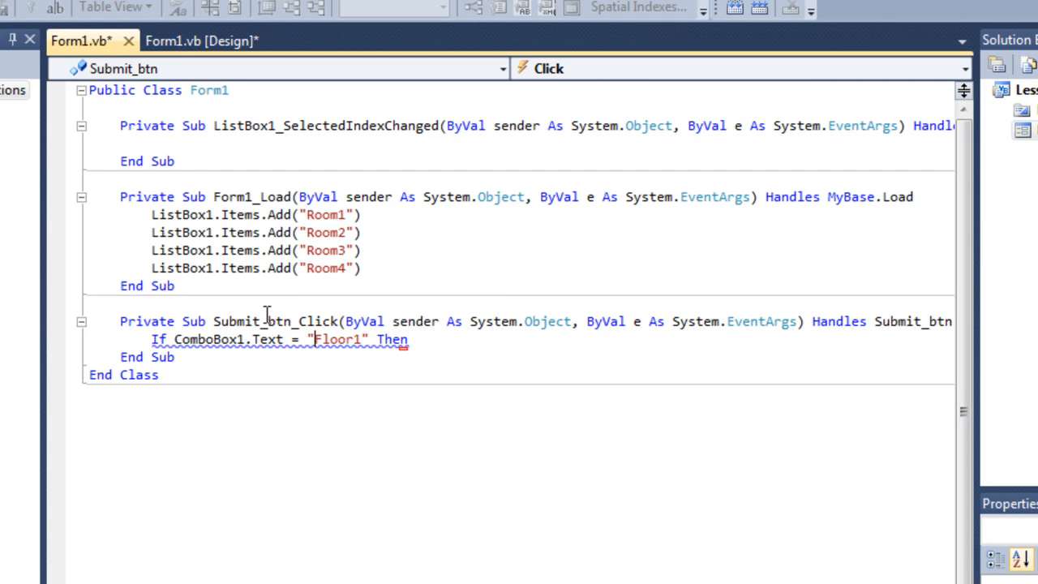
{"action": "key", "text": "enter"}
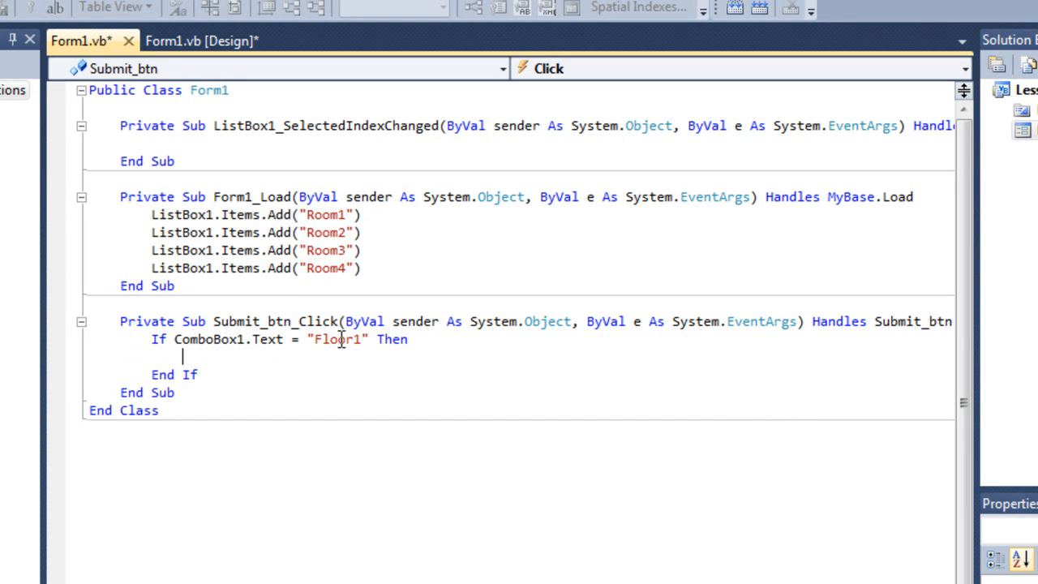
{"action": "mouse_move", "coordinate": [252, 374]}
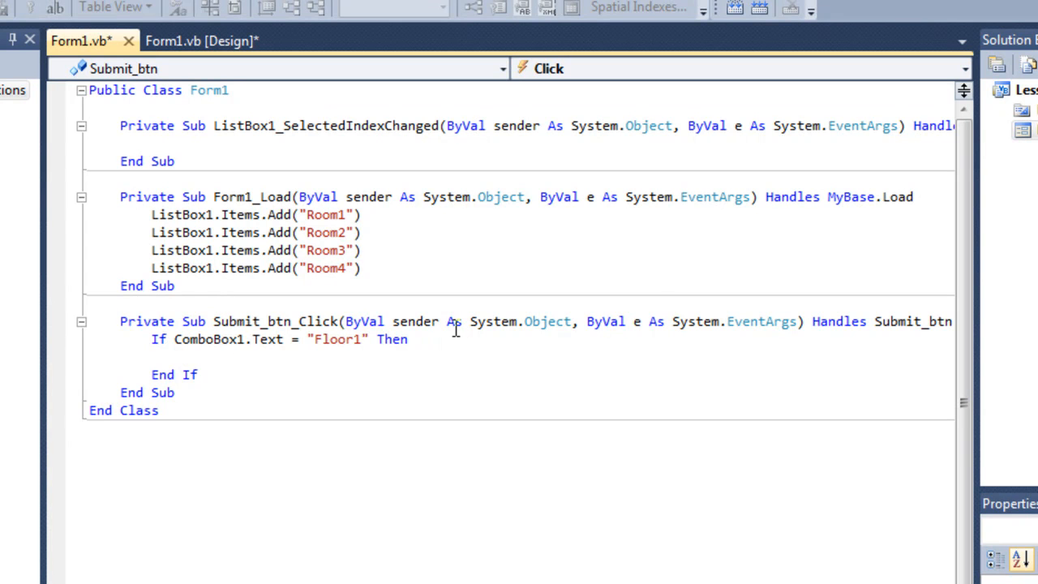
Add an empty ElseIf ComboBox1.Text = "Floor2" Then branch.
{"action": "type", "text": "elsei"}
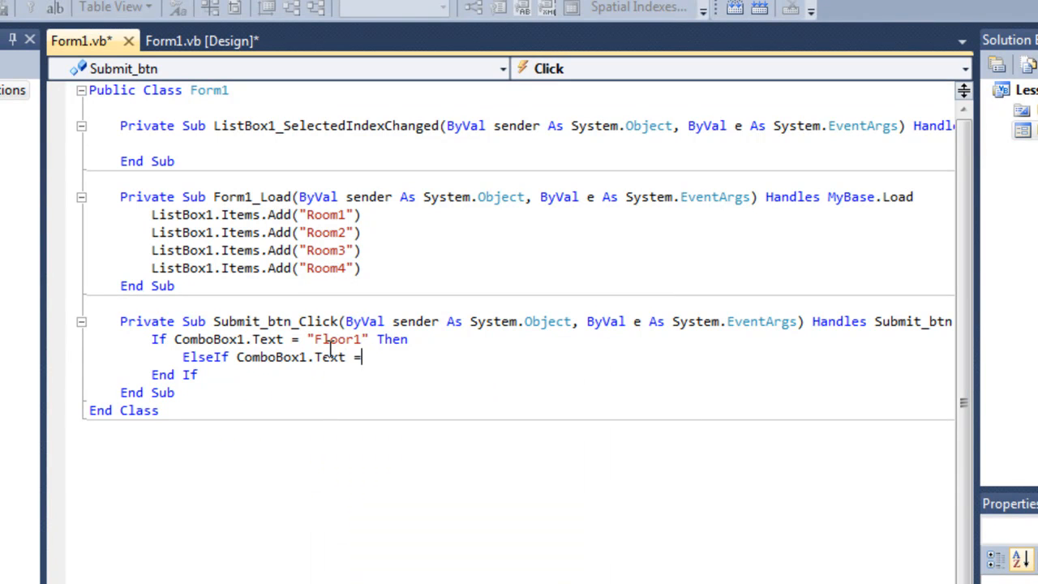
{"action": "type", "text": "\"Floor2\" Then"}
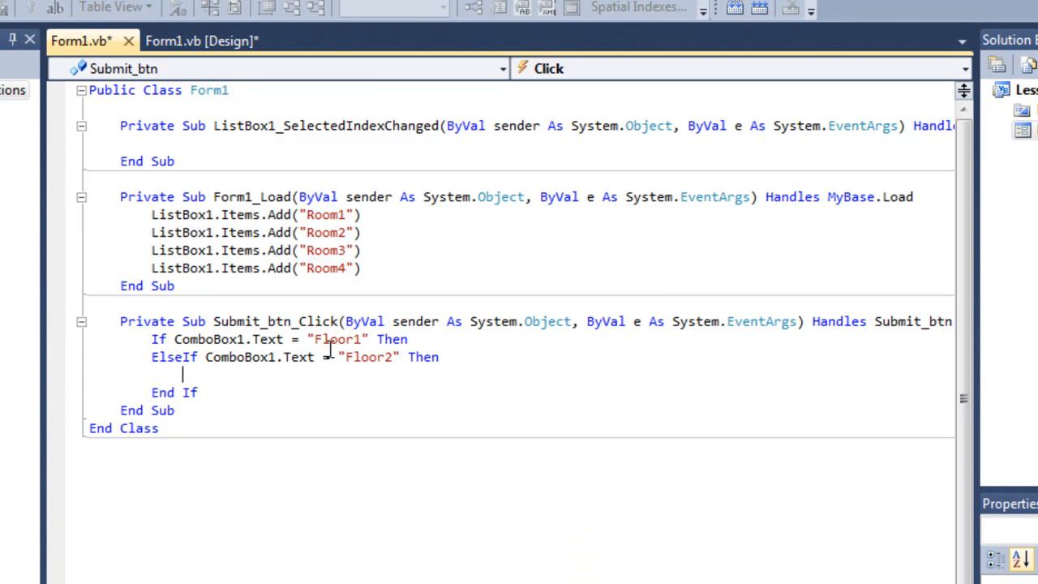
{"action": "key", "text": "Return"}
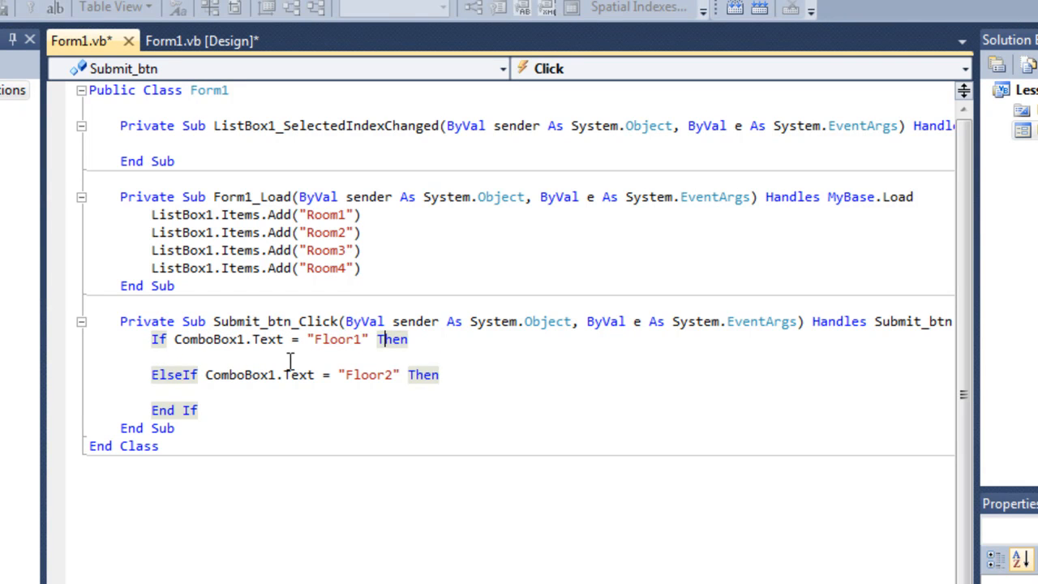
{"action": "type", "text": "fsdf"}
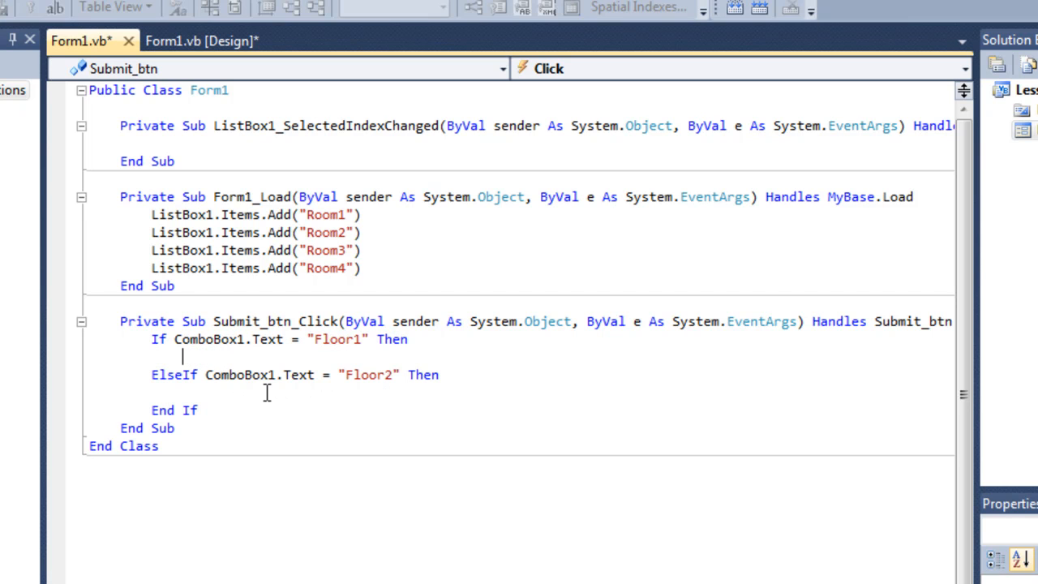
{"action": "type", "text": "sdasd"}
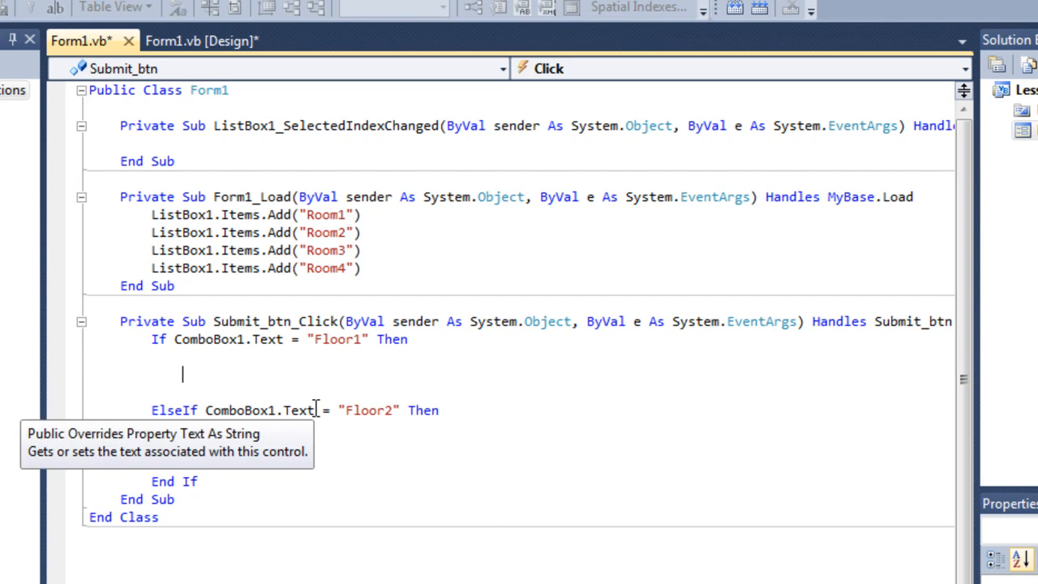
{"action": "mouse_move", "coordinate": [491, 523]}
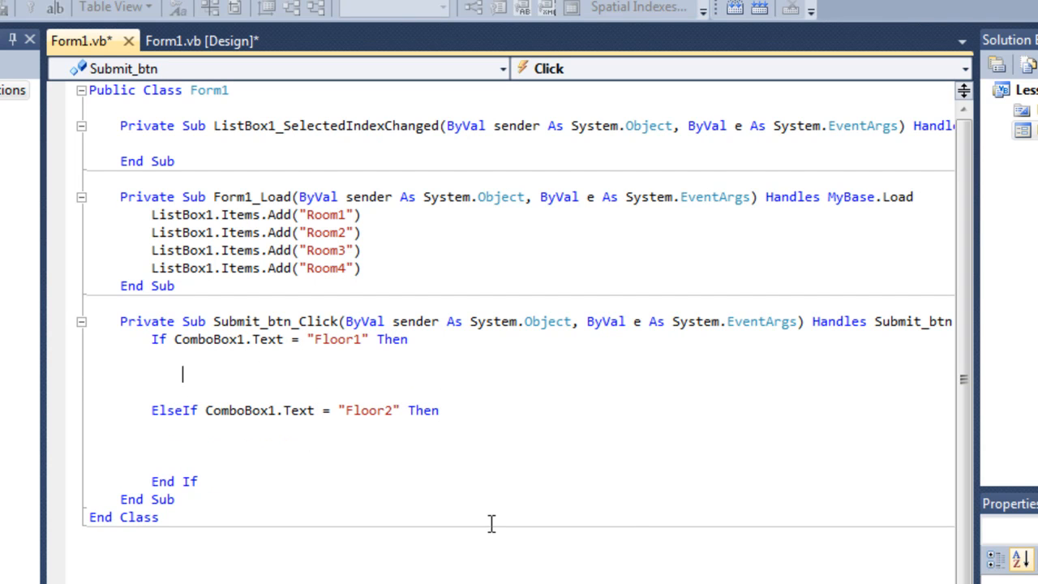
Nest If ListBox1.SelectedIndex = 0 Then inside the Floor1 branch using IntelliSense.
{"action": "type", "text": "If"}
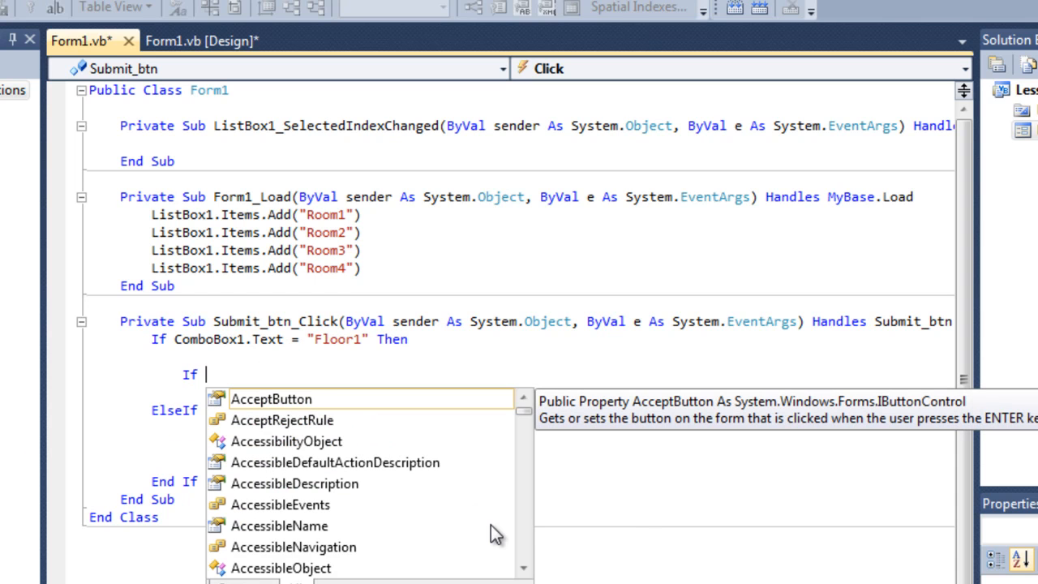
{"action": "type", "text": "lis"}
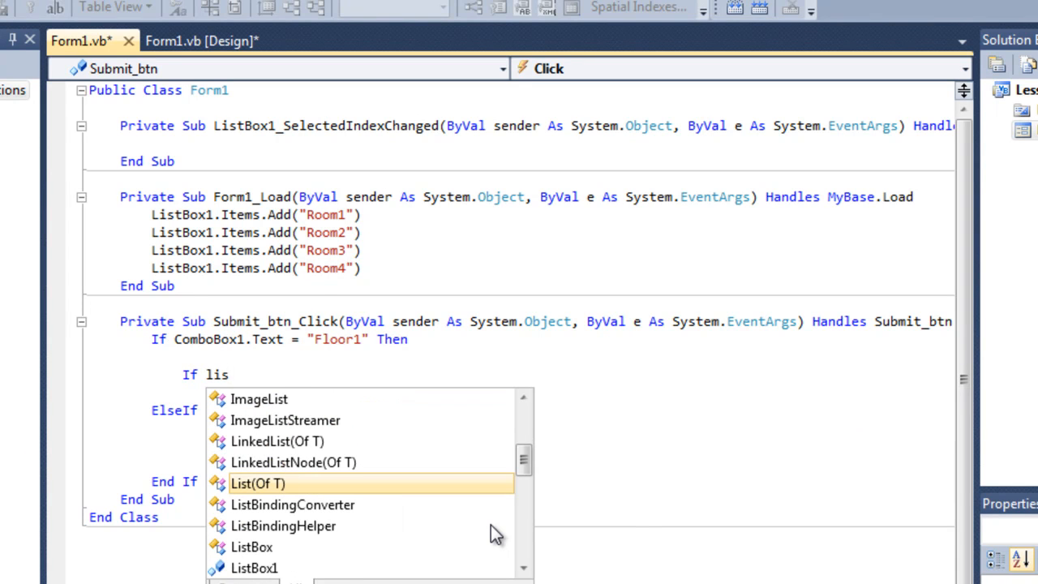
{"action": "type", "text": "t"}
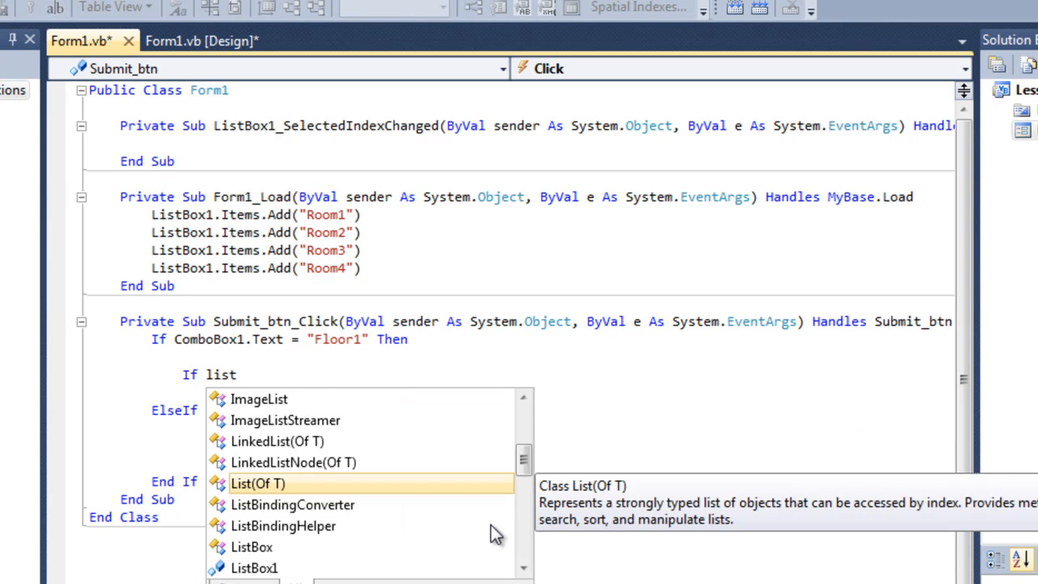
{"action": "type", "text": "box"}
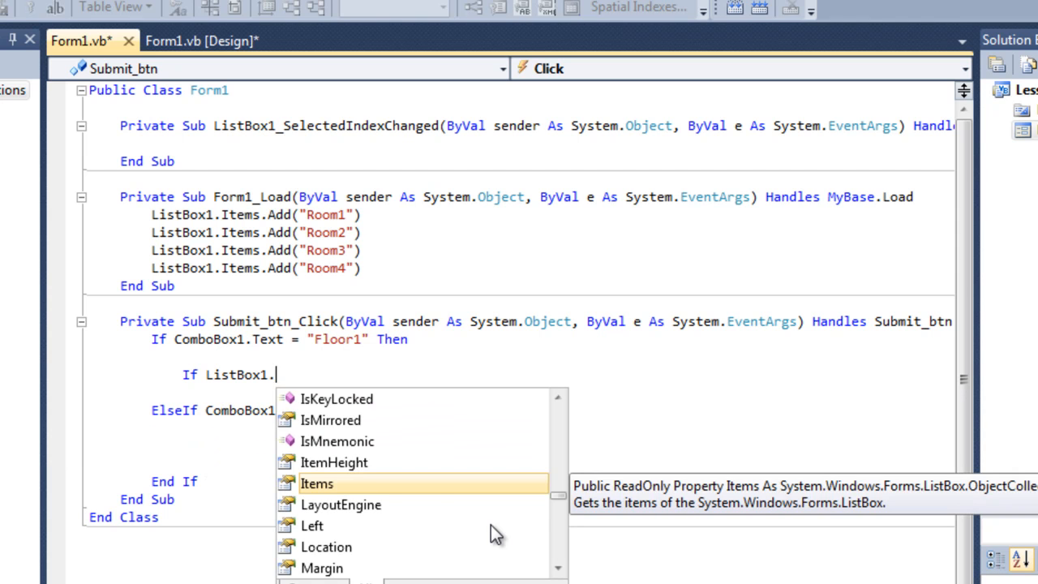
{"action": "type", "text": "sele"}
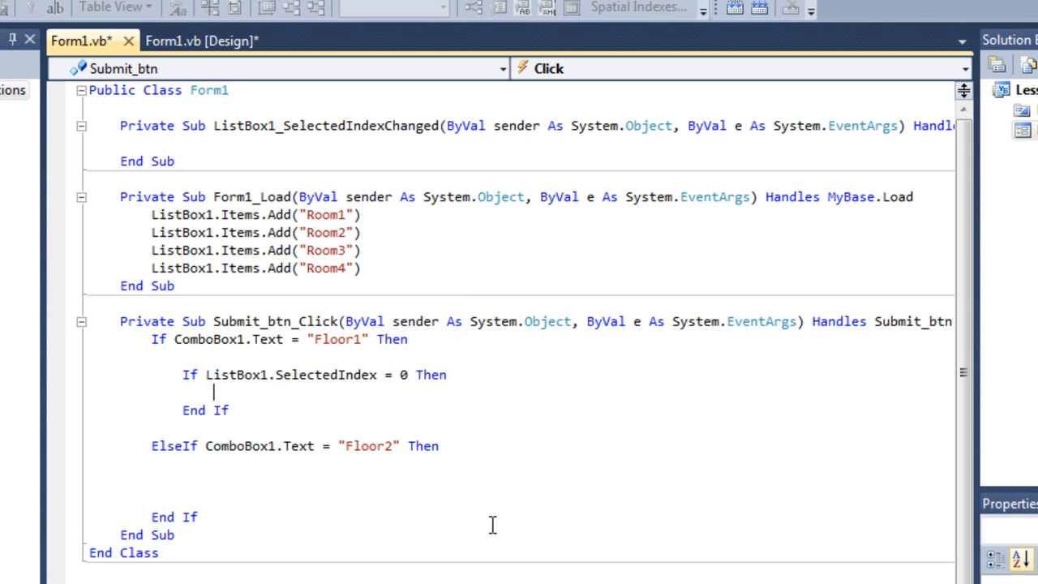
{"action": "mouse_move", "coordinate": [366, 374]}
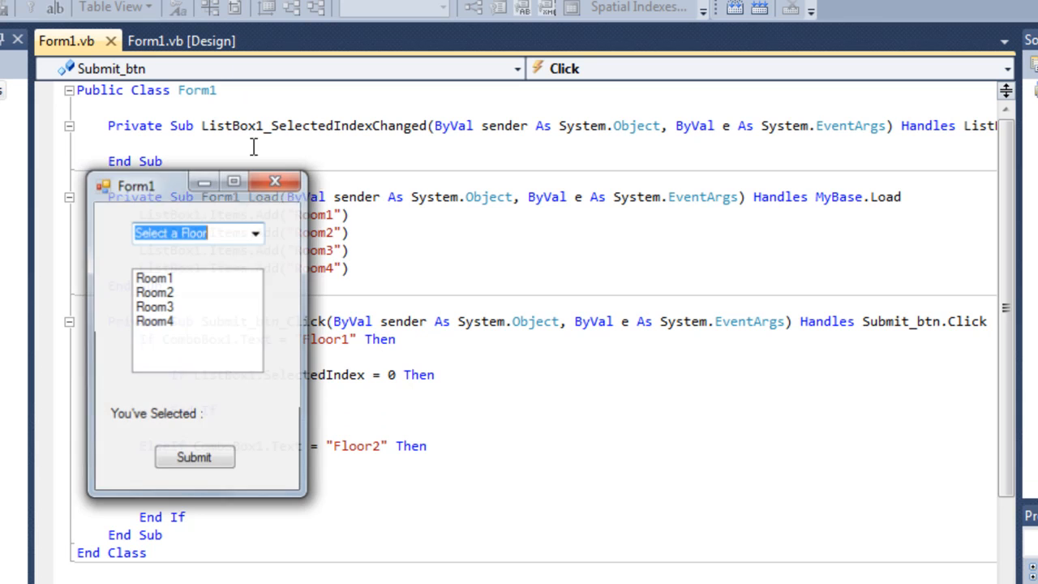
Move the running Form1 window aside, review Room1–Room4, and close it.
{"action": "left_click_drag", "start_coordinate": [136, 185], "coordinate": [195, 180]}
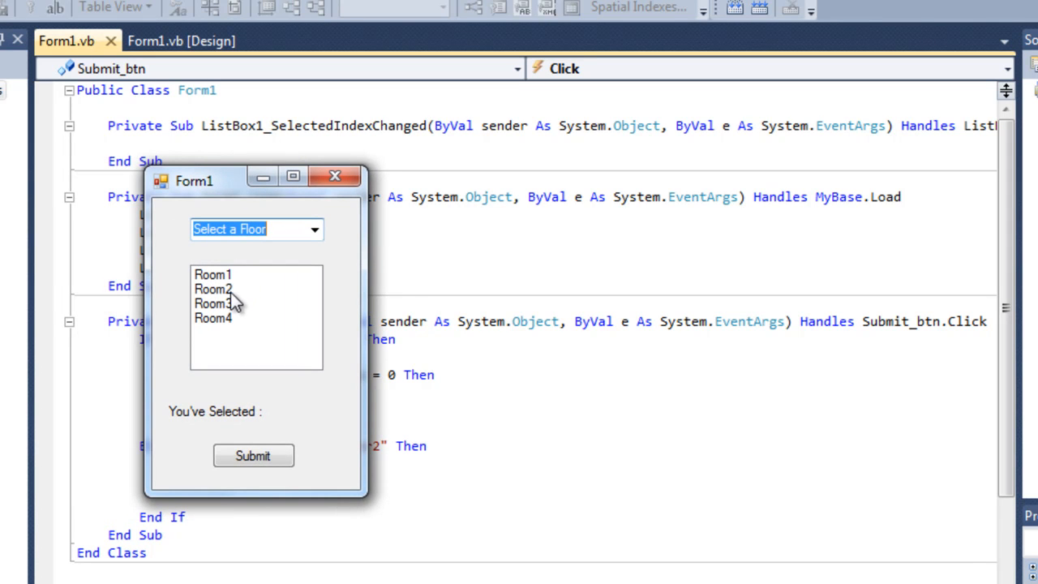
{"action": "mouse_move", "coordinate": [237, 329]}
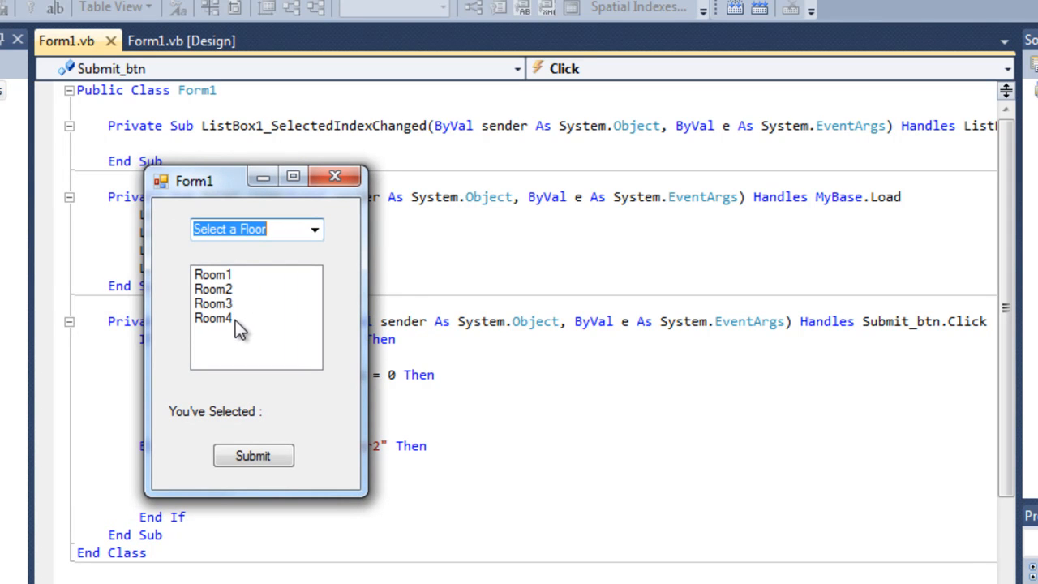
{"action": "mouse_move", "coordinate": [231, 280]}
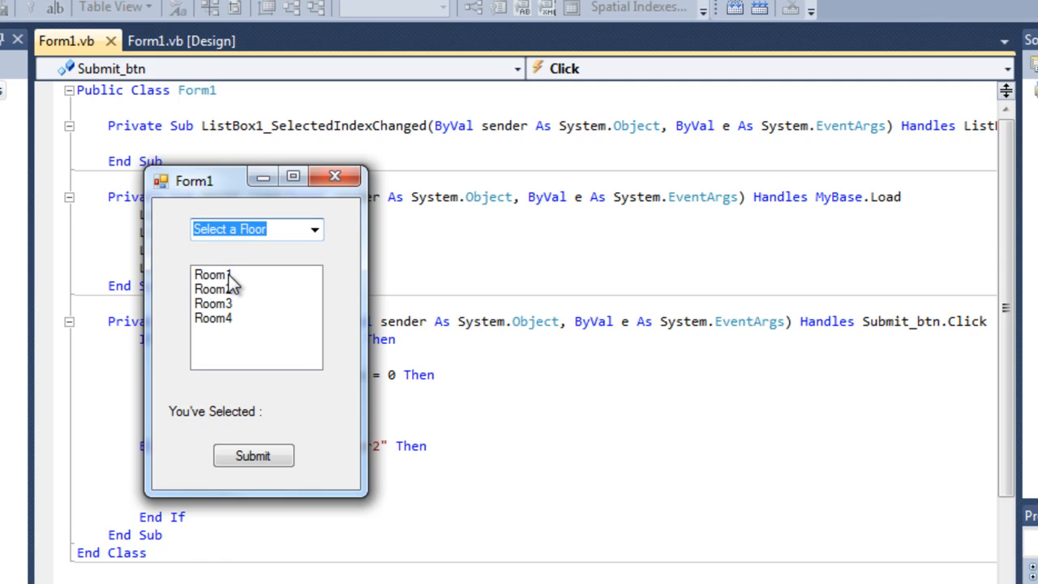
{"action": "mouse_move", "coordinate": [253, 289]}
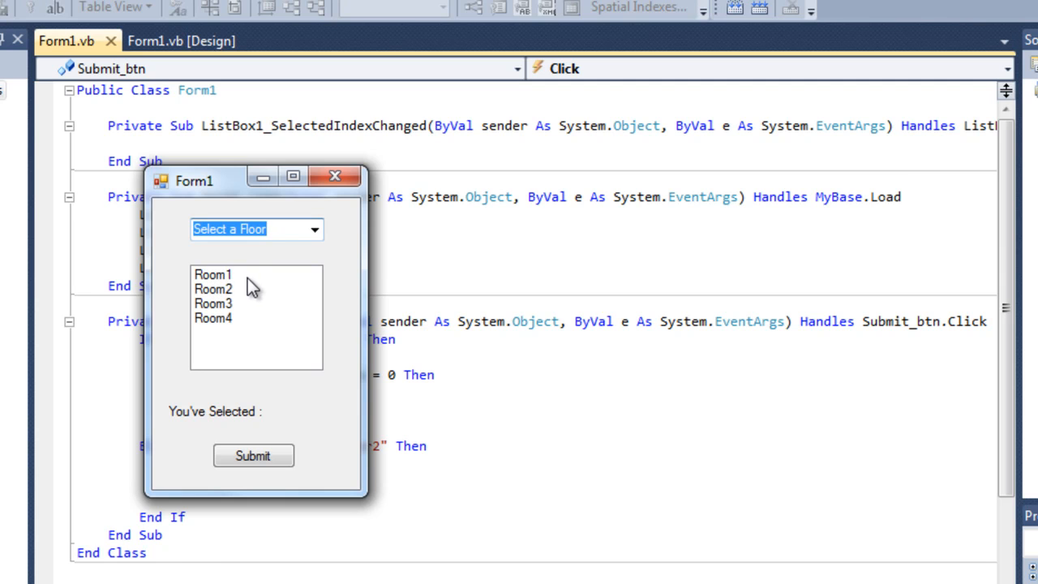
{"action": "mouse_move", "coordinate": [237, 301]}
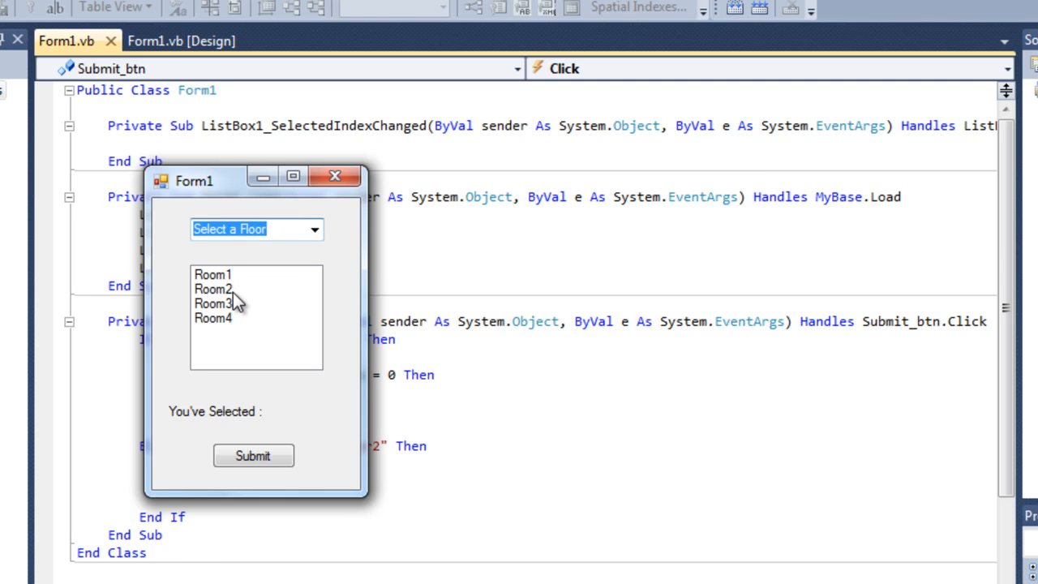
{"action": "mouse_move", "coordinate": [252, 315]}
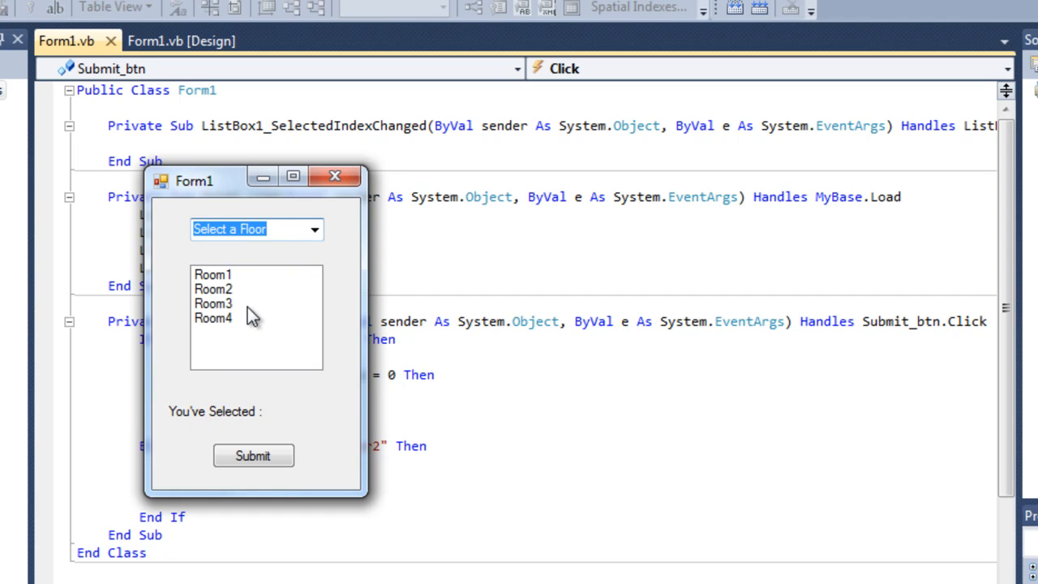
{"action": "mouse_move", "coordinate": [230, 333]}
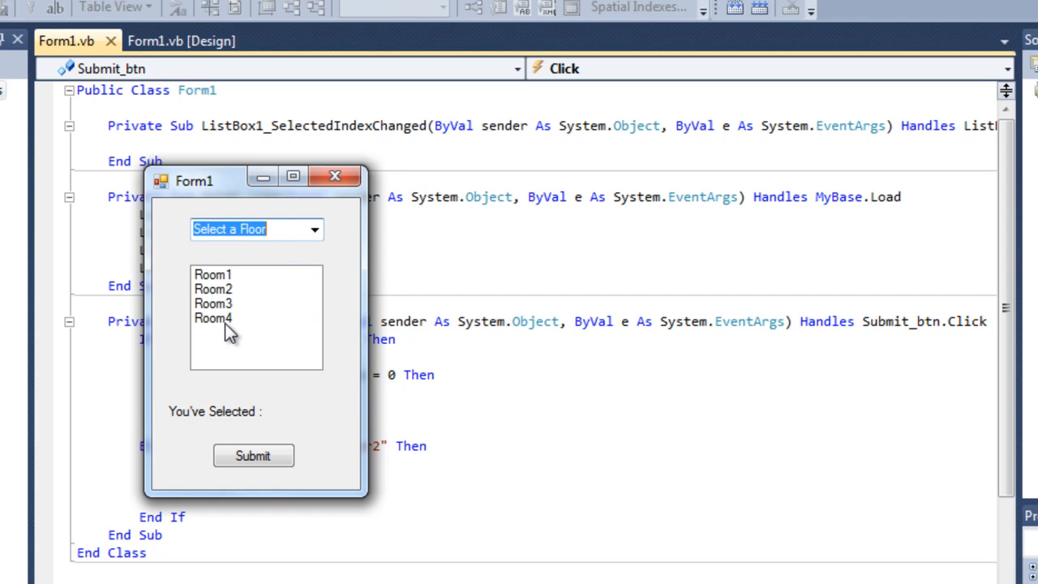
{"action": "mouse_move", "coordinate": [347, 150]}
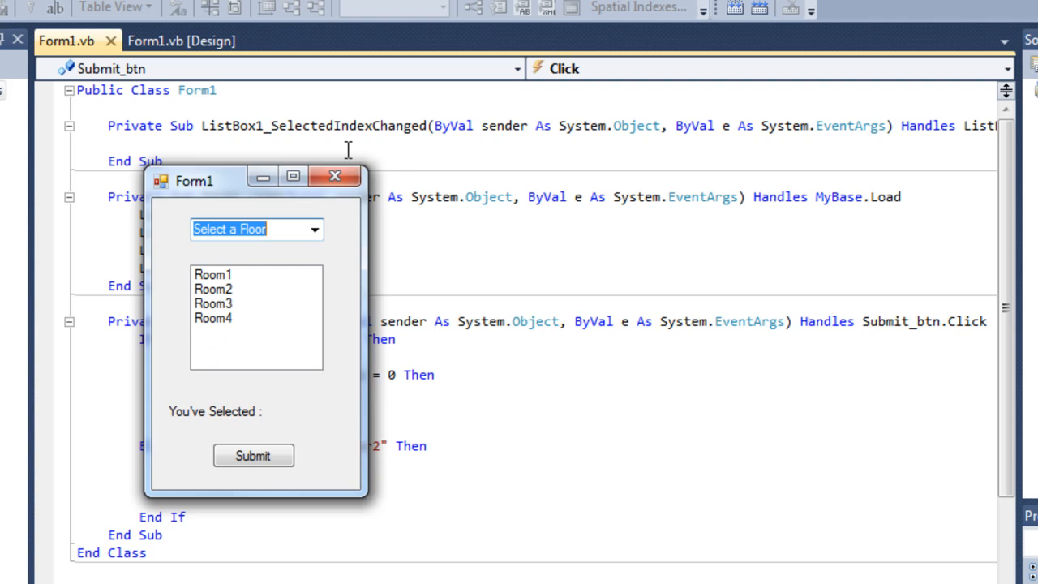
{"action": "left_click", "coordinate": [334, 176]}
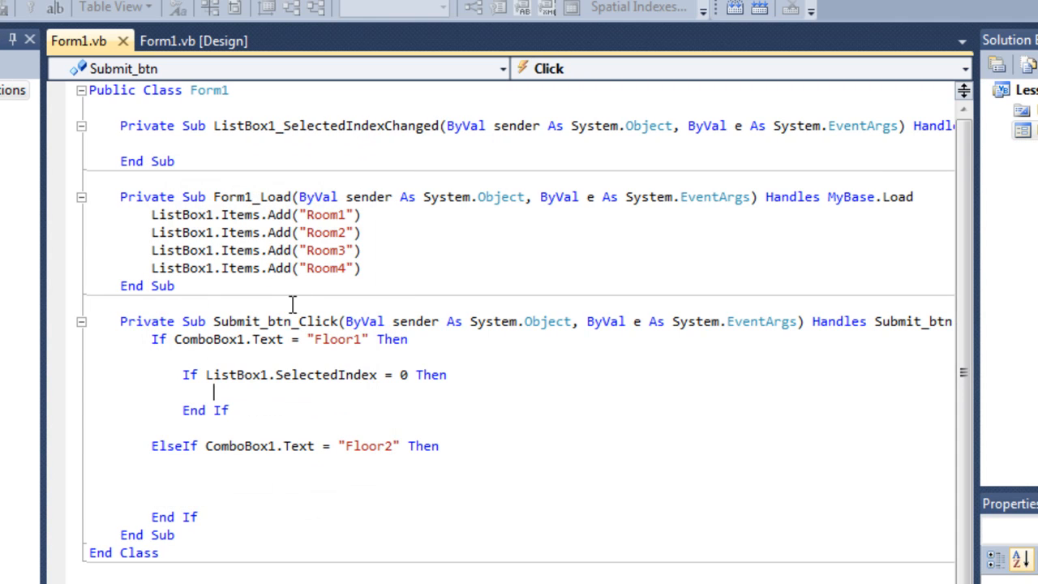
{"action": "mouse_move", "coordinate": [538, 505]}
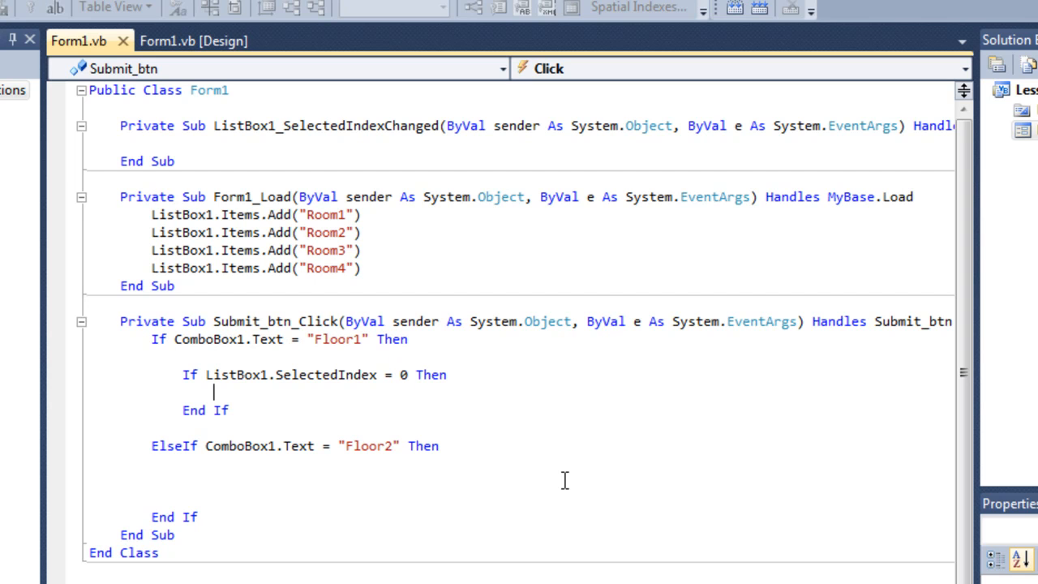
Look up the result label's name in Properties and start a Result_txt.Text line.
{"action": "type", "text": "result"}
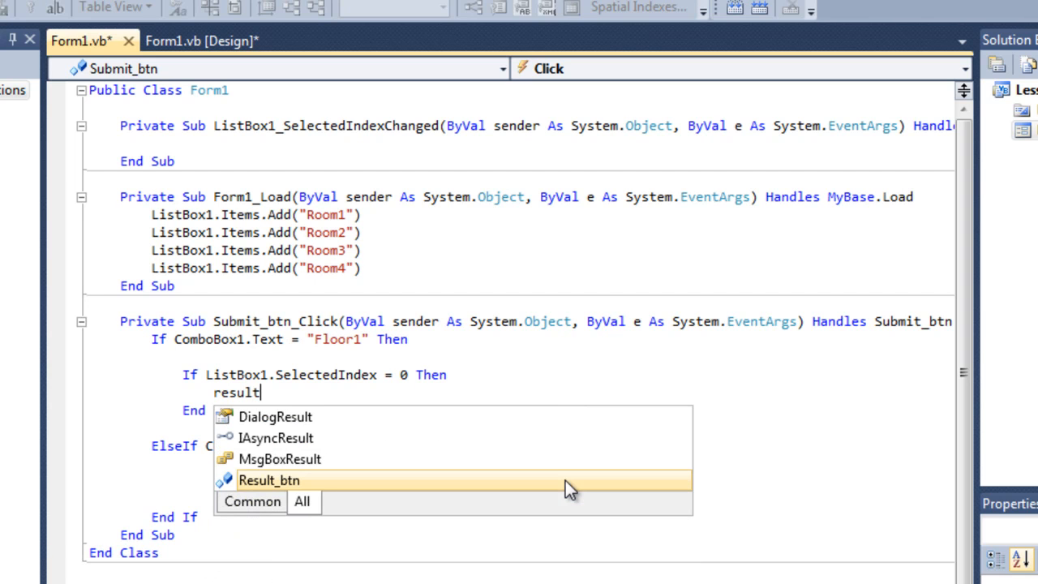
{"action": "mouse_move", "coordinate": [568, 480]}
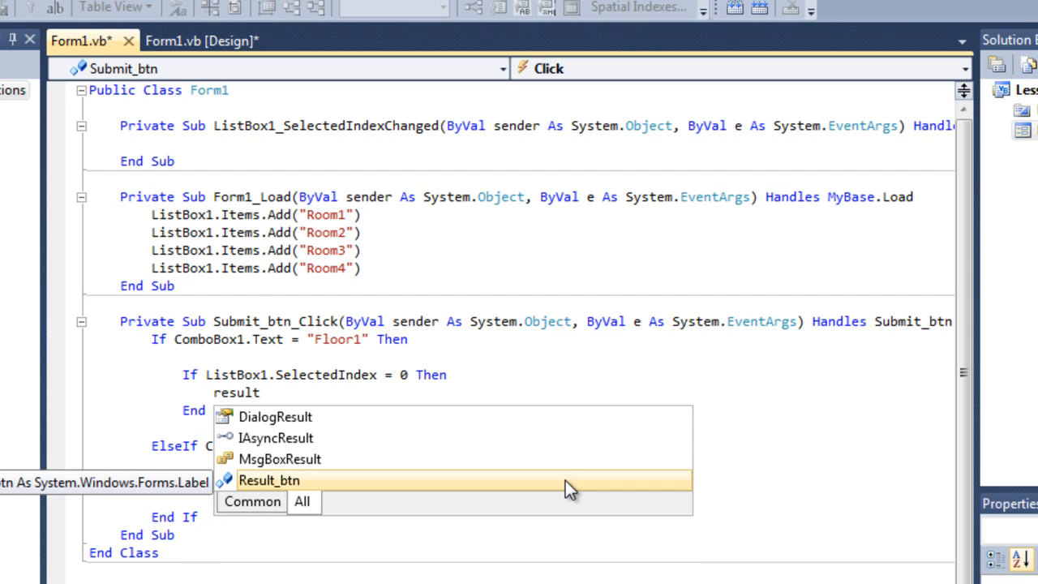
{"action": "left_click", "coordinate": [201, 41]}
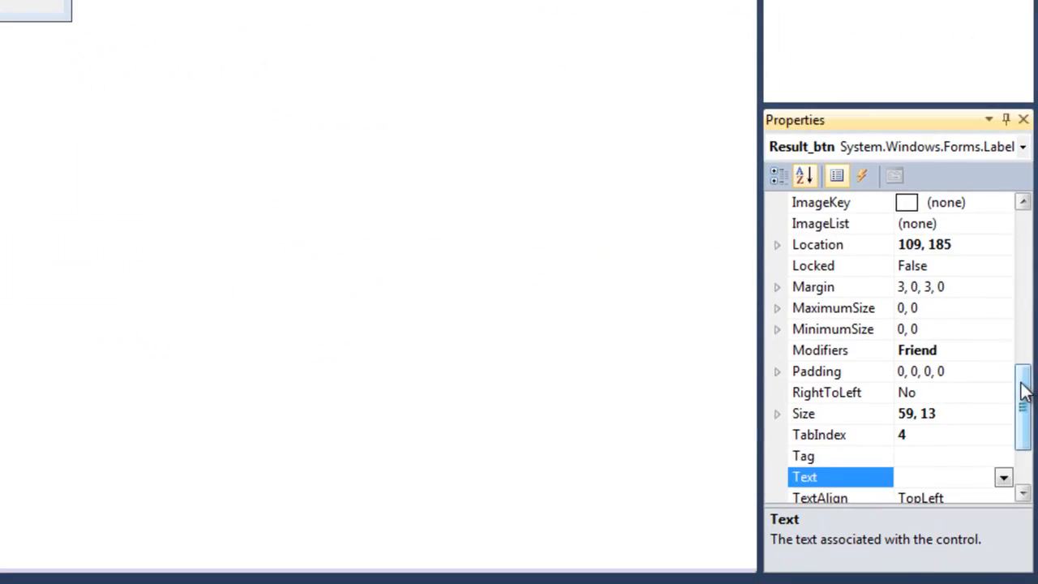
{"action": "scroll", "scroll_direction": "up", "scroll_amount": 3}
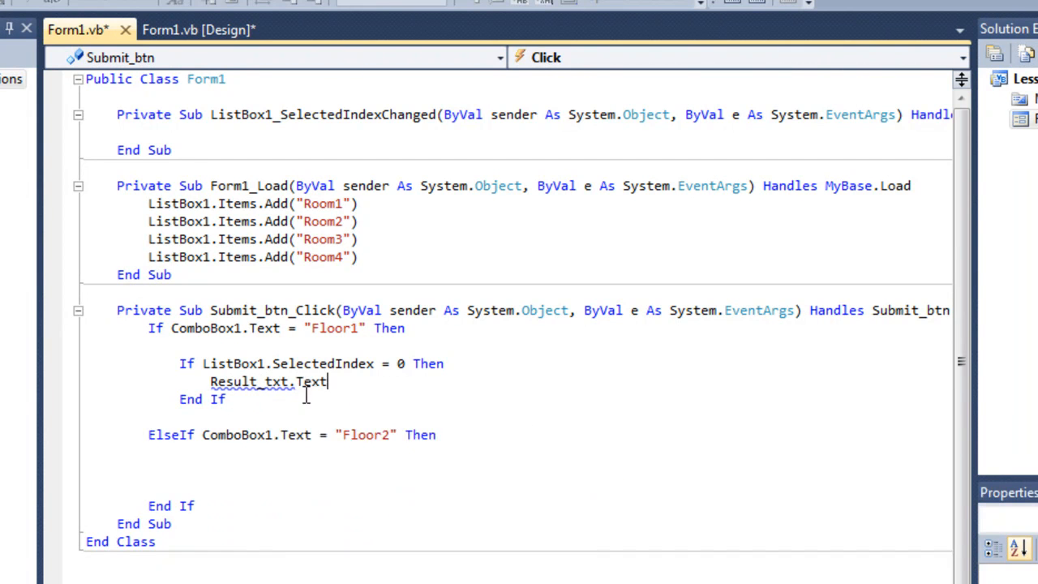
Set Result_txt.Text = "Room1" for the first room.
{"action": "type", "text": "= \"\""}
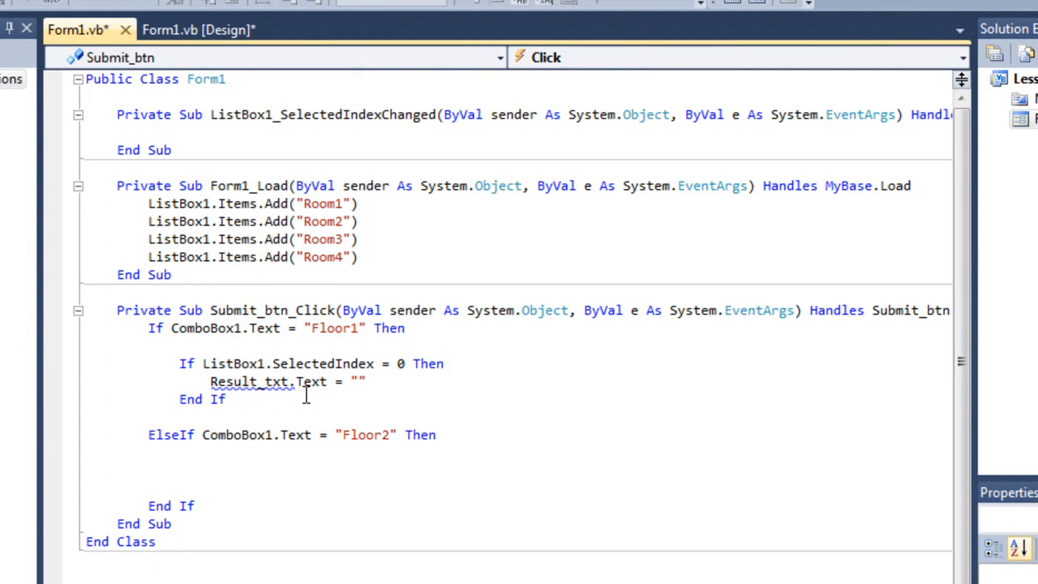
{"action": "type", "text": "R"}
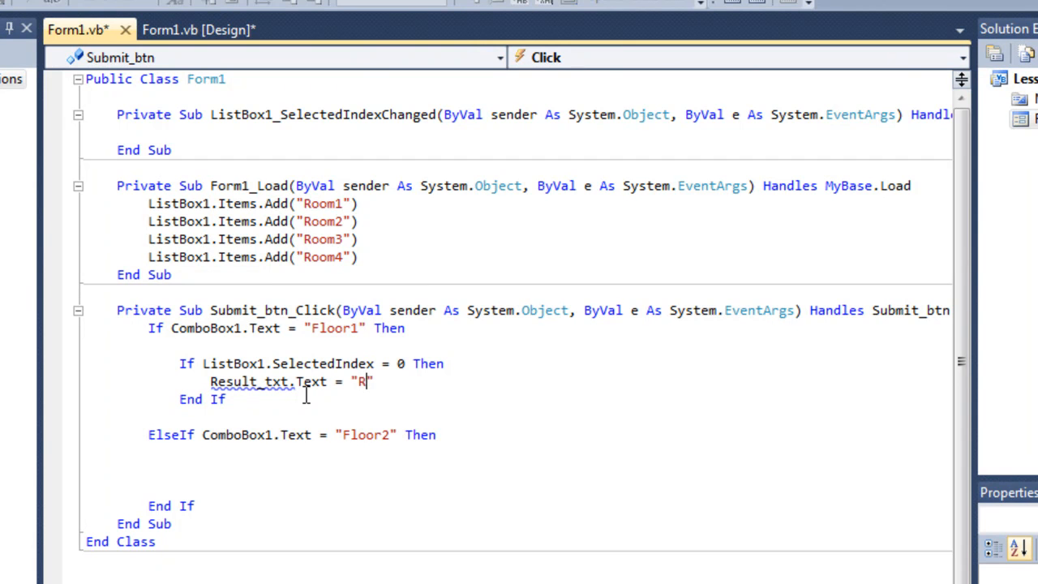
{"action": "type", "text": "oom1"}
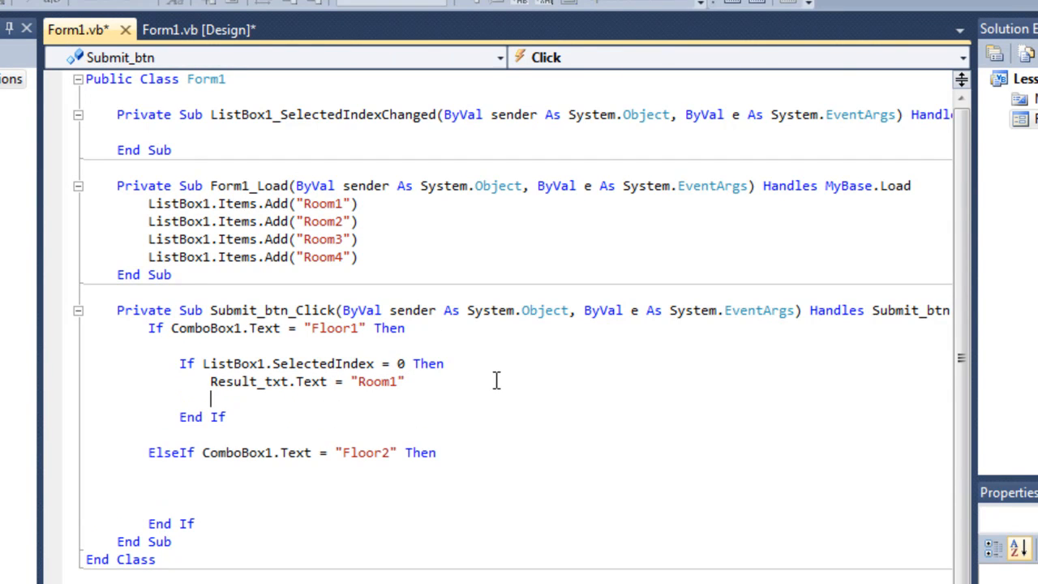
Add ElseIf ListBox1.SelectedIndex = 1 setting Result_txt.Text to "Room2".
{"action": "type", "text": "ElseIf"}
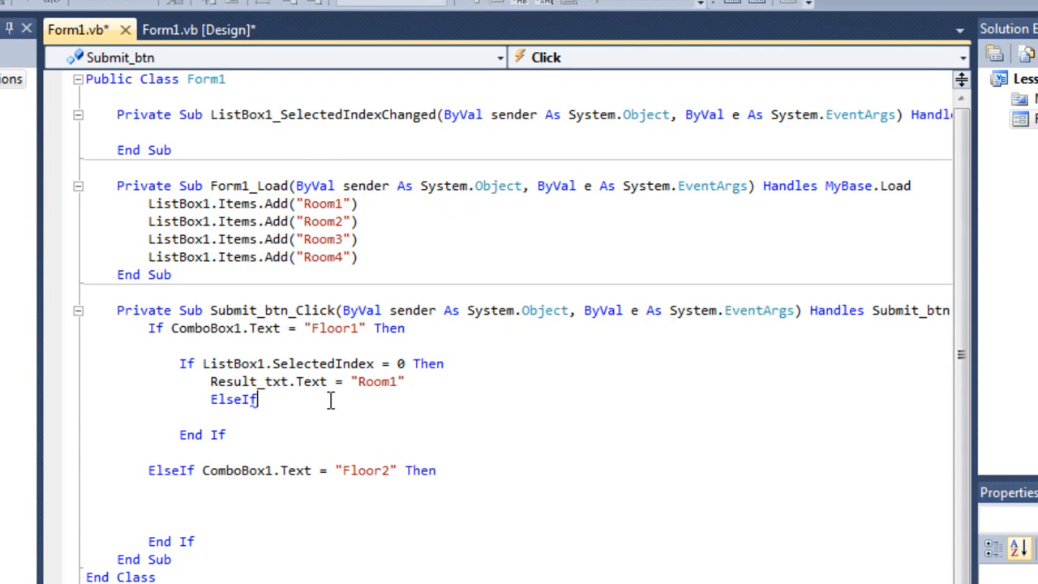
{"action": "type", "text": "list"}
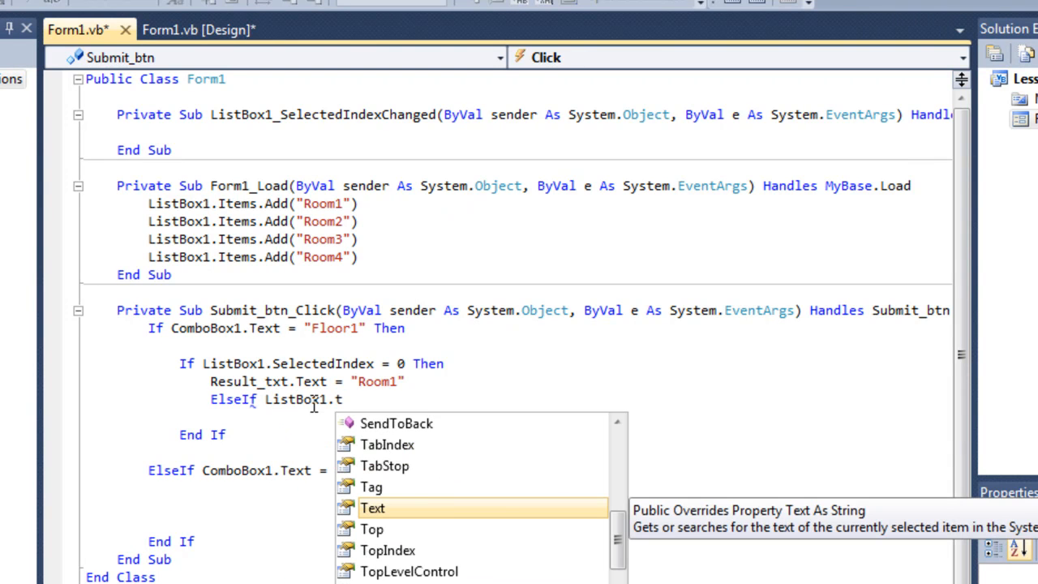
{"action": "type", "text": "s"}
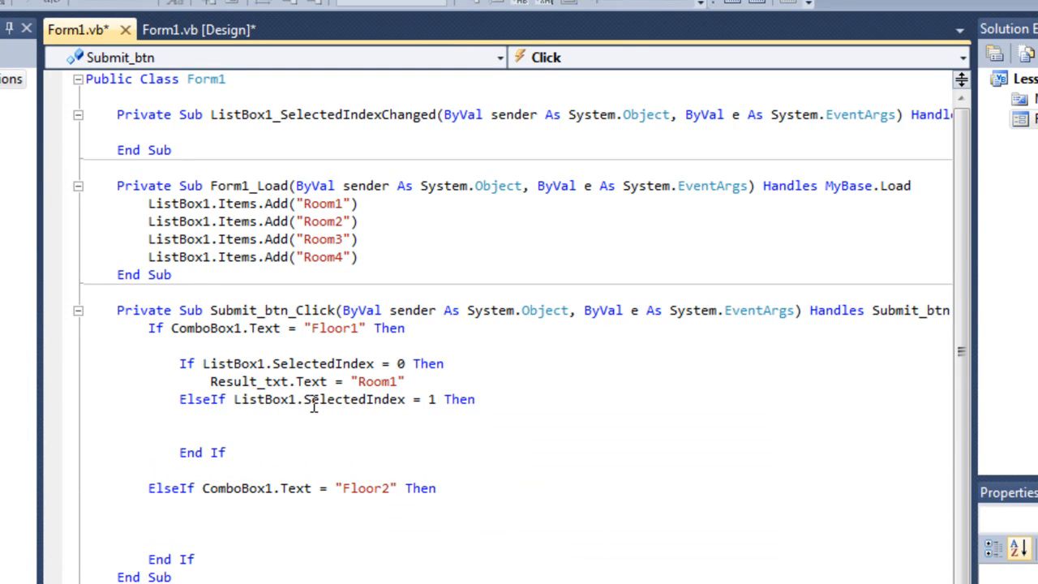
{"action": "type", "text": "Result_txt.Text = \""}
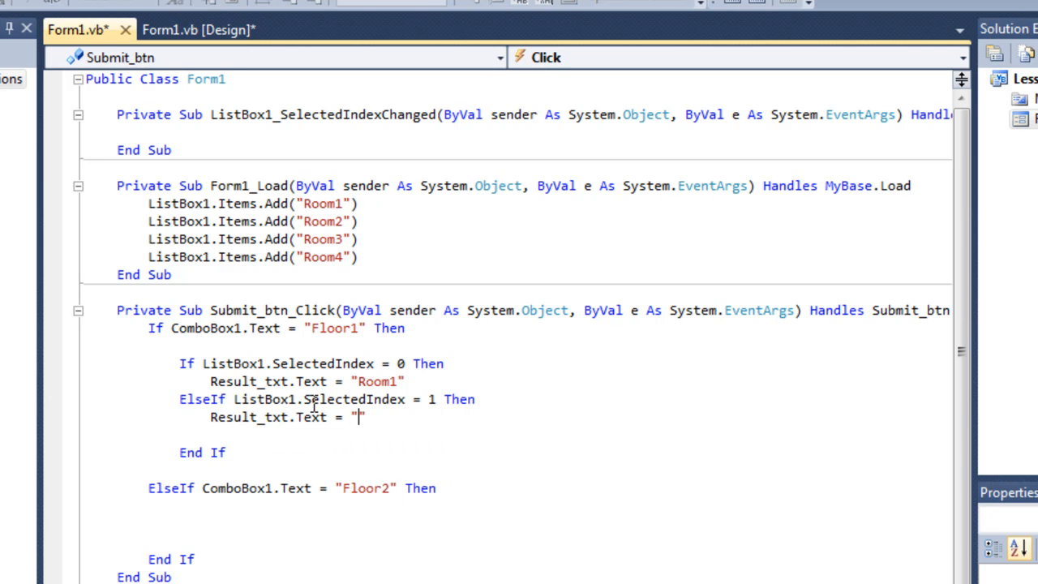
{"action": "type", "text": "Room2"}
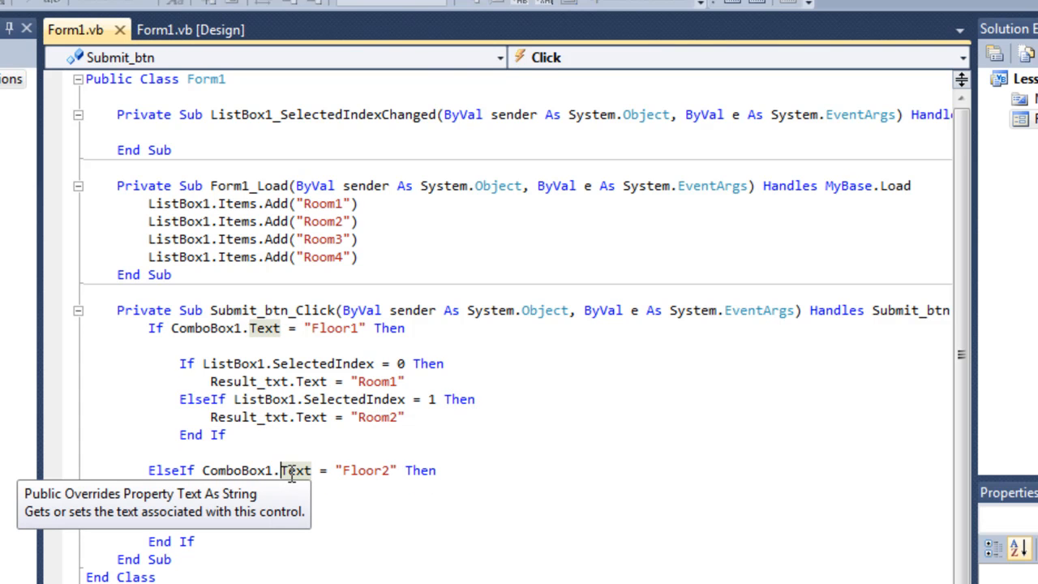
{"action": "mouse_move", "coordinate": [325, 438]}
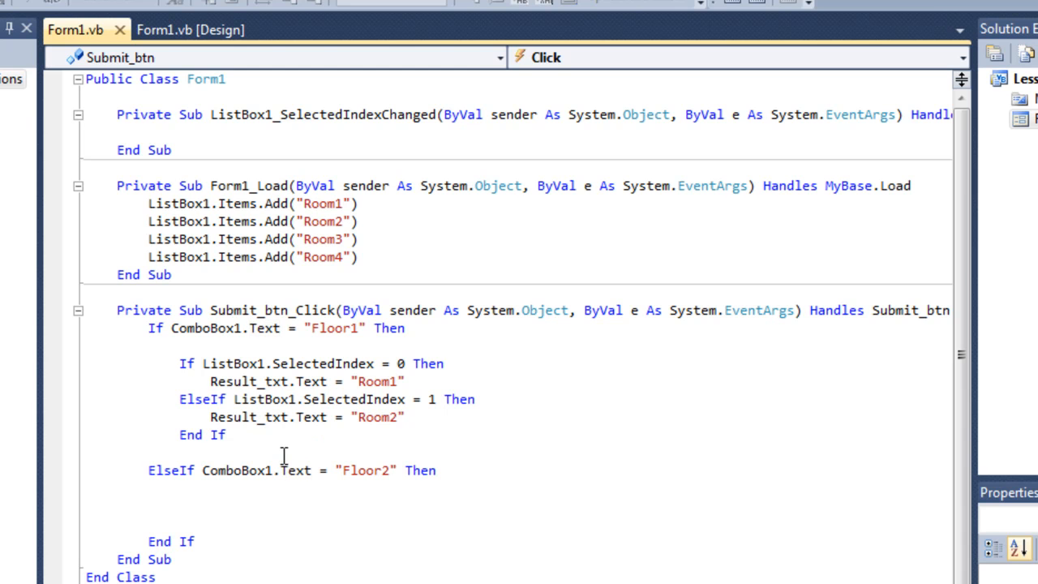
{"action": "mouse_move", "coordinate": [292, 366]}
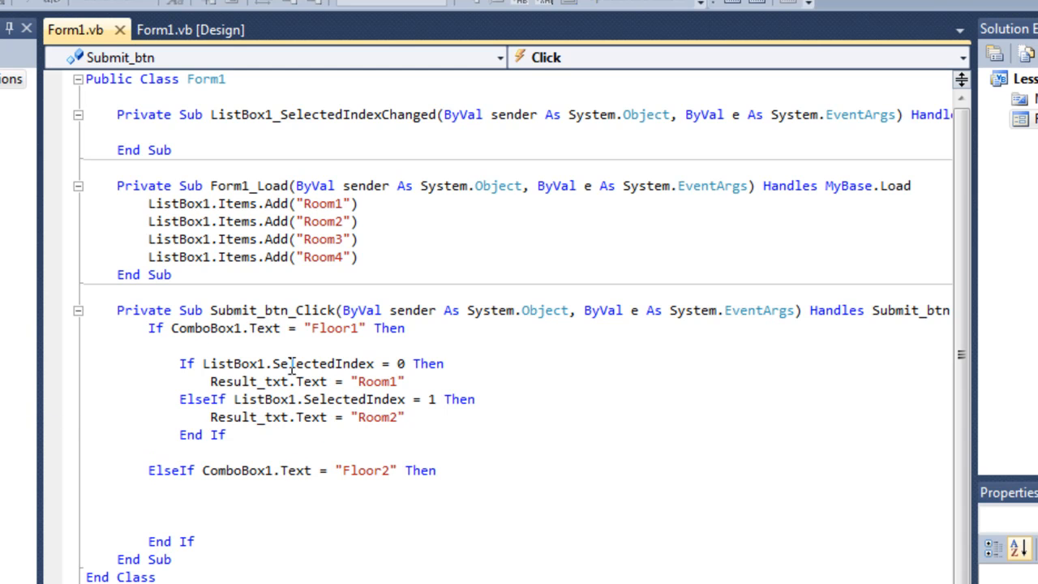
{"action": "mouse_move", "coordinate": [385, 335]}
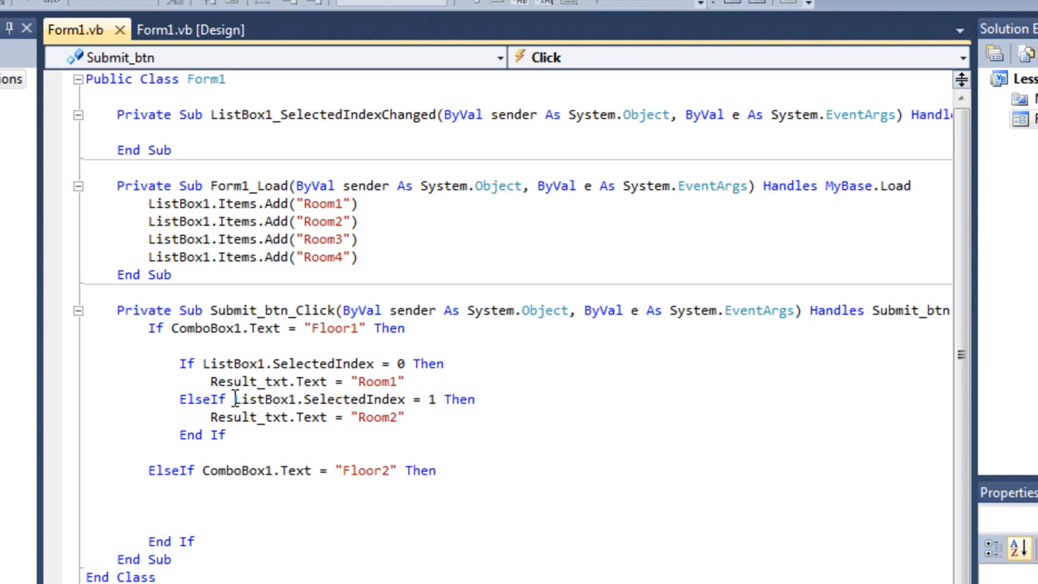
{"action": "mouse_move", "coordinate": [411, 390]}
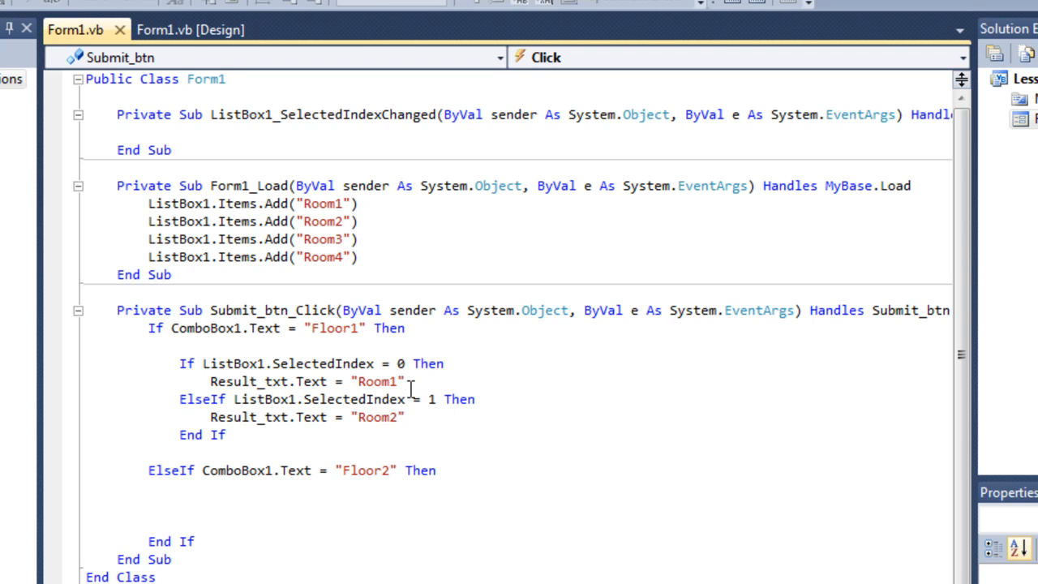
{"action": "mouse_move", "coordinate": [410, 381]}
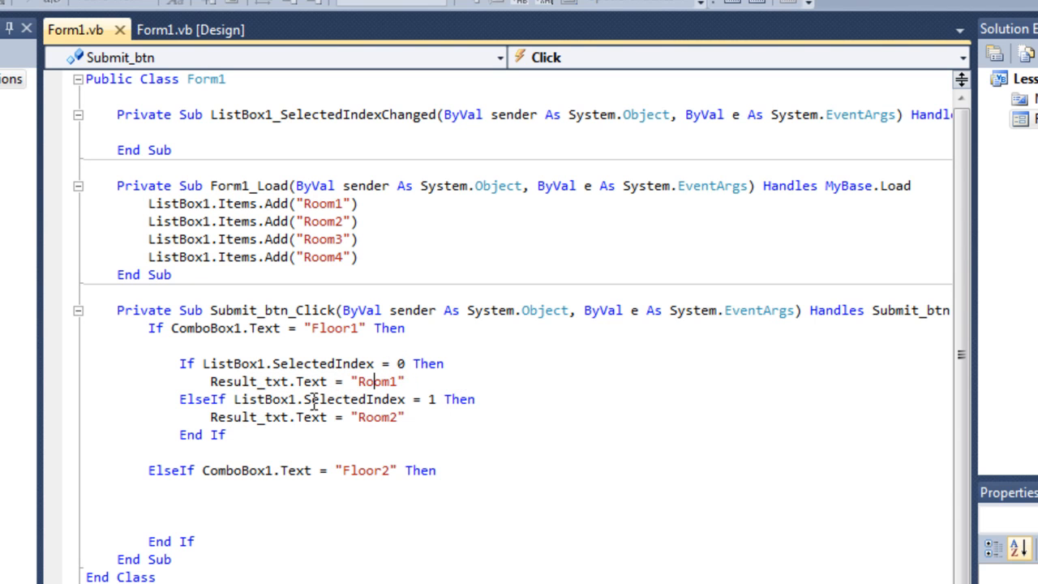
{"action": "mouse_move", "coordinate": [419, 403]}
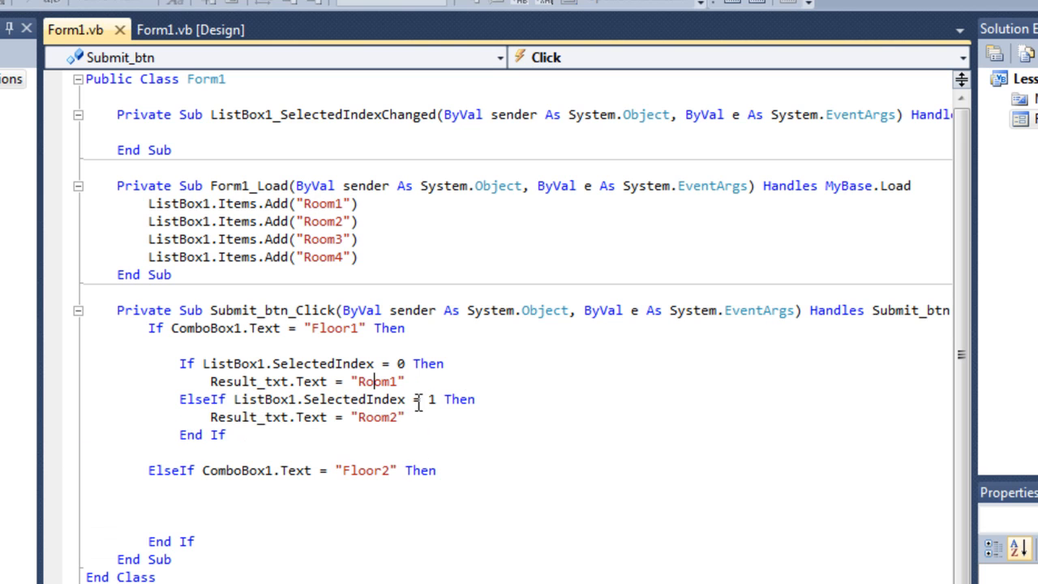
Insert an empty line after the Result_txt.Text = "Room2" assignment.
{"action": "double_click", "coordinate": [431, 399]}
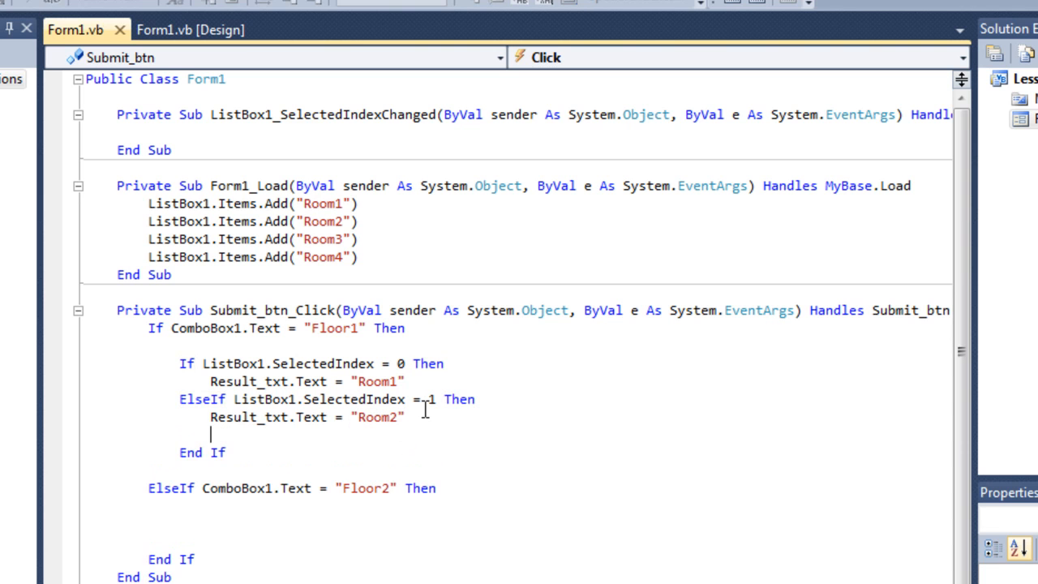
Add an Else branch with MsgBox("Wrong Floor") to the Floor1 room check.
{"action": "type", "text": "Else"}
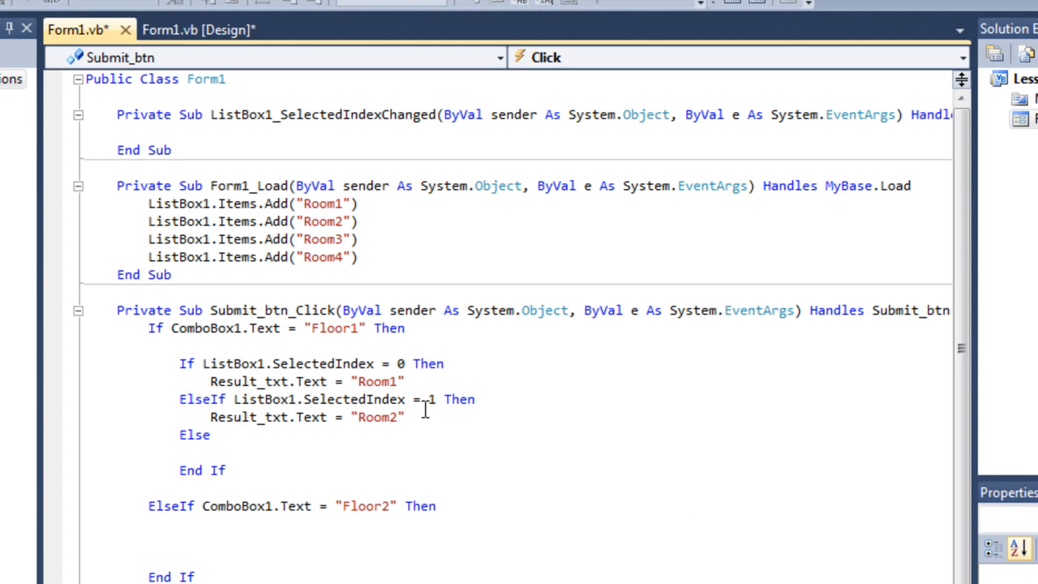
{"action": "type", "text": "MsgBox"}
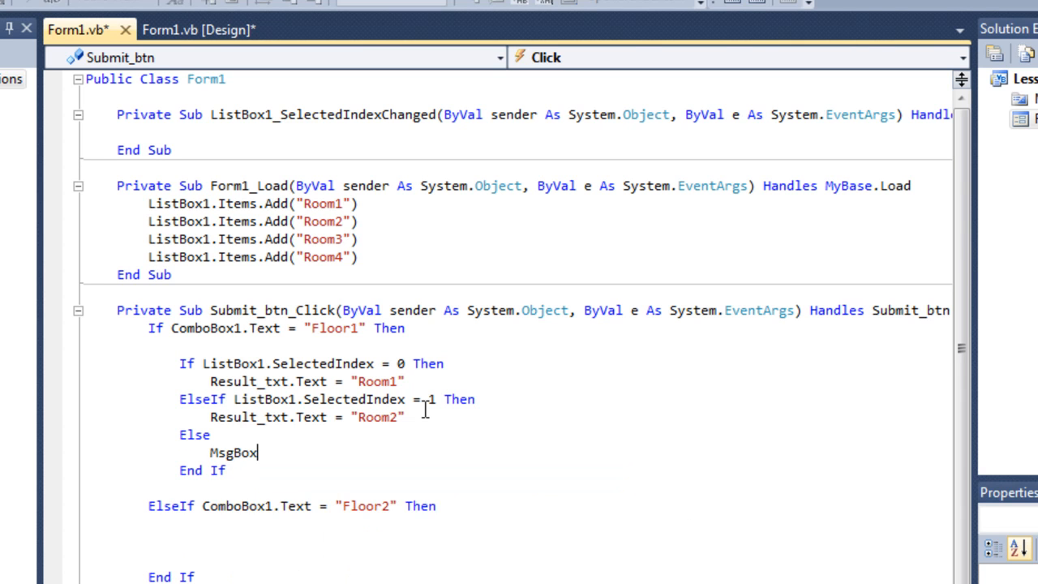
{"action": "type", "text": "(\"\")"}
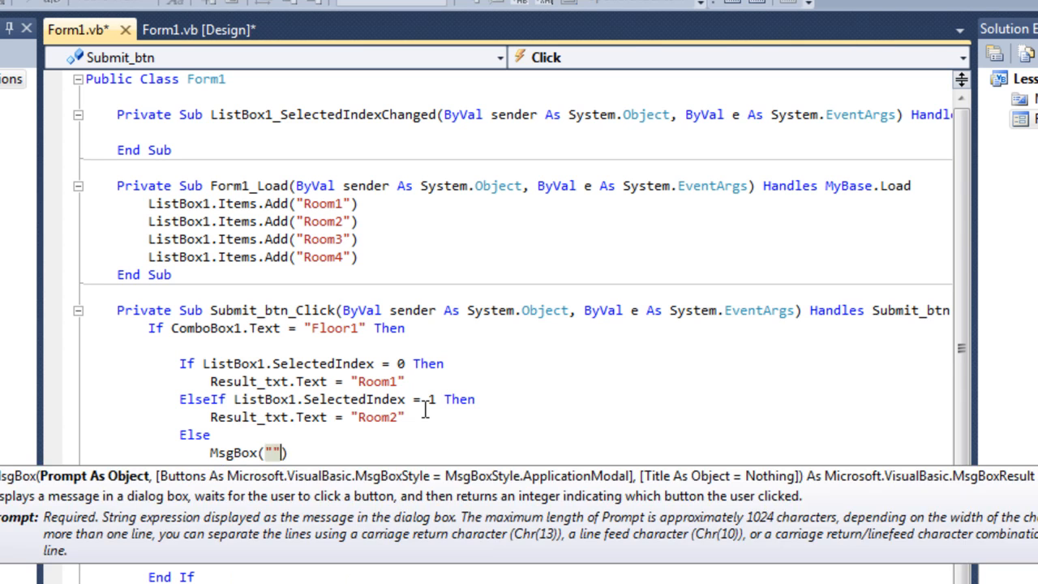
{"action": "type", "text": "Wrong Floor"}
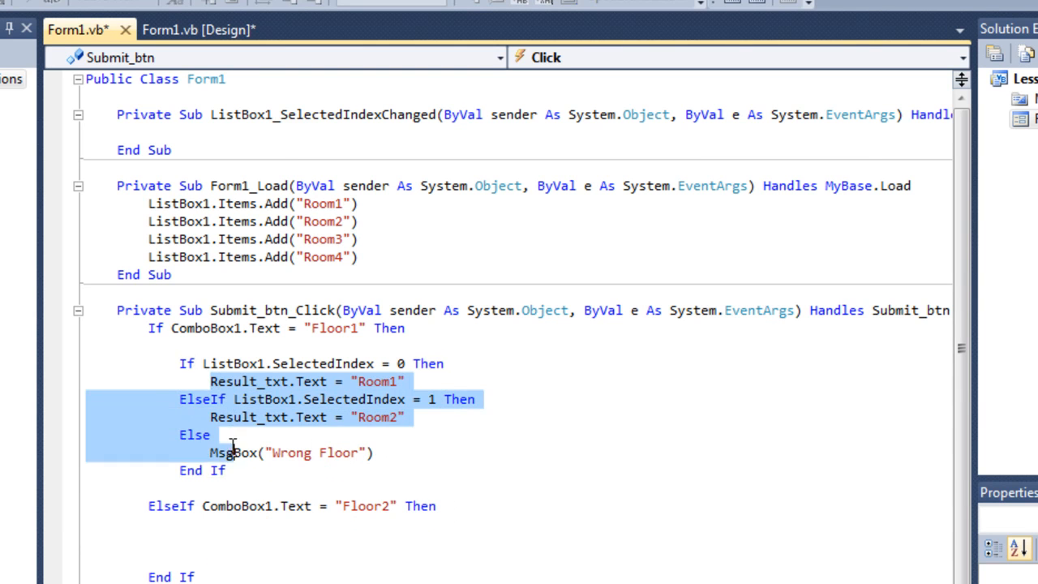
{"action": "left_click", "coordinate": [216, 541]}
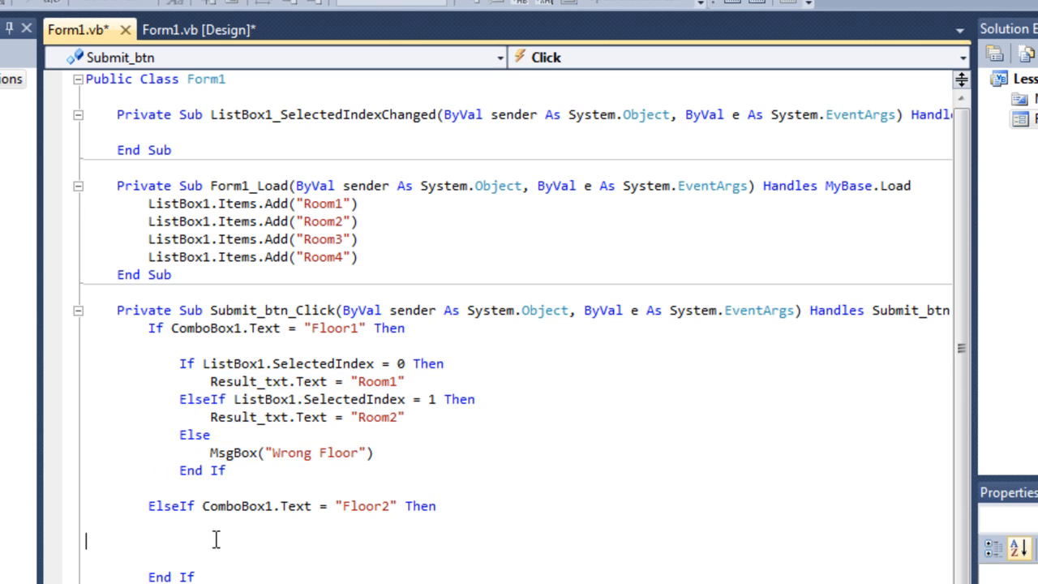
Paste the room check under Floor2, changing indexes to 2 and 3 for Room3 and Room4.
{"action": "type", "text": "Result_txt.Text = \"Room1\""}
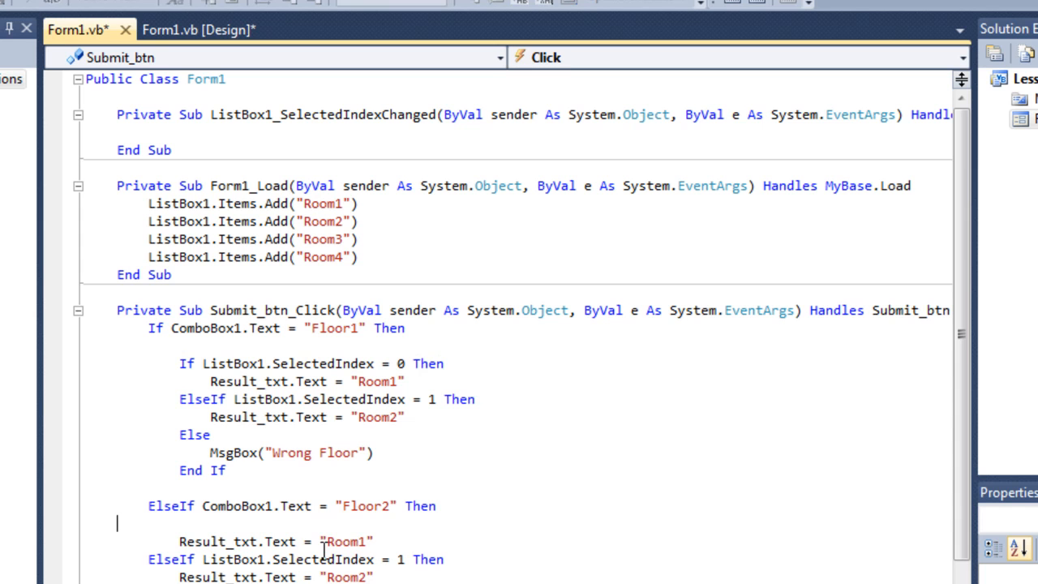
{"action": "scroll", "scroll_direction": "down", "scroll_amount": 3}
{"action": "type", "text": "If ListBox1.SelectedIndex = 0 Then"}
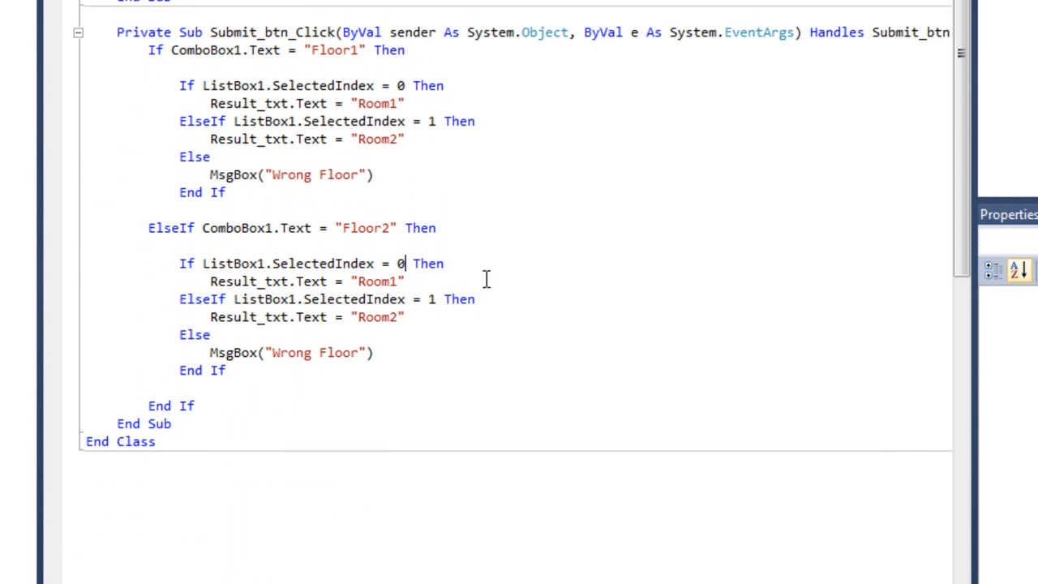
{"action": "type", "text": "2"}
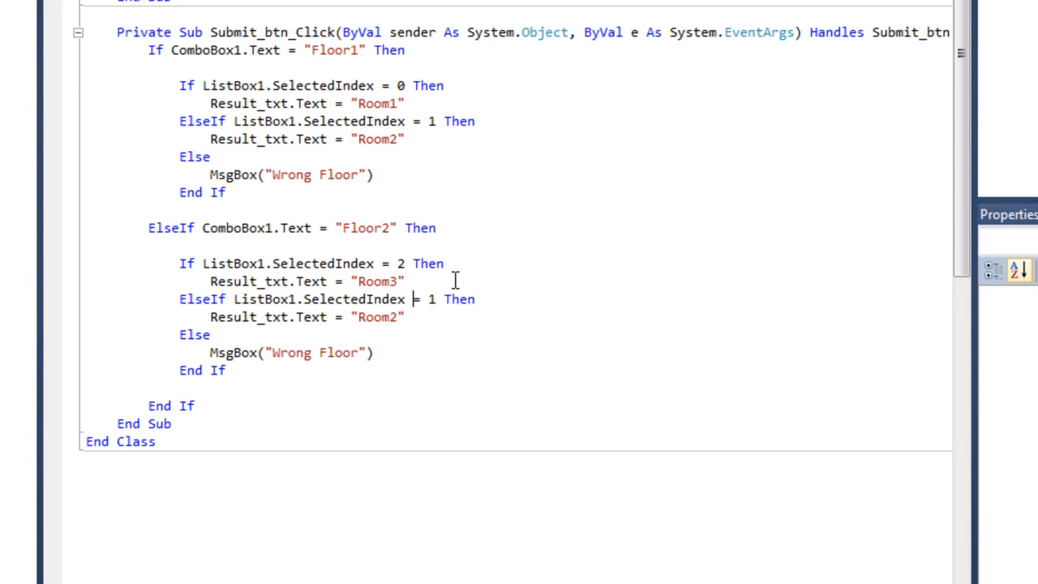
{"action": "type", "text": "3"}
{"action": "left_click", "coordinate": [308, 318]}
{"action": "type", "text": "4"}
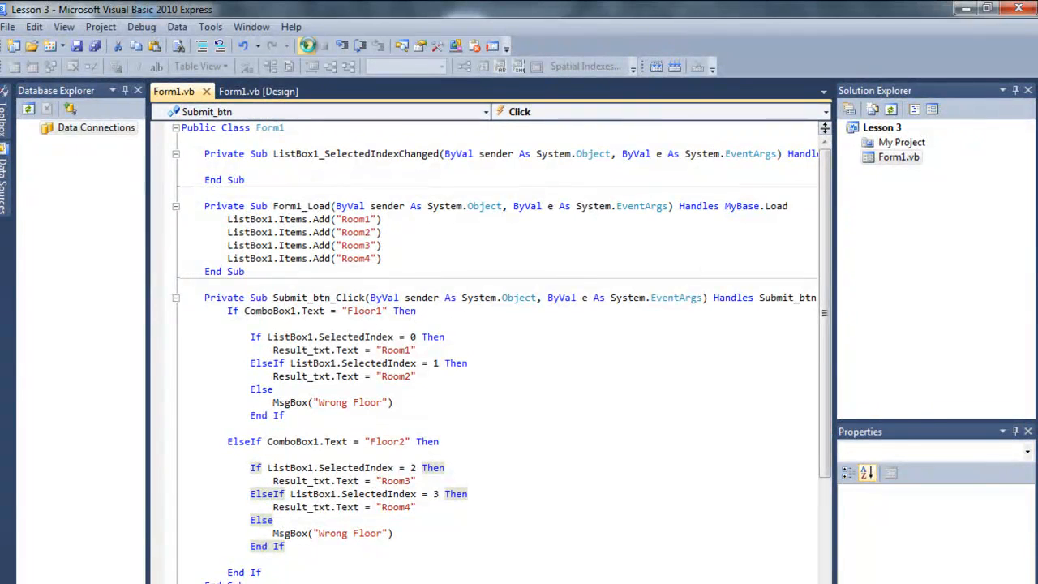
Run the form and submit Floor1 with Room1, then with Room2.
{"action": "left_click", "coordinate": [290, 45]}
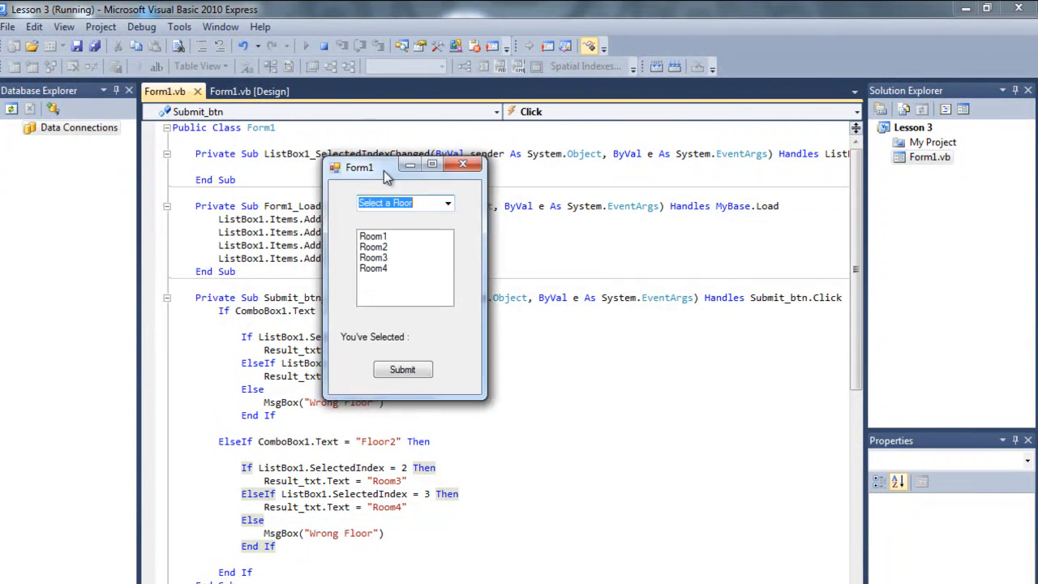
{"action": "left_click", "coordinate": [447, 203]}
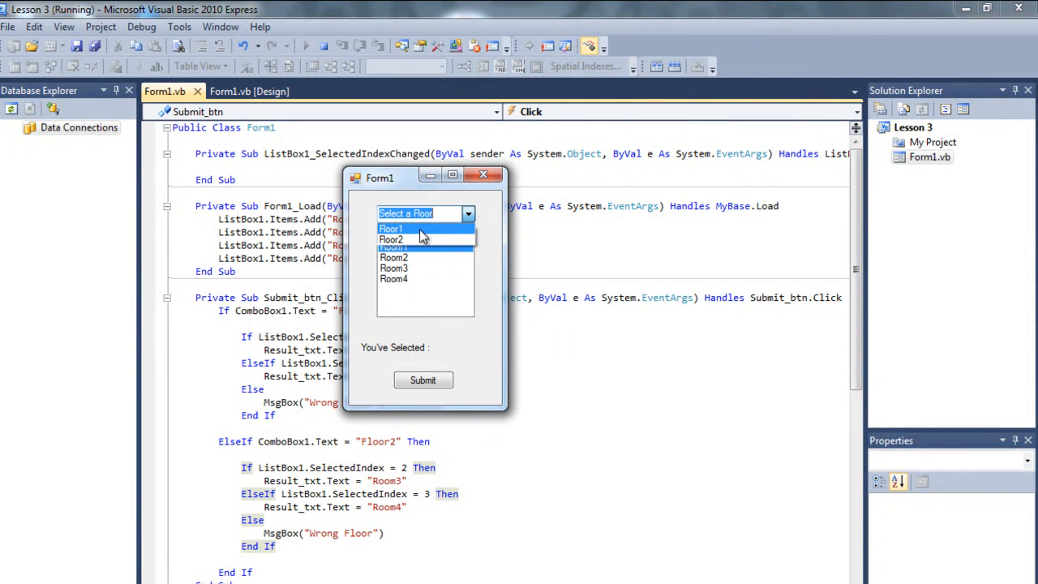
{"action": "left_click", "coordinate": [390, 228]}
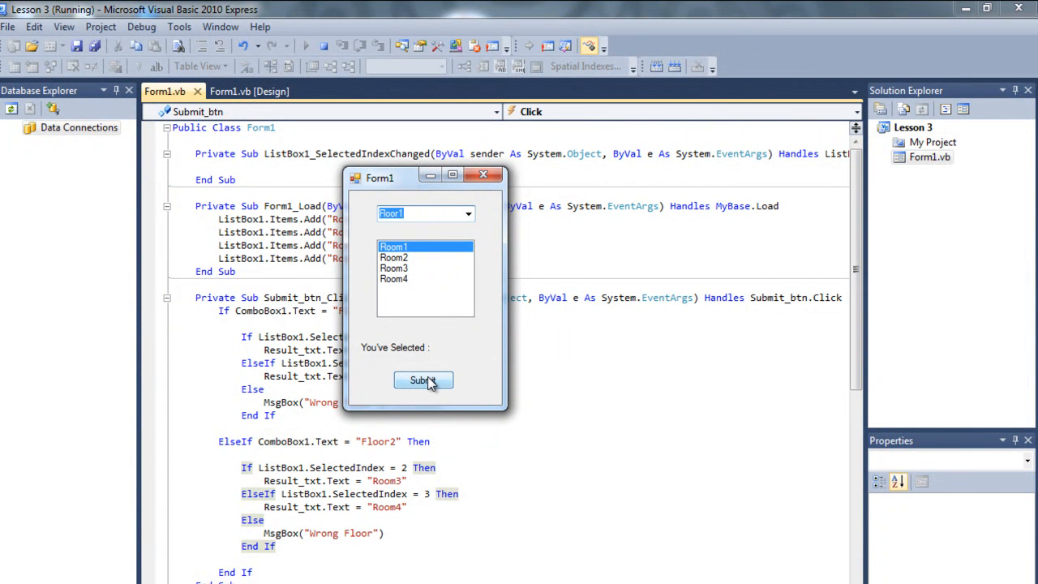
{"action": "left_click", "coordinate": [422, 380]}
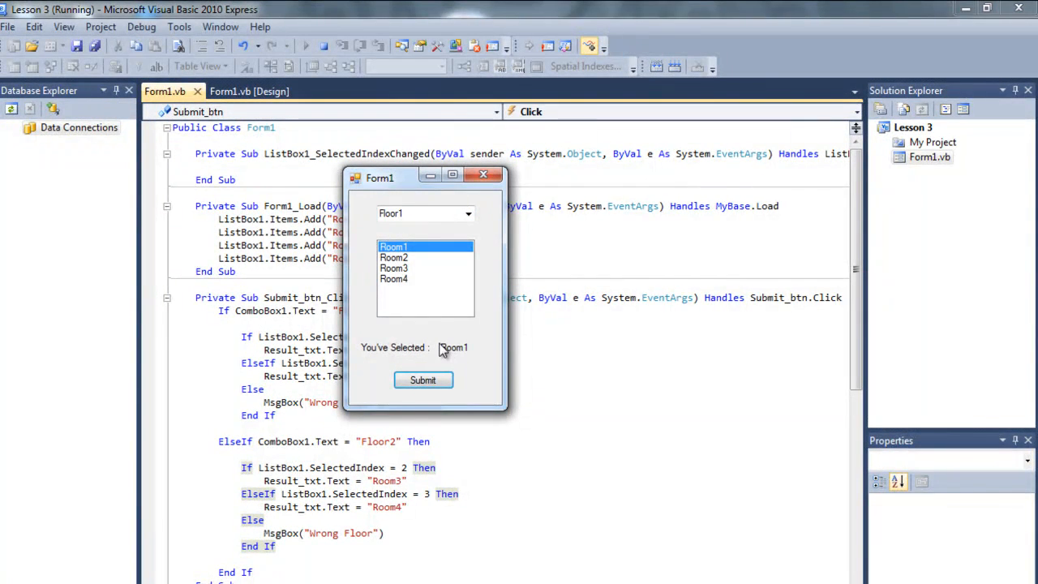
{"action": "left_click", "coordinate": [395, 258]}
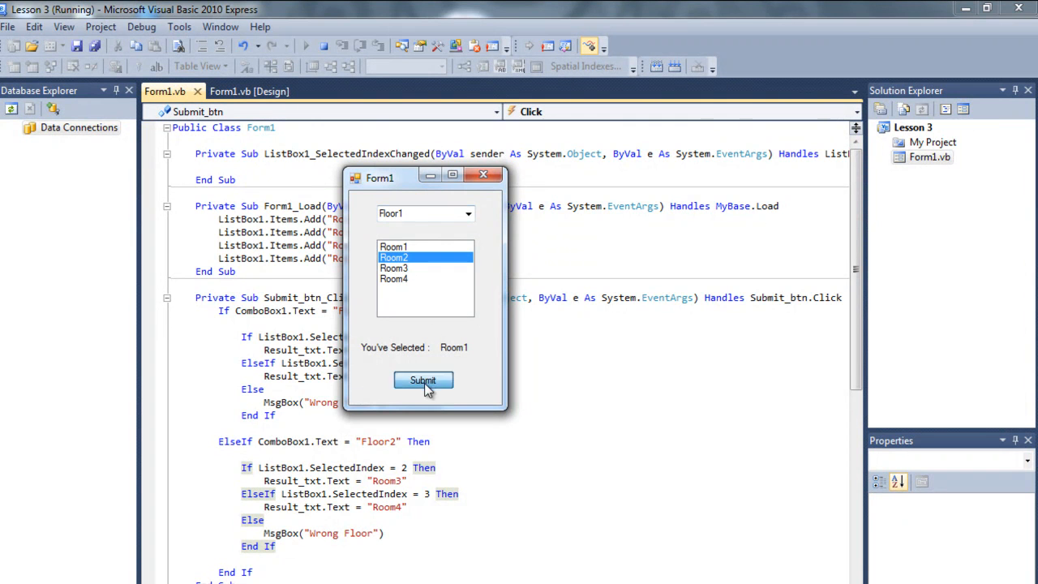
{"action": "left_click", "coordinate": [422, 381]}
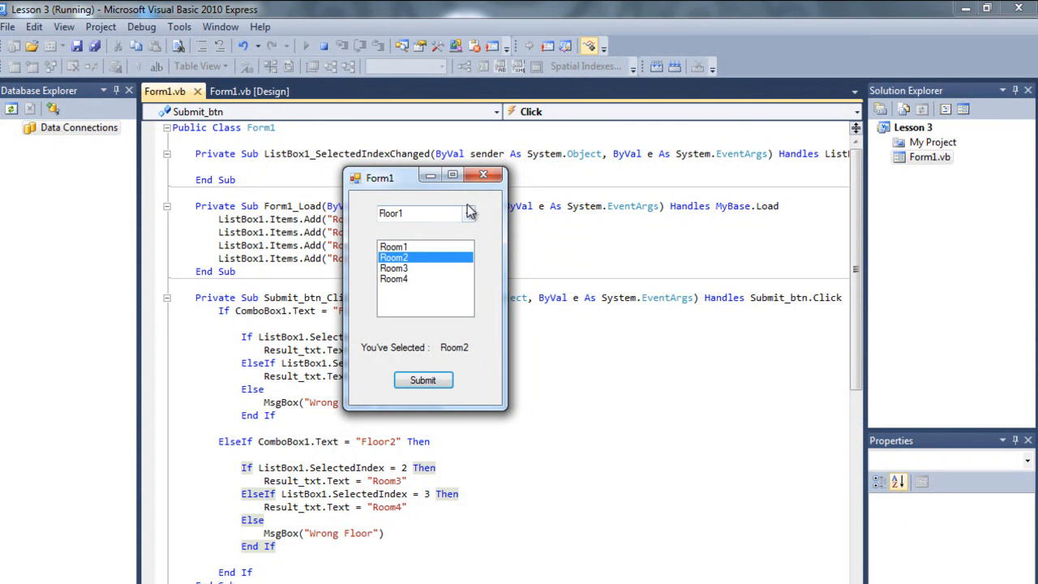
Submit Floor2 with Room2 twice, dismissing each Wrong Floor message.
{"action": "left_click", "coordinate": [422, 213]}
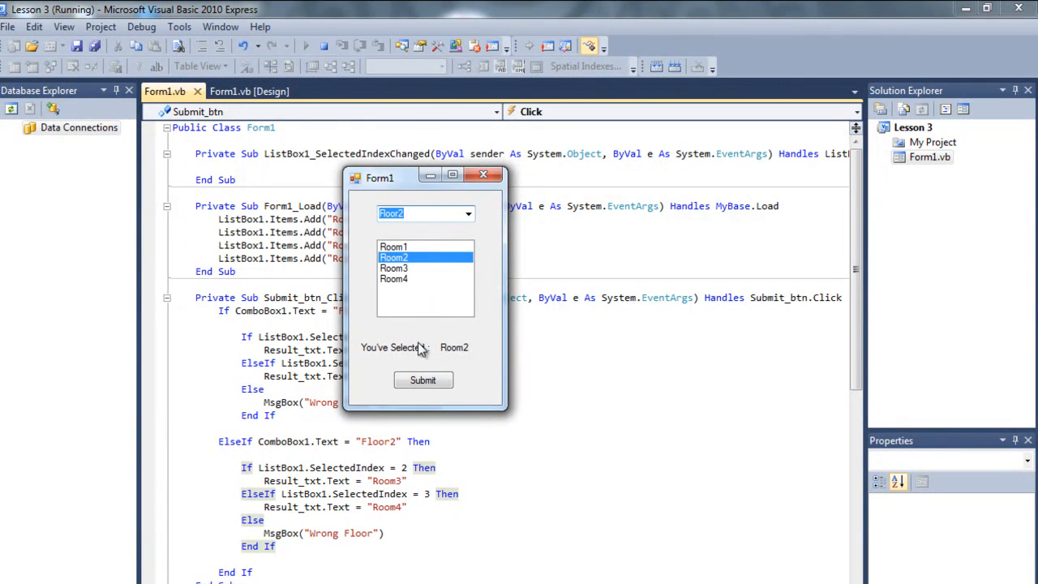
{"action": "left_click", "coordinate": [423, 380]}
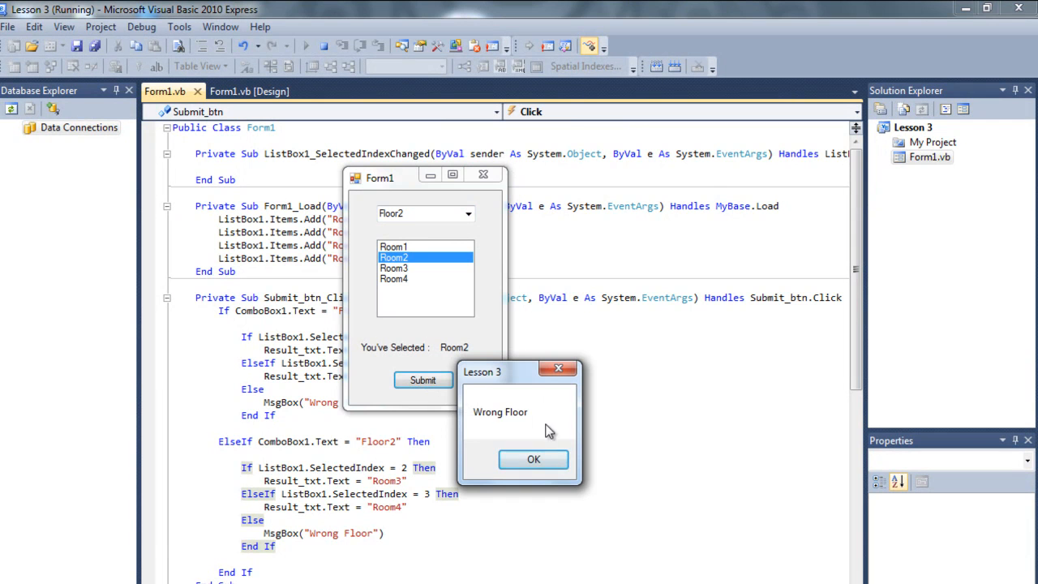
{"action": "left_click", "coordinate": [533, 459]}
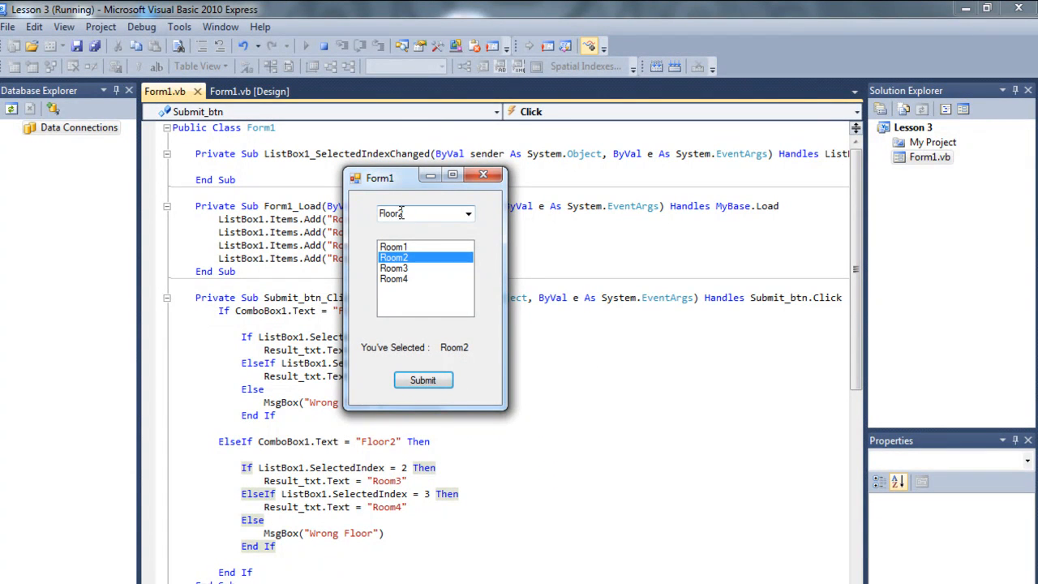
{"action": "left_click", "coordinate": [395, 268]}
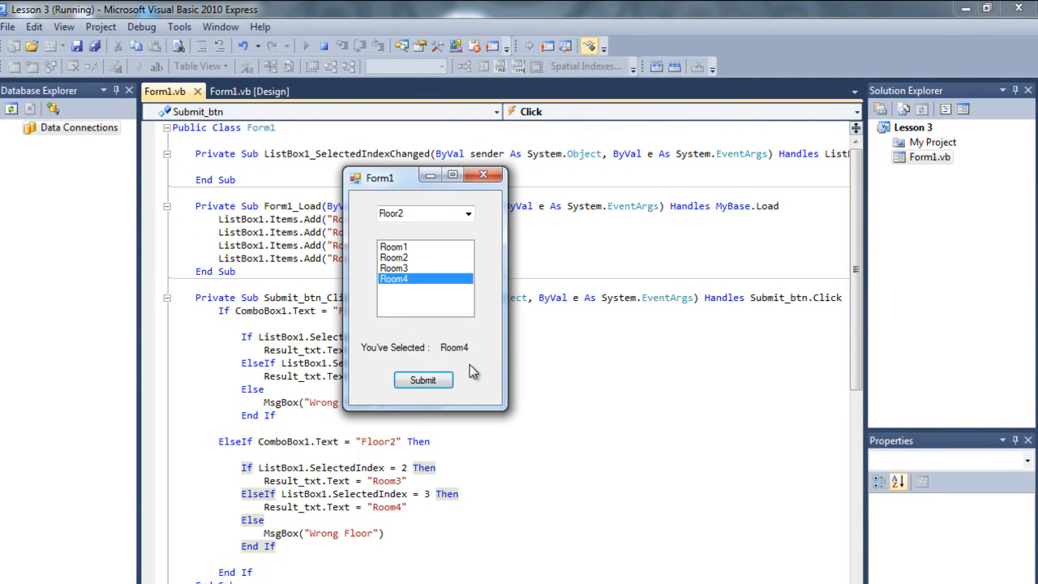
{"action": "left_click", "coordinate": [395, 257]}
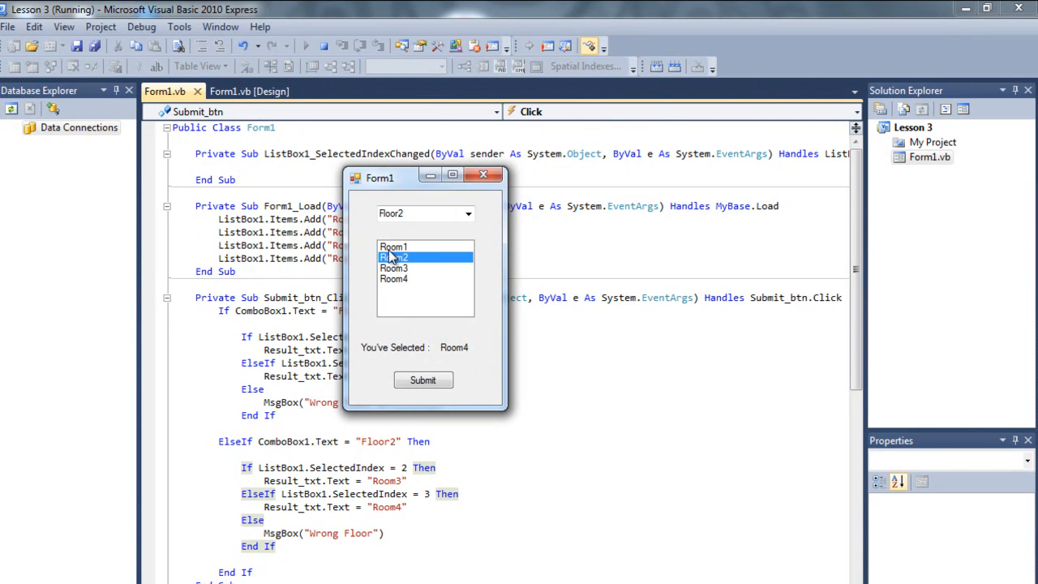
{"action": "left_click", "coordinate": [422, 379]}
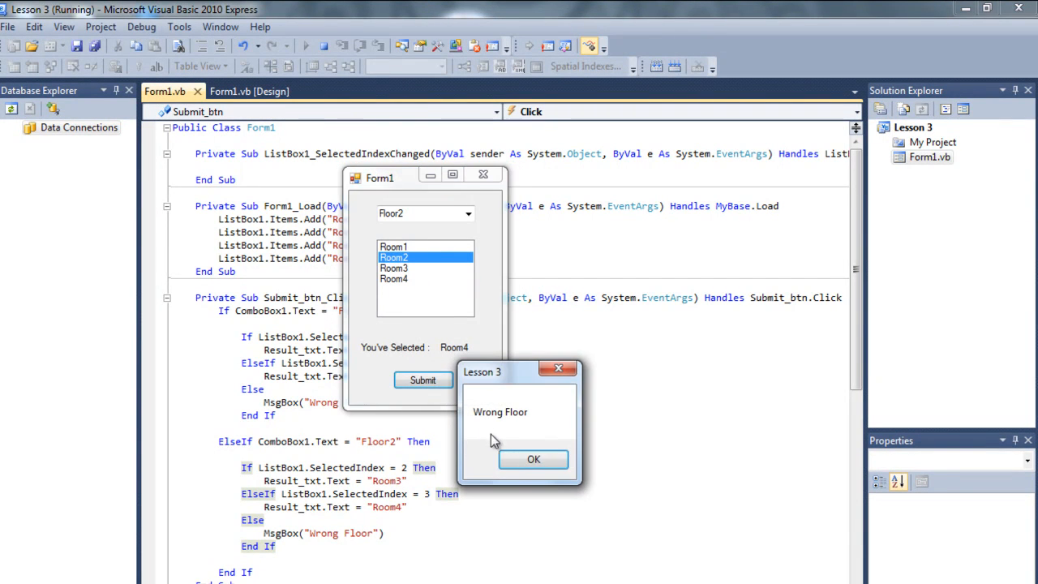
{"action": "left_click", "coordinate": [533, 459]}
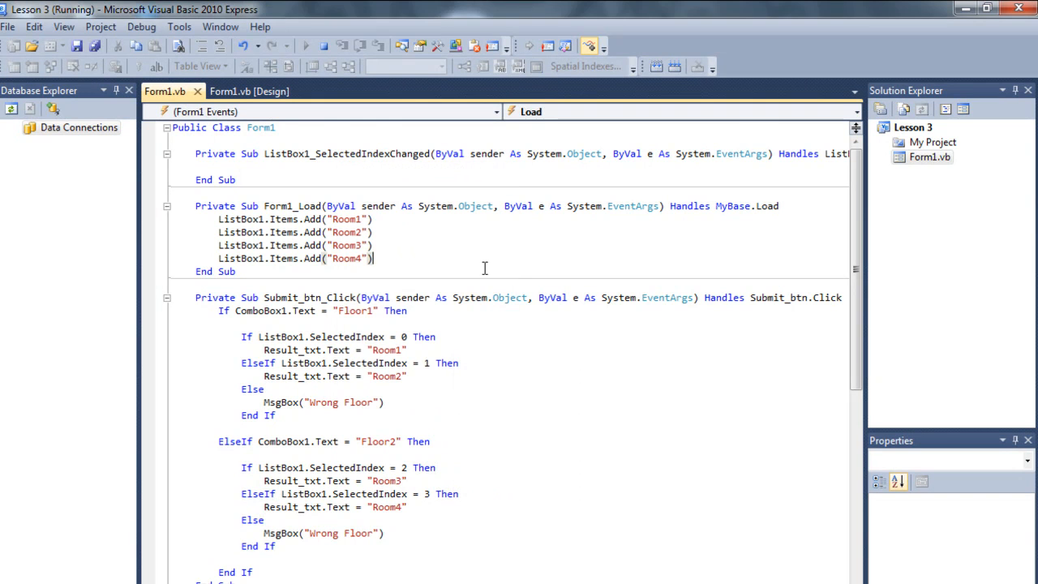
{"action": "mouse_move", "coordinate": [464, 264]}
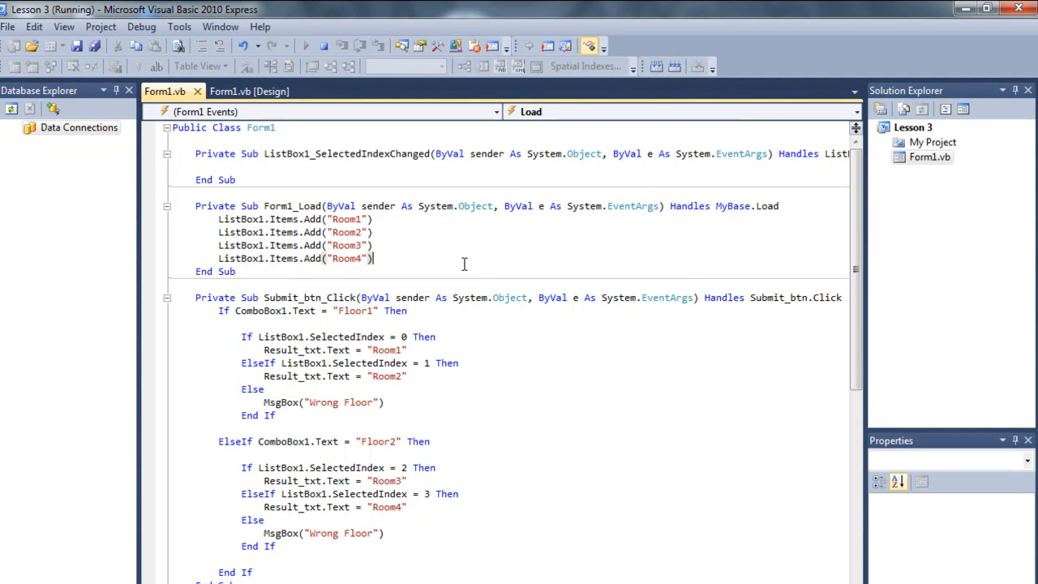
{"action": "mouse_move", "coordinate": [239, 232]}
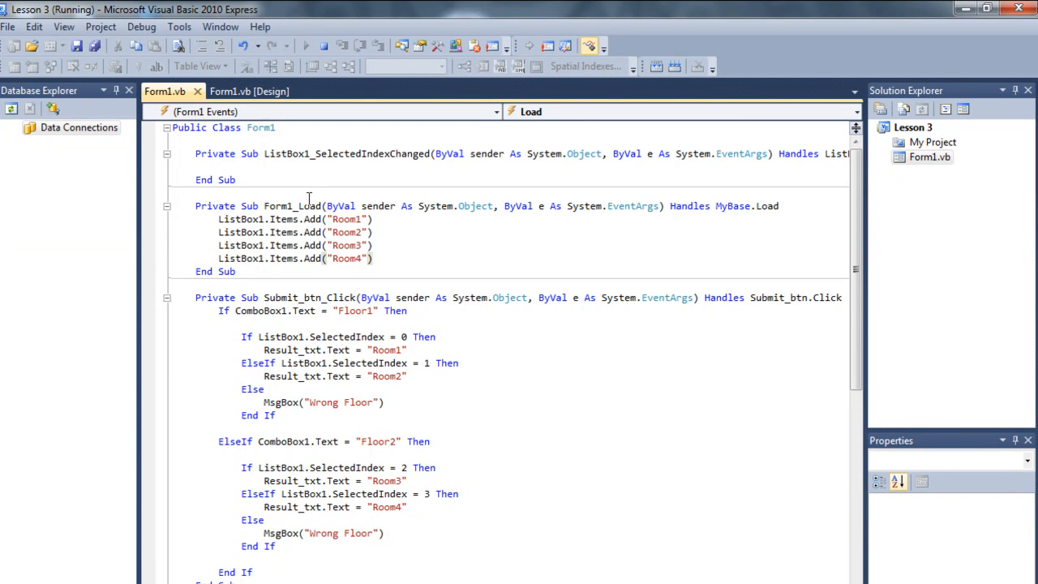
Show the Form1.vb [Design] layout with the dropdown, room list, label and Submit button.
{"action": "left_click", "coordinate": [249, 91]}
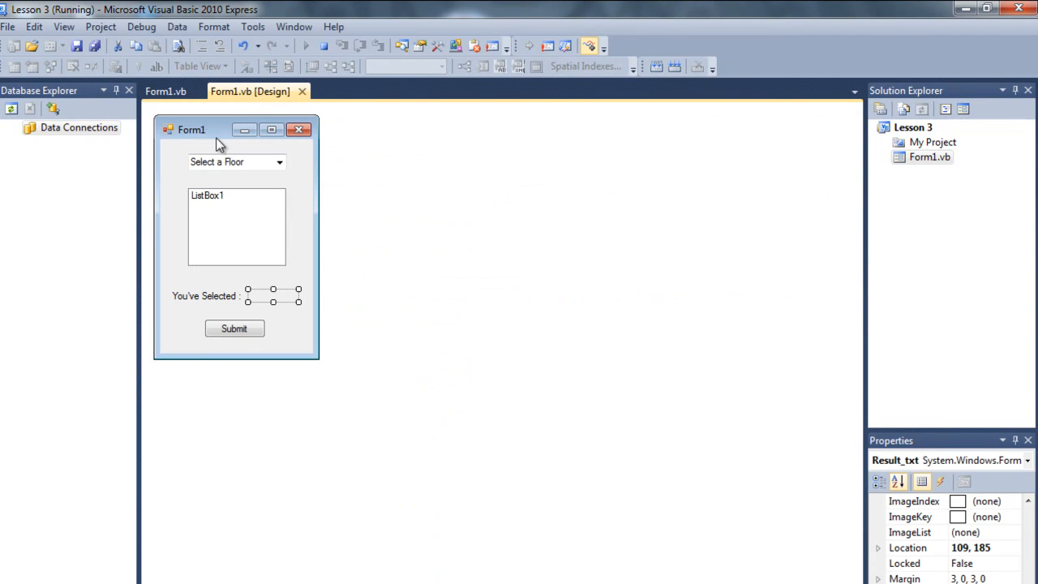